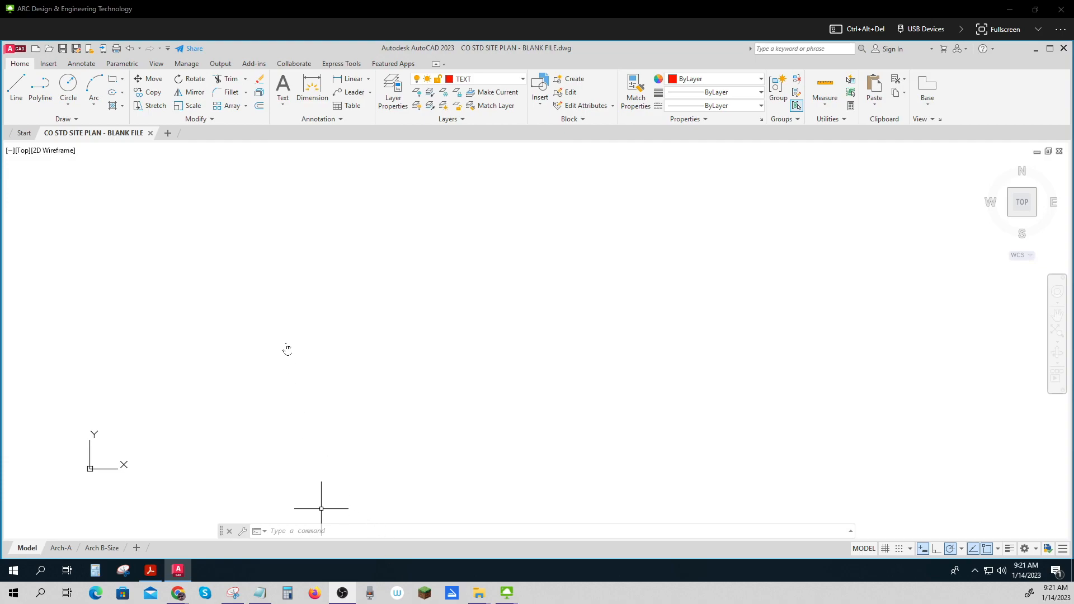
mouse_move(298, 356)
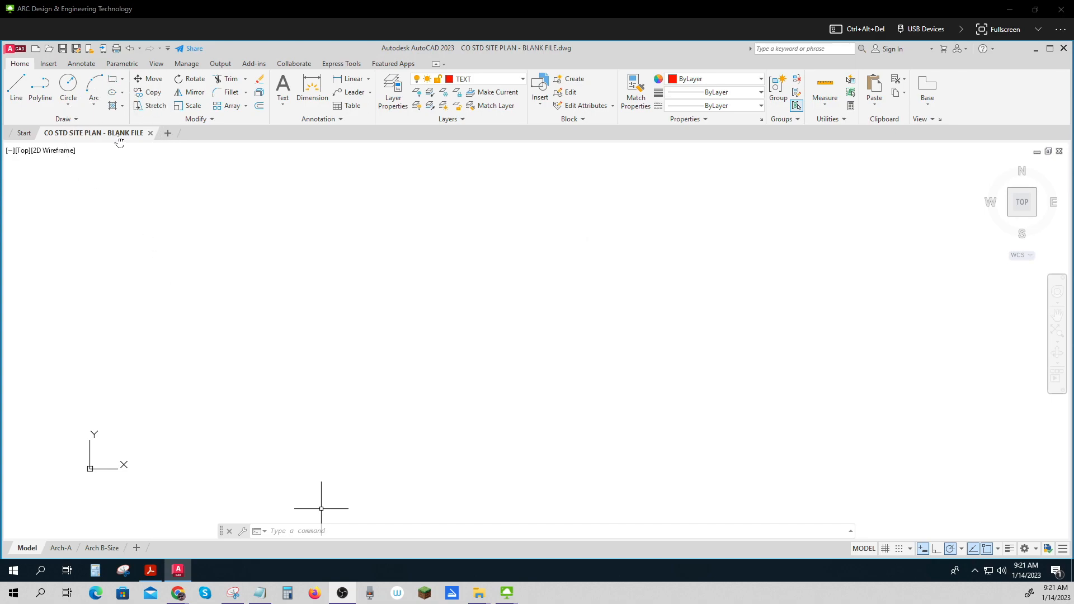
mouse_move(117, 294)
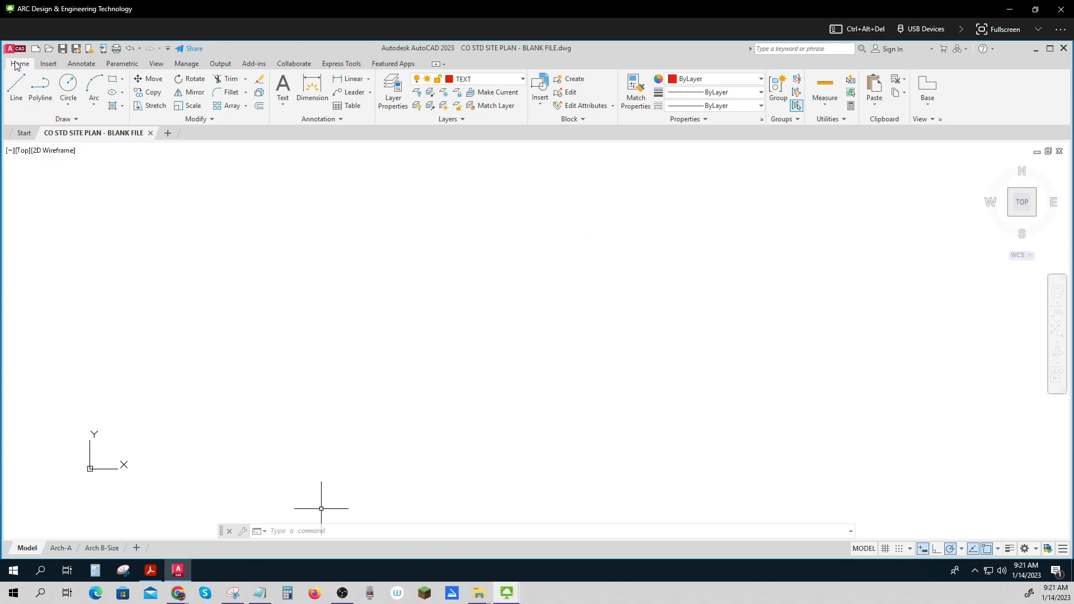
mouse_move(20, 56)
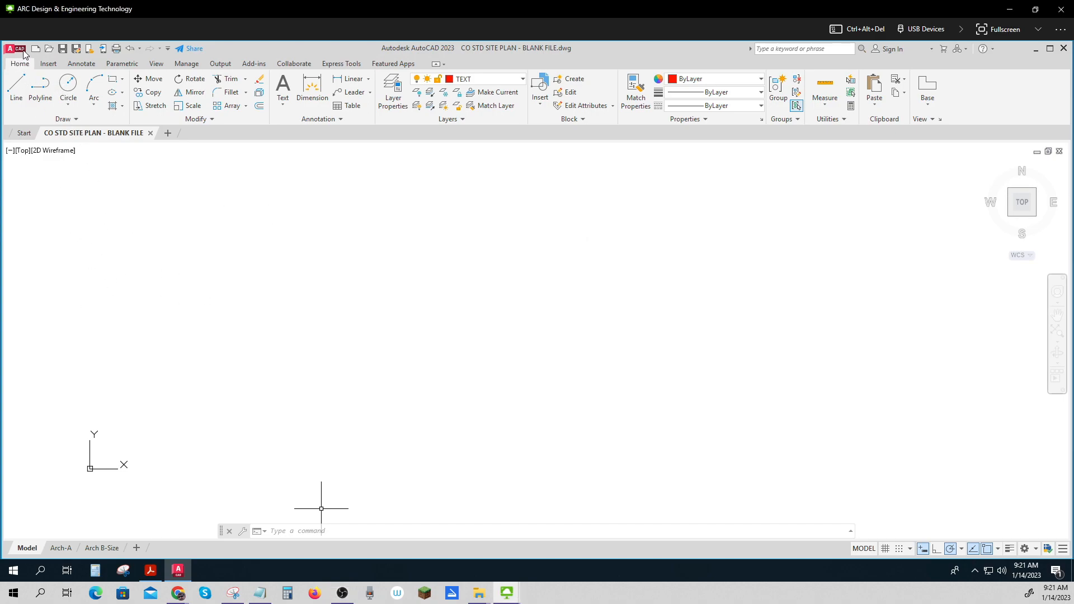
mouse_move(73, 236)
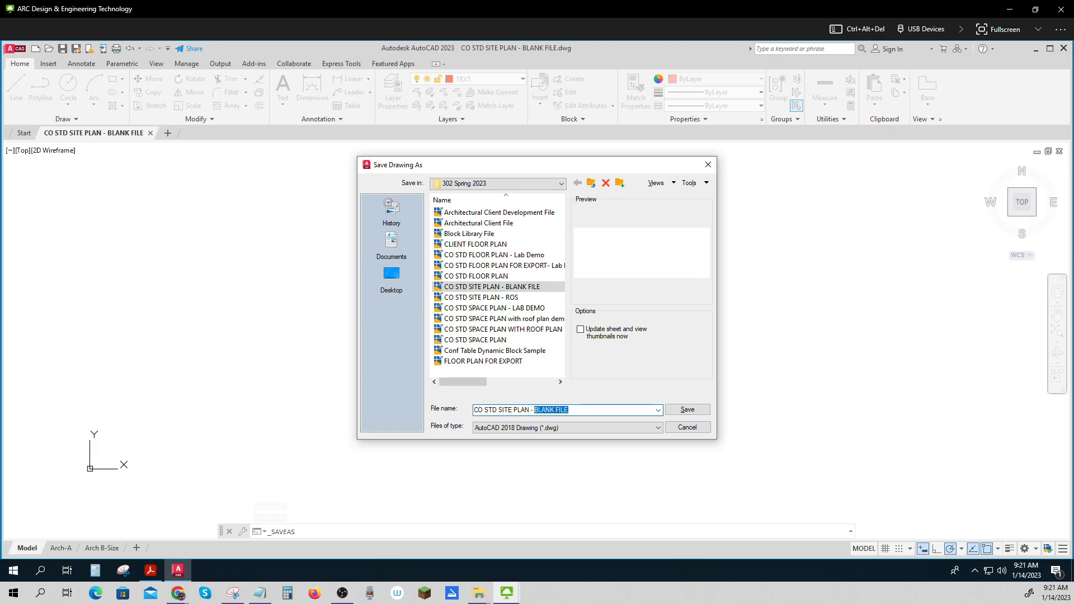
Save the drawing as a new copy named 'CO STD SITE PLAN - DEMO 1'
type("dEMO")
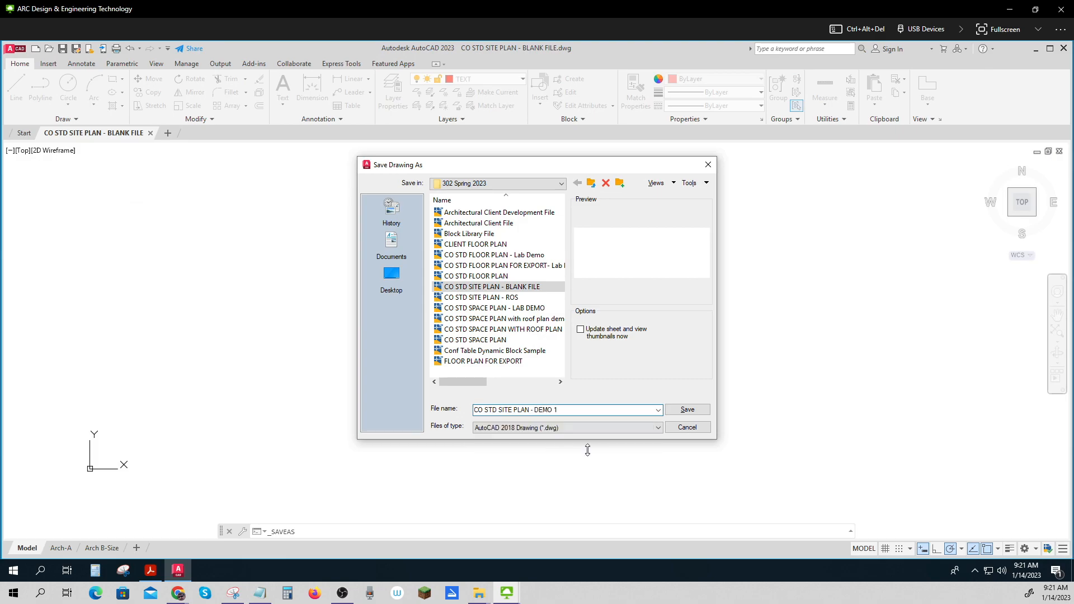
left_click(686, 410)
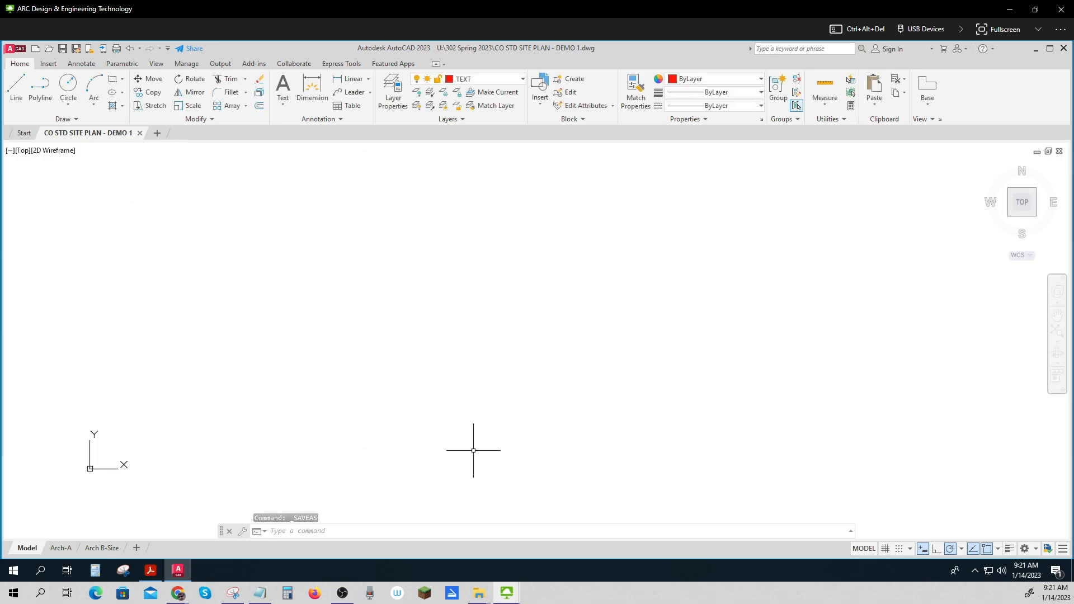
mouse_move(488, 512)
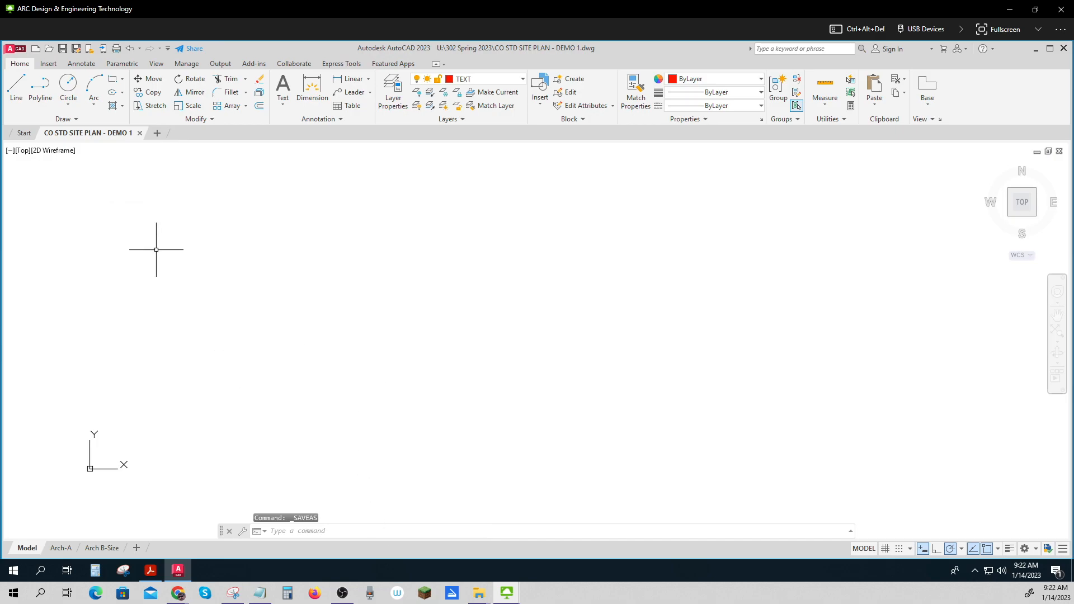
Via UNITS, keep decimal lengths and set the angle type to Surveyor's Units
type("u")
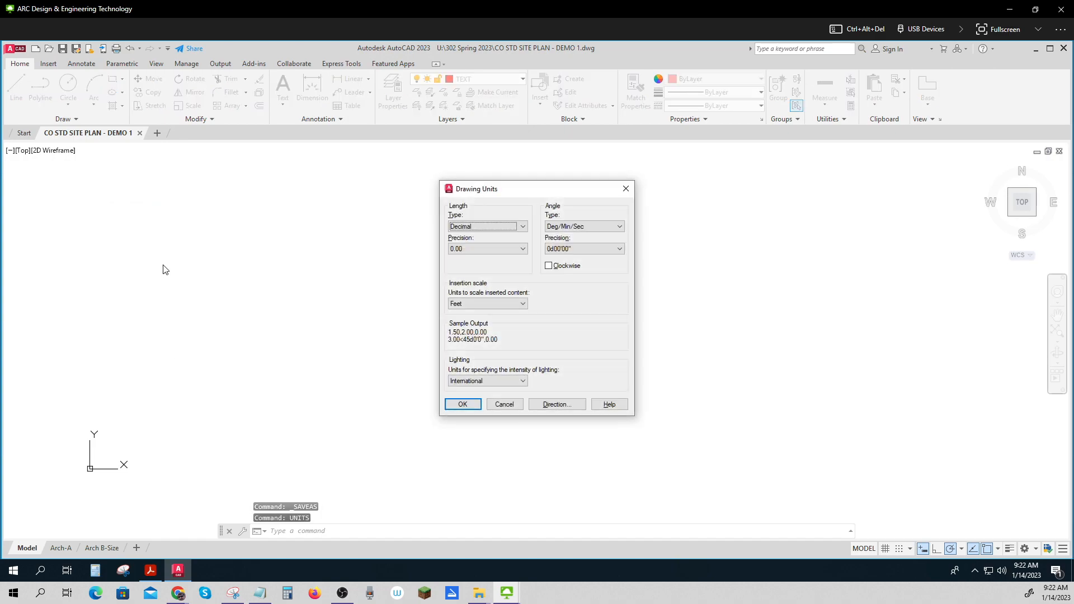
left_click(488, 226)
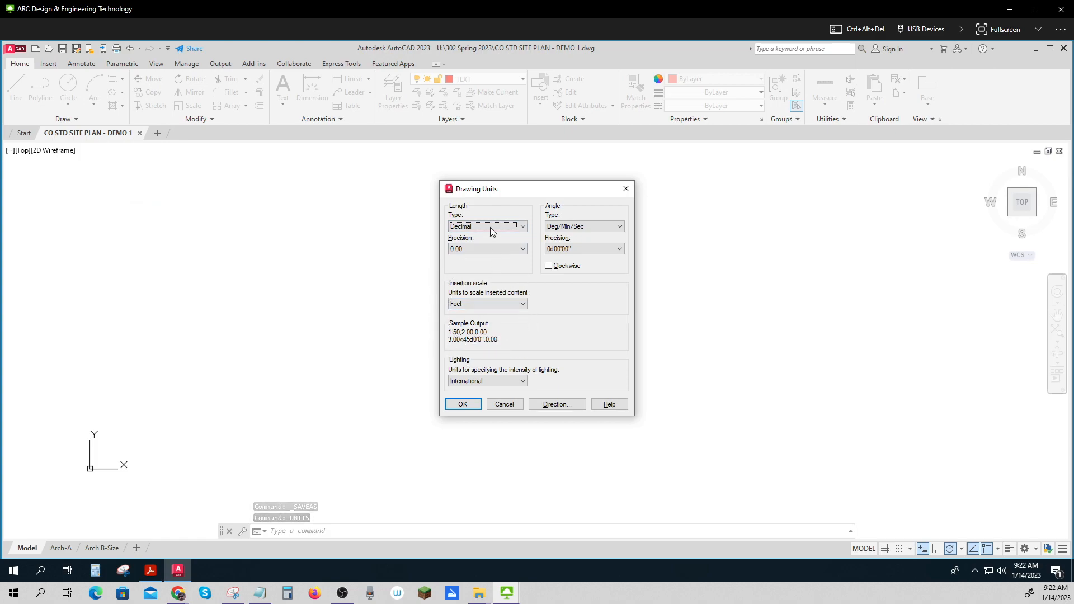
left_click(487, 303)
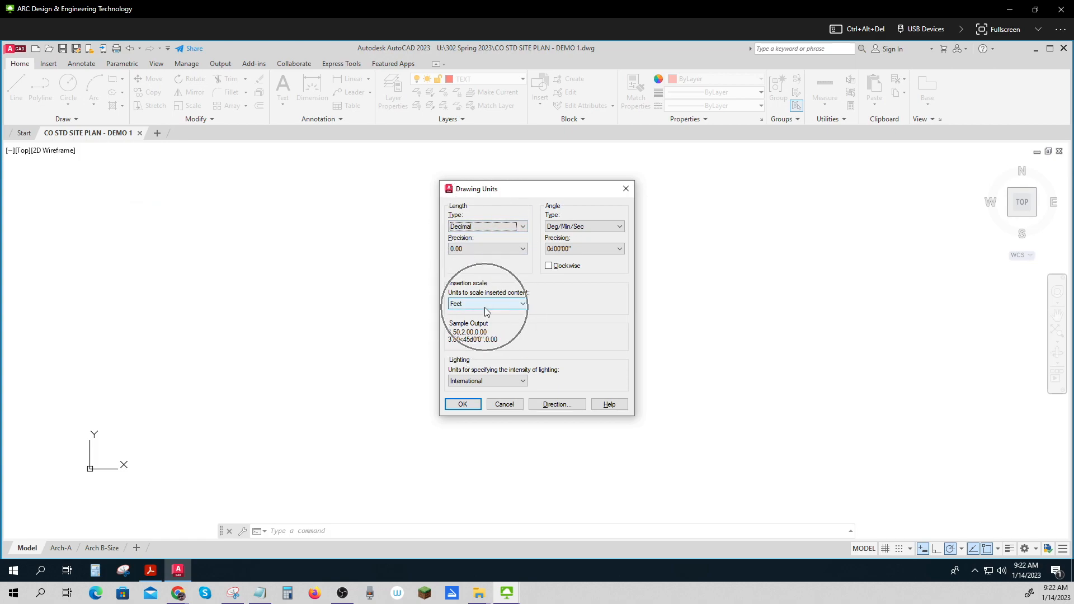
mouse_move(617, 227)
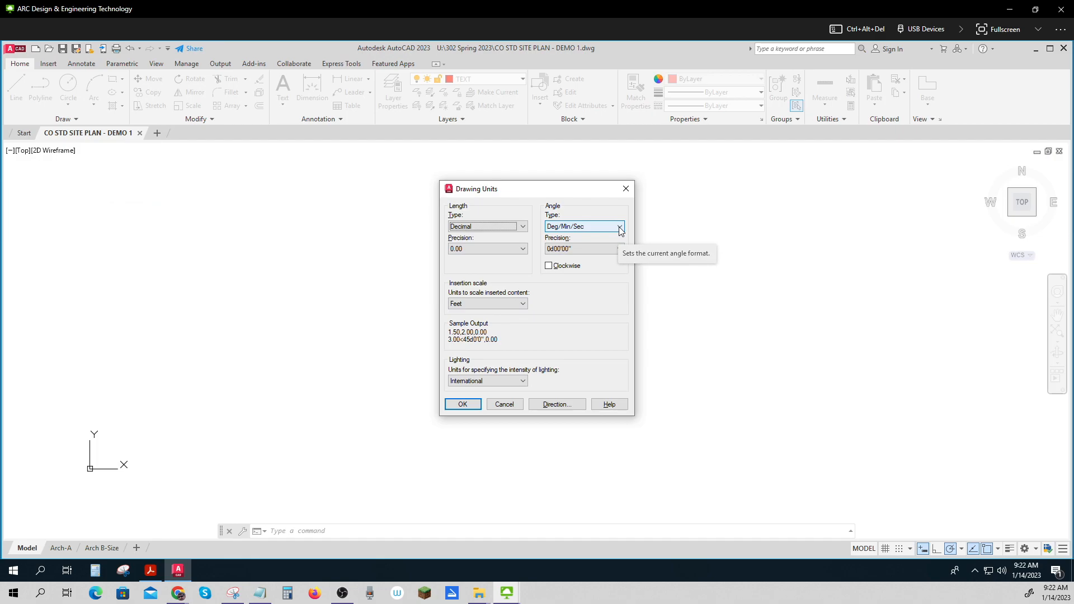
left_click(617, 227)
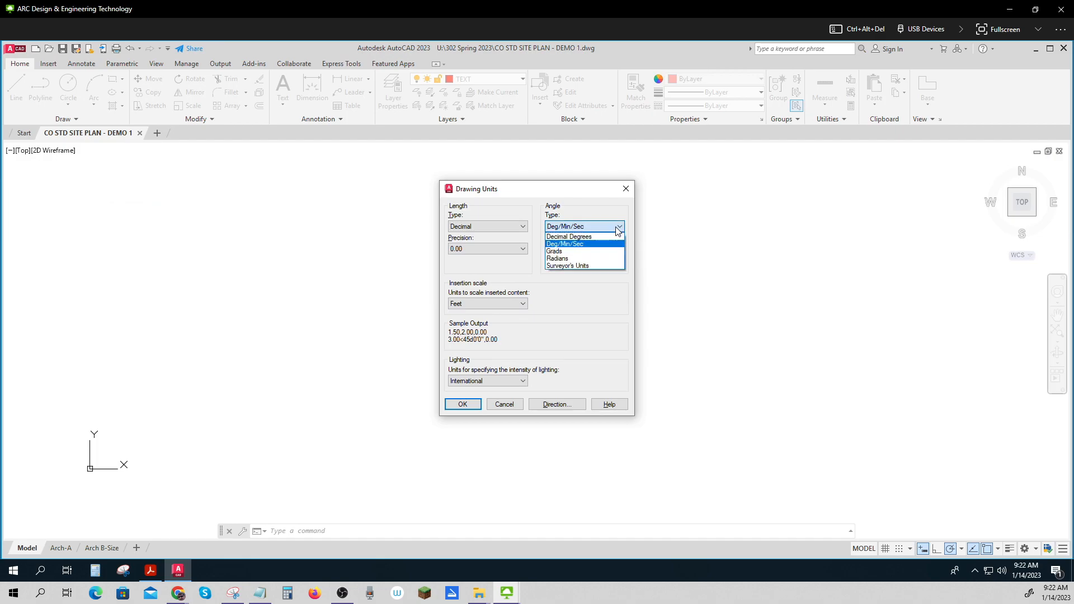
mouse_move(572, 266)
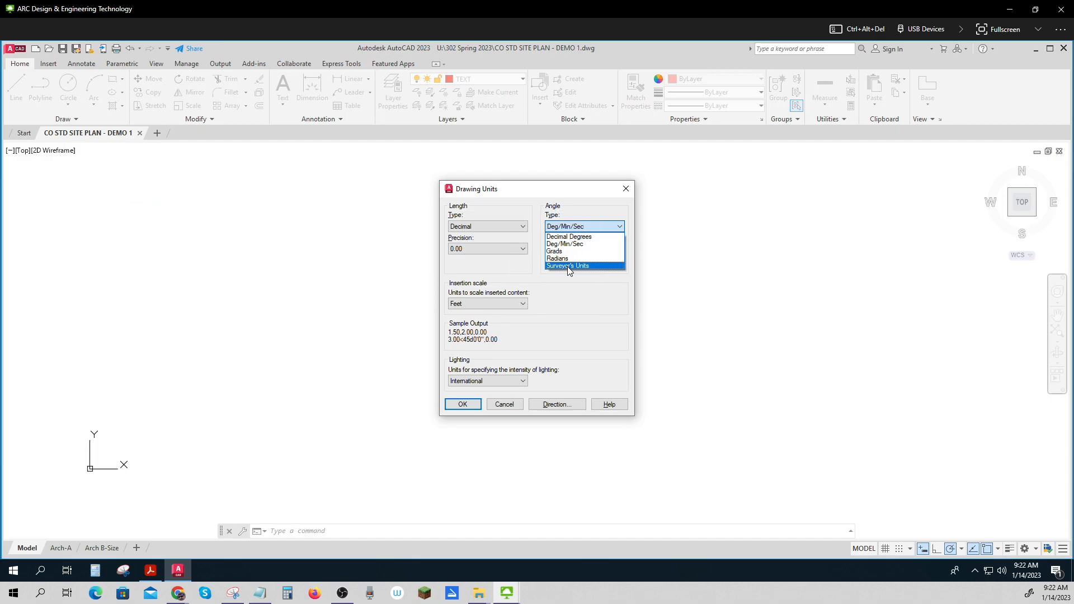
left_click(567, 266)
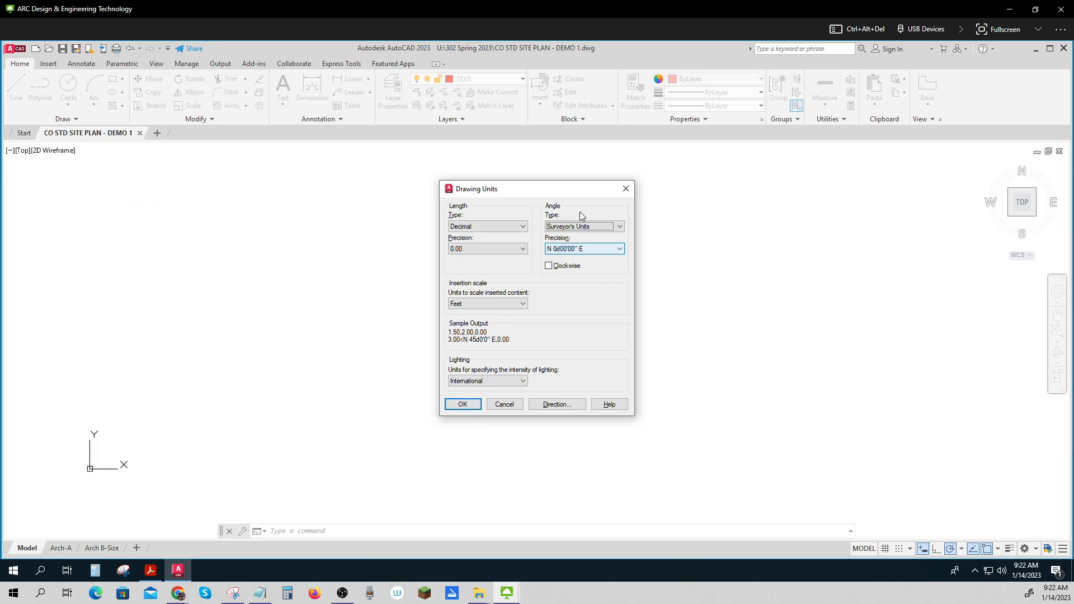
left_click(462, 404)
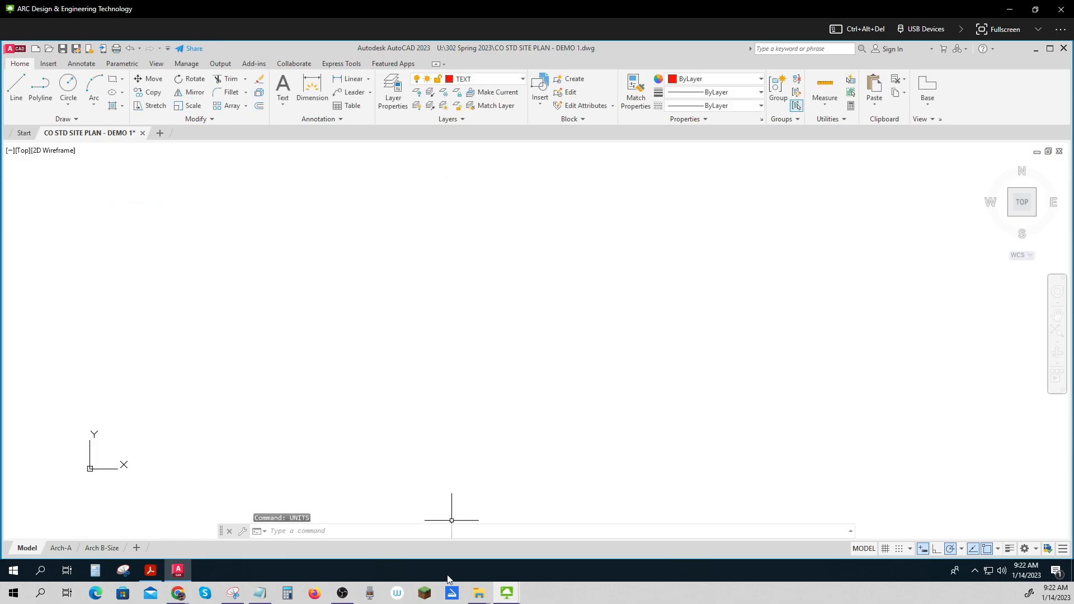
mouse_move(356, 544)
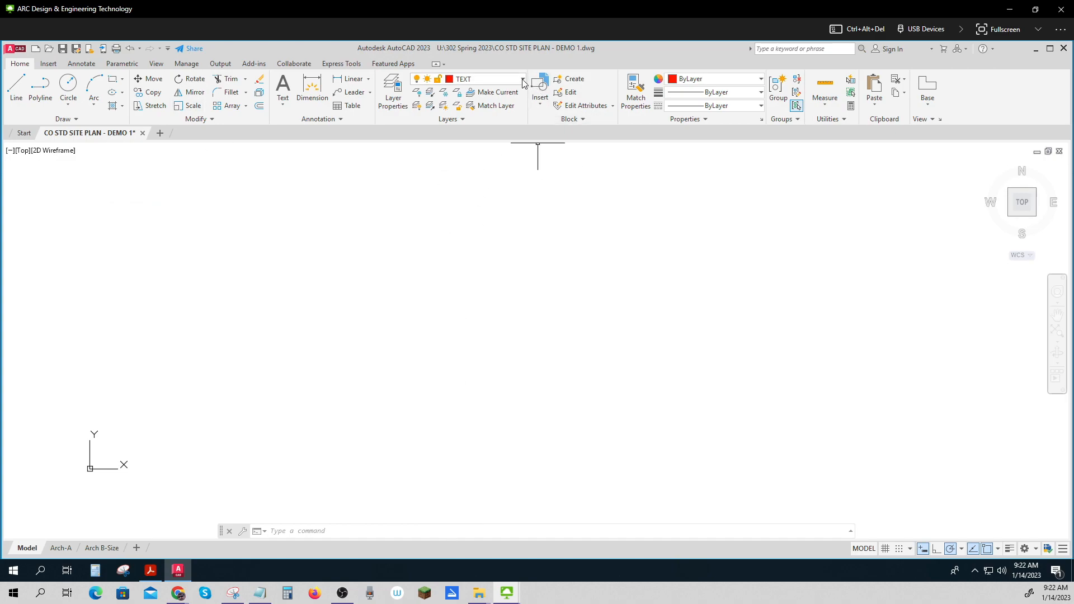
left_click(523, 78)
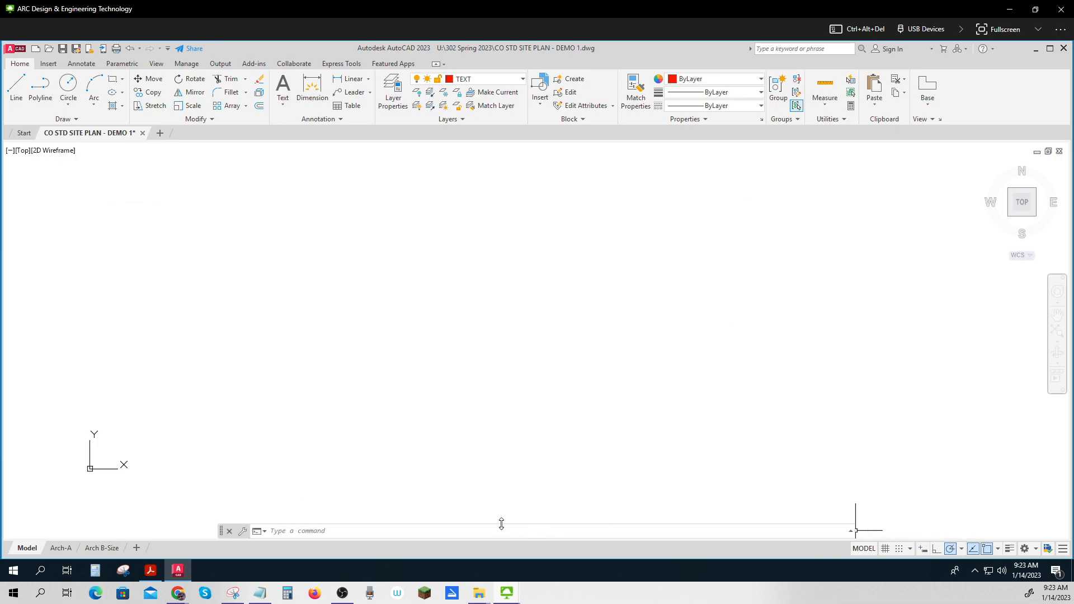
mouse_move(178, 593)
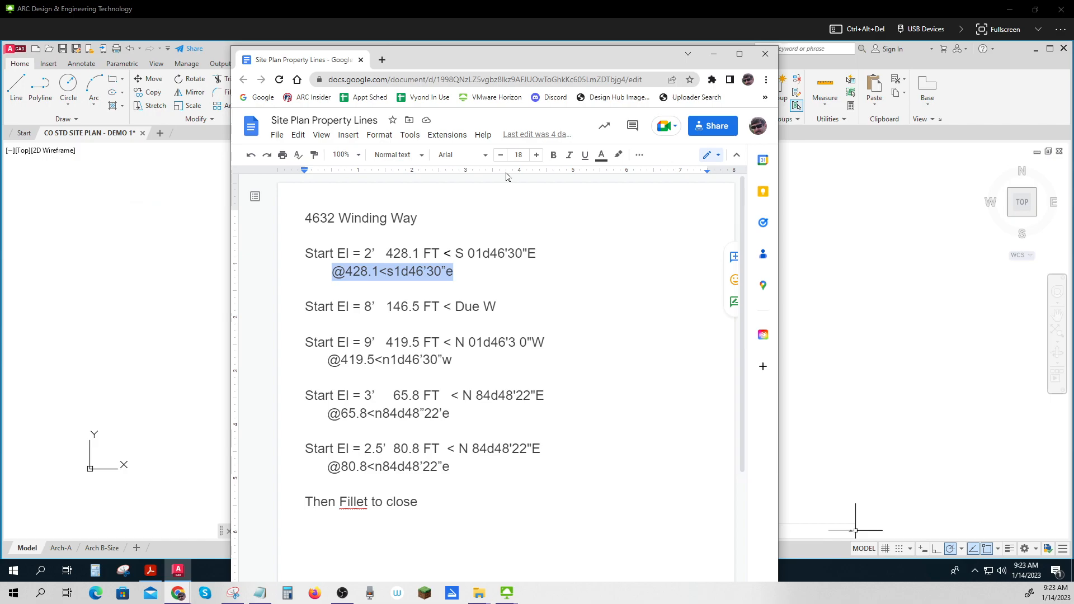
mouse_move(496, 63)
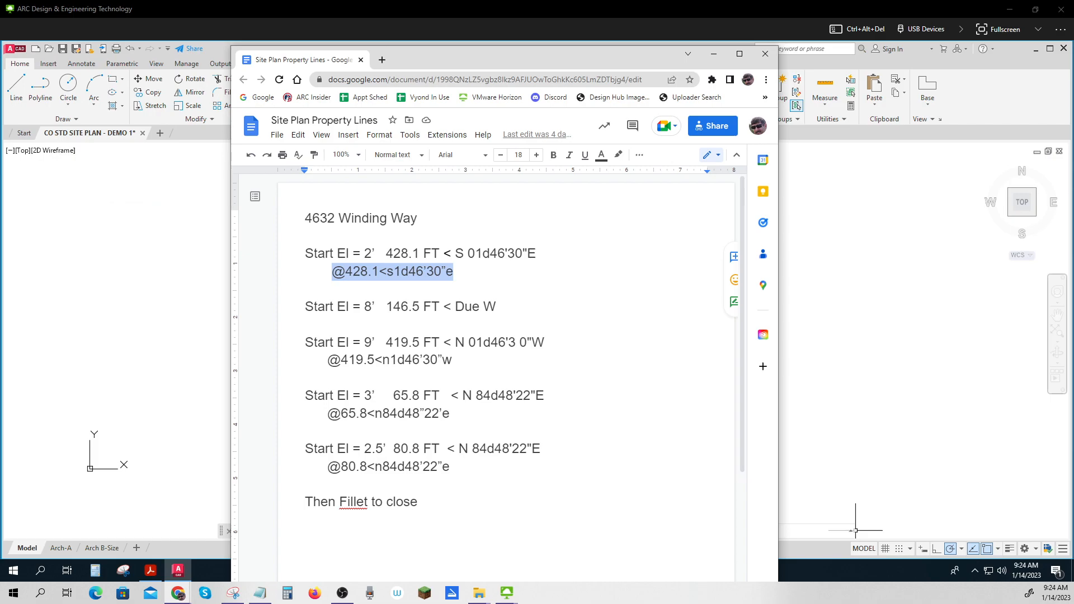
mouse_move(518, 69)
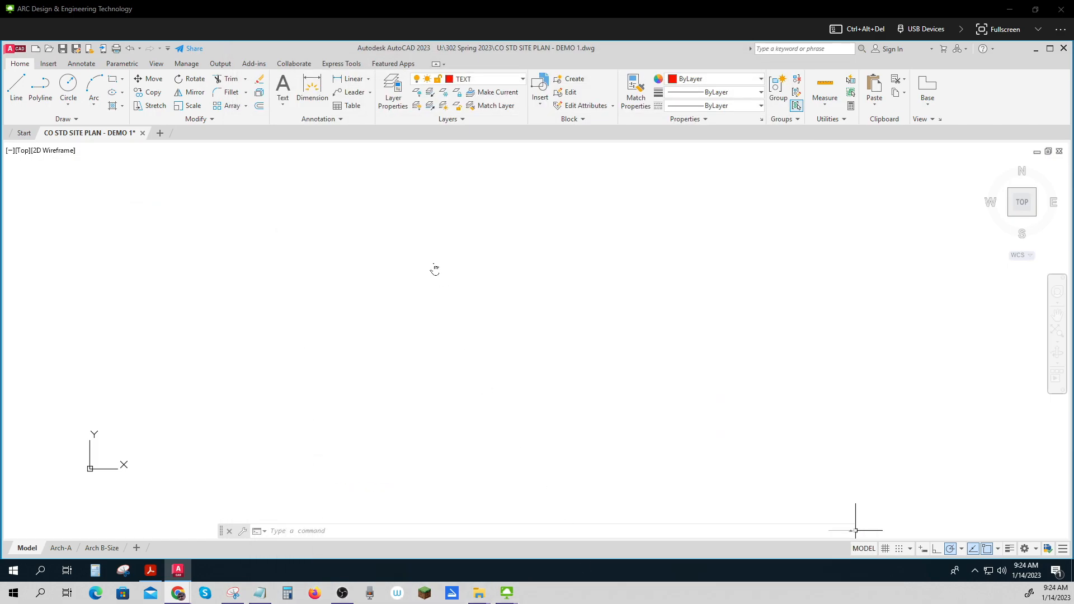
mouse_move(106, 343)
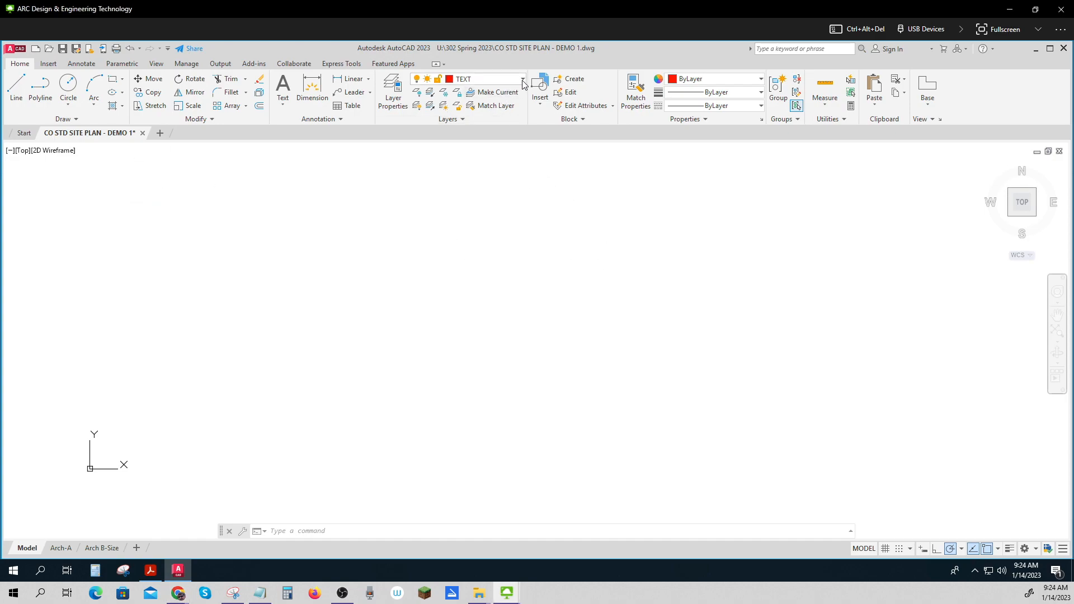
Make C_PROP the current layer and select the first vertical line drawn
left_click(521, 78)
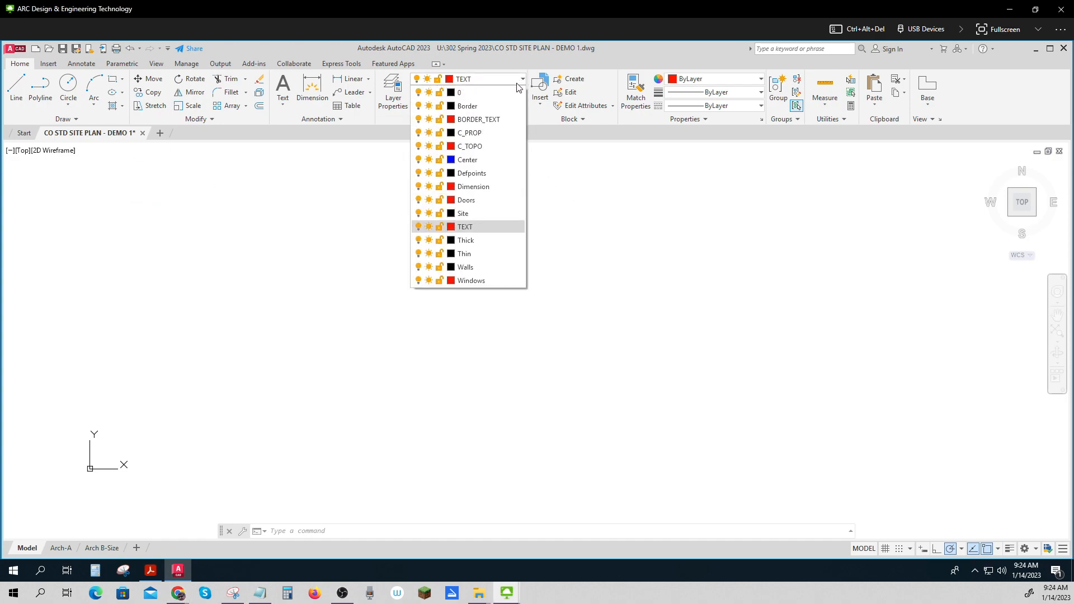
left_click(468, 132)
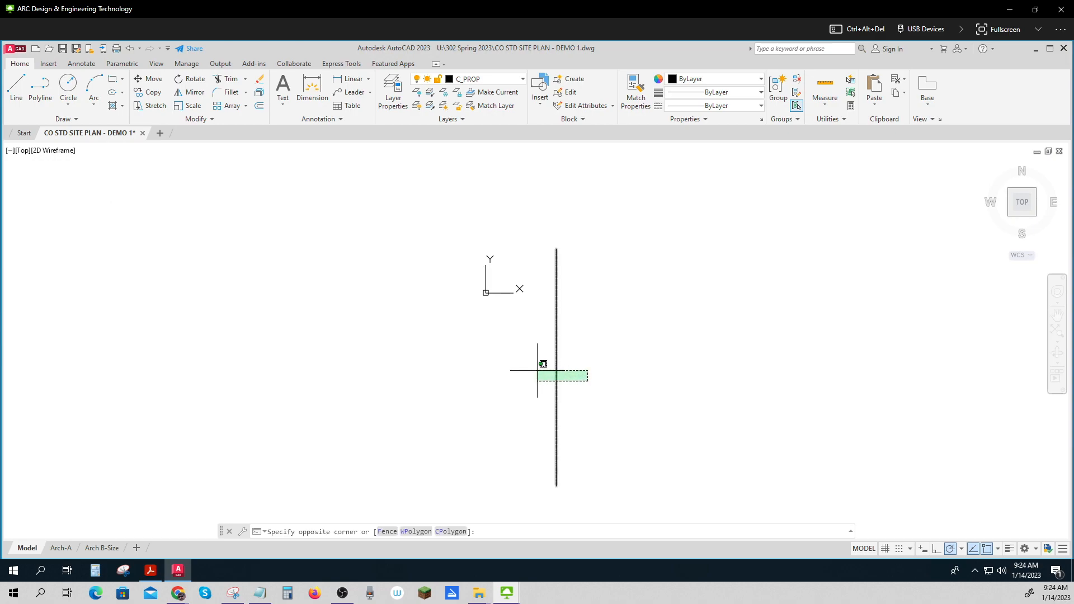
left_click(556, 371)
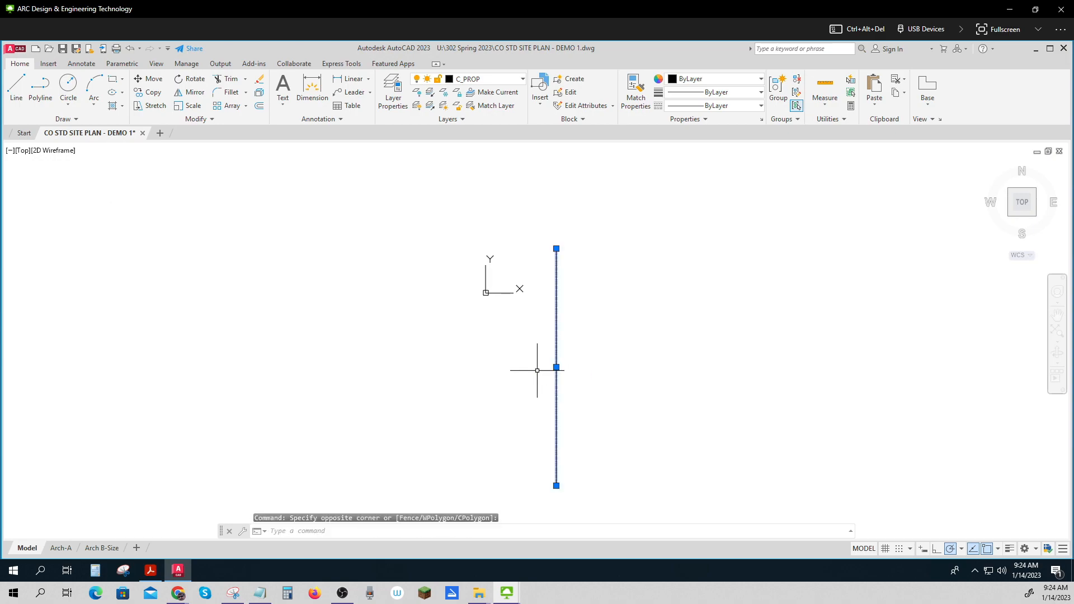
mouse_move(526, 397)
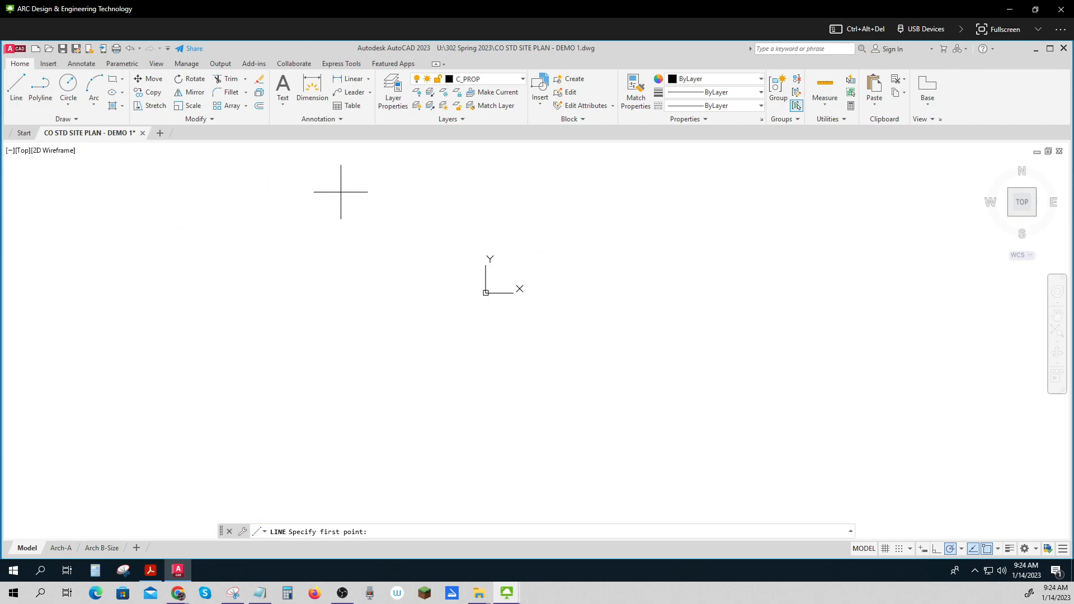
mouse_move(668, 199)
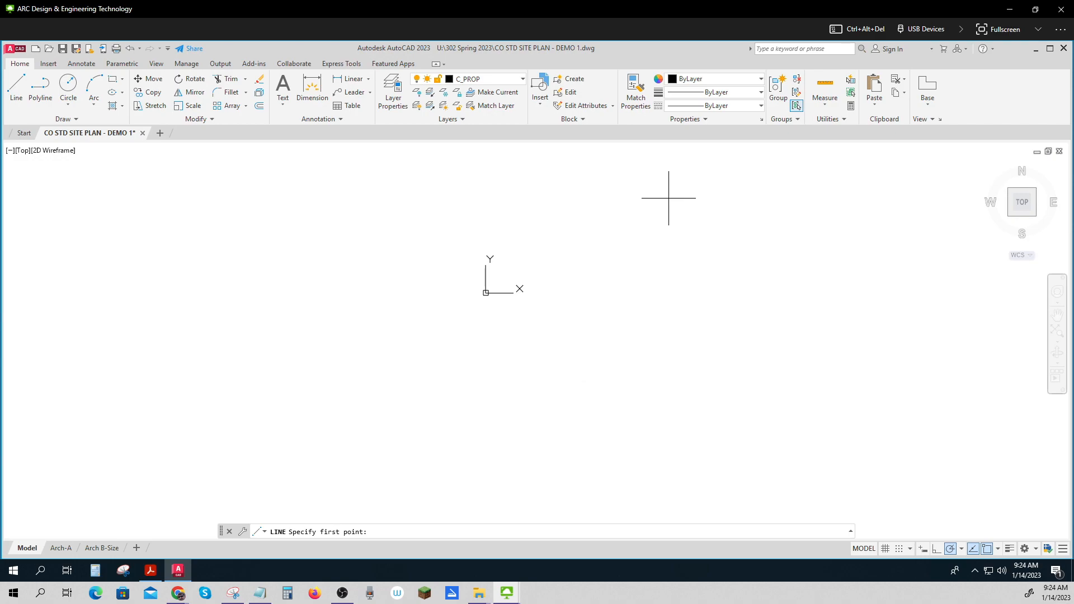
Draw a property line from a picked start point, 428.1 feet at bearing S1°46'30"E
left_click(669, 209)
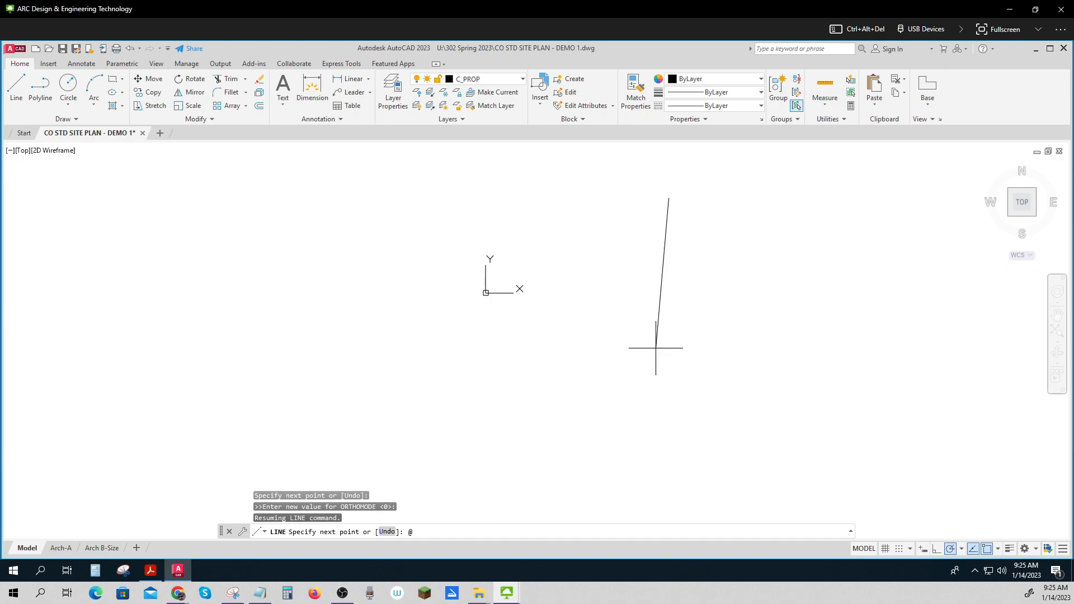
type("428")
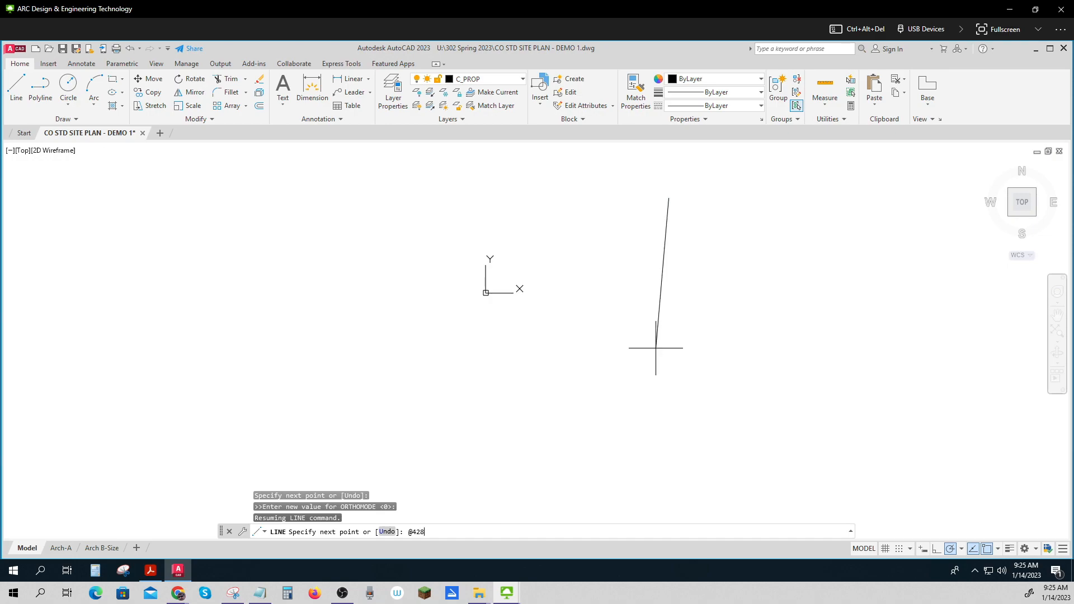
type(".1")
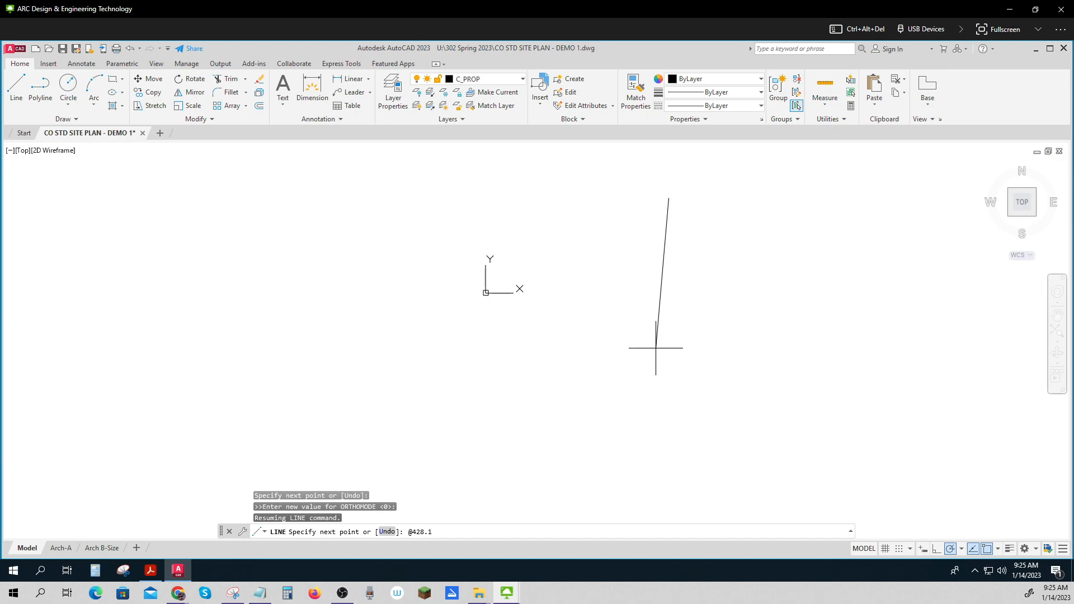
type("<")
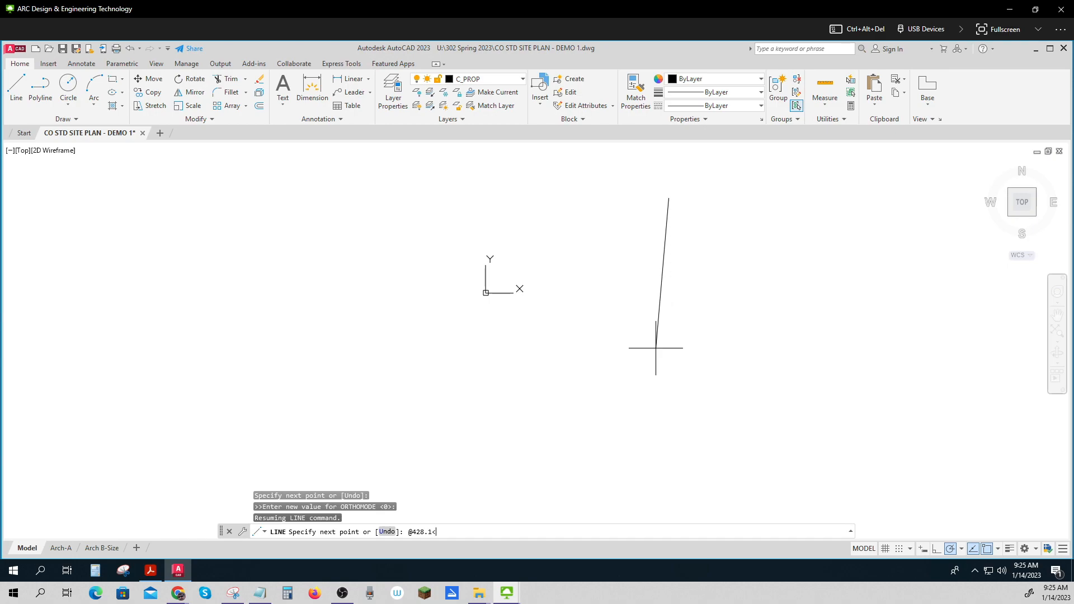
type("S")
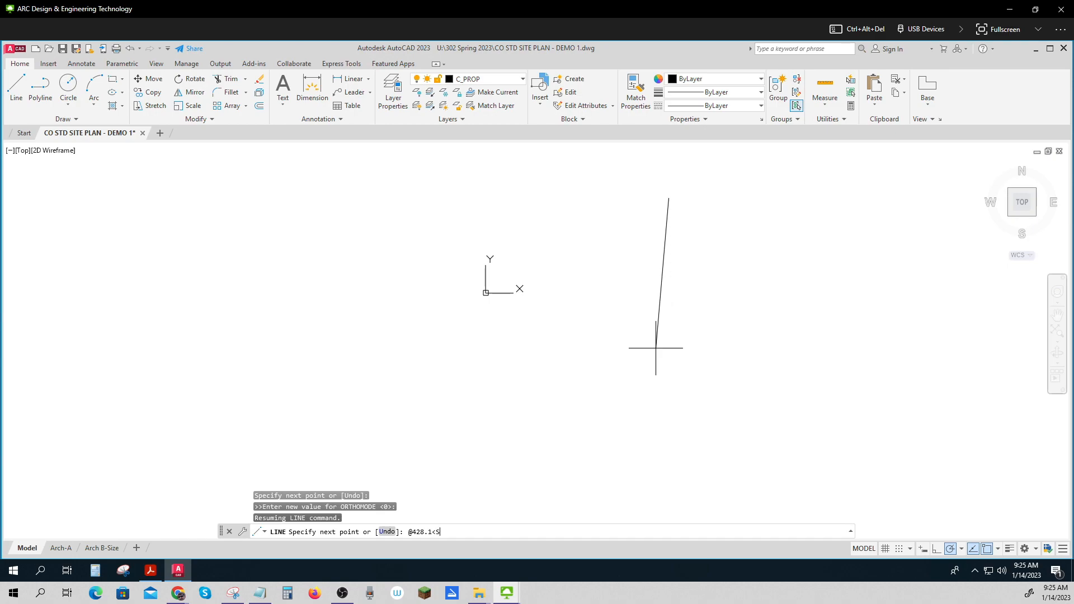
type("1D")
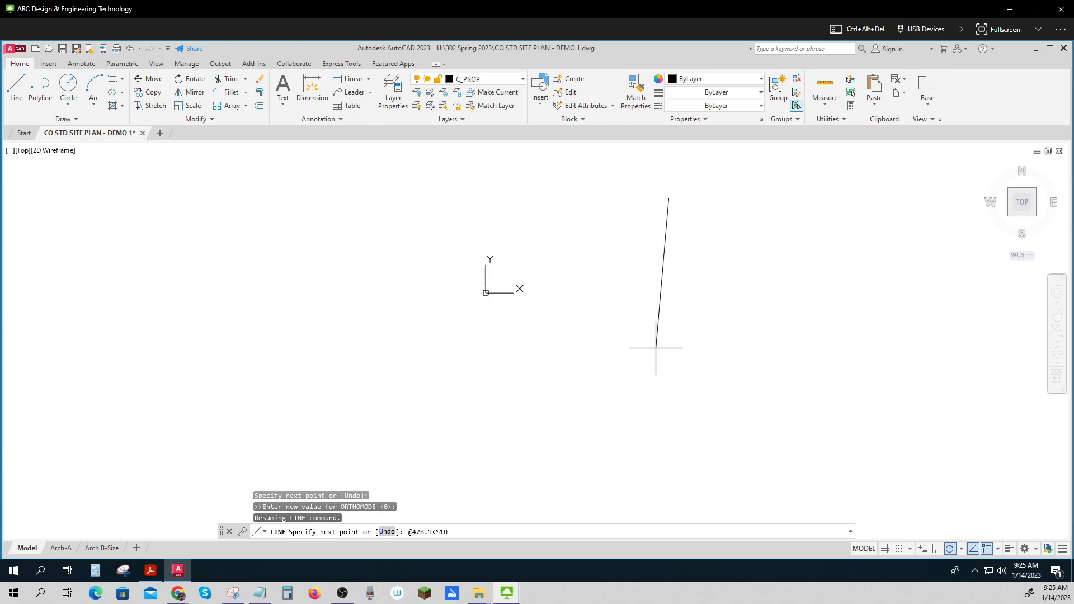
type("46'")
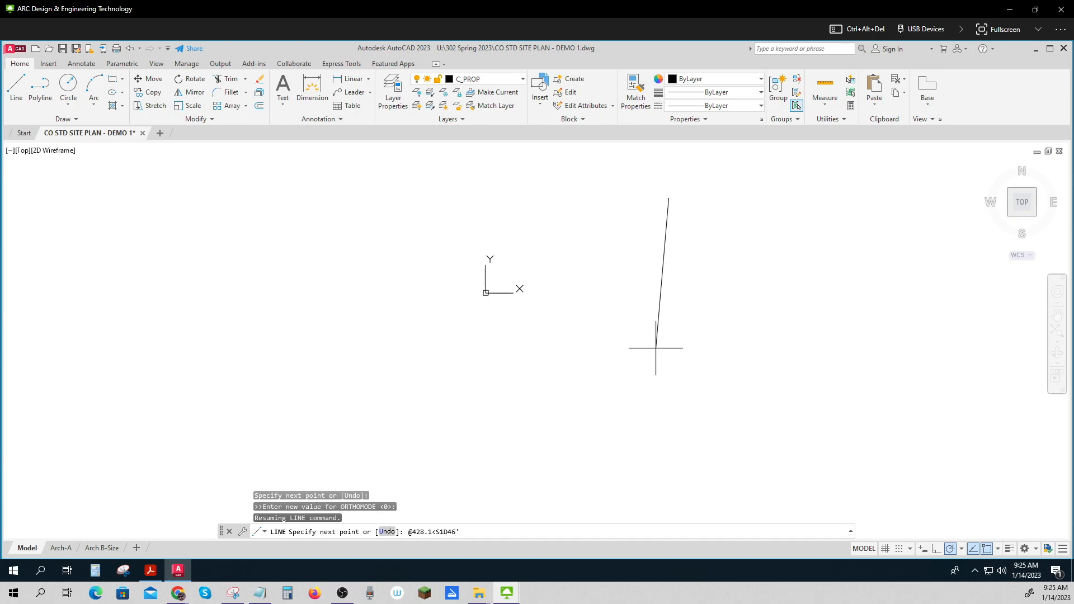
type("30\"")
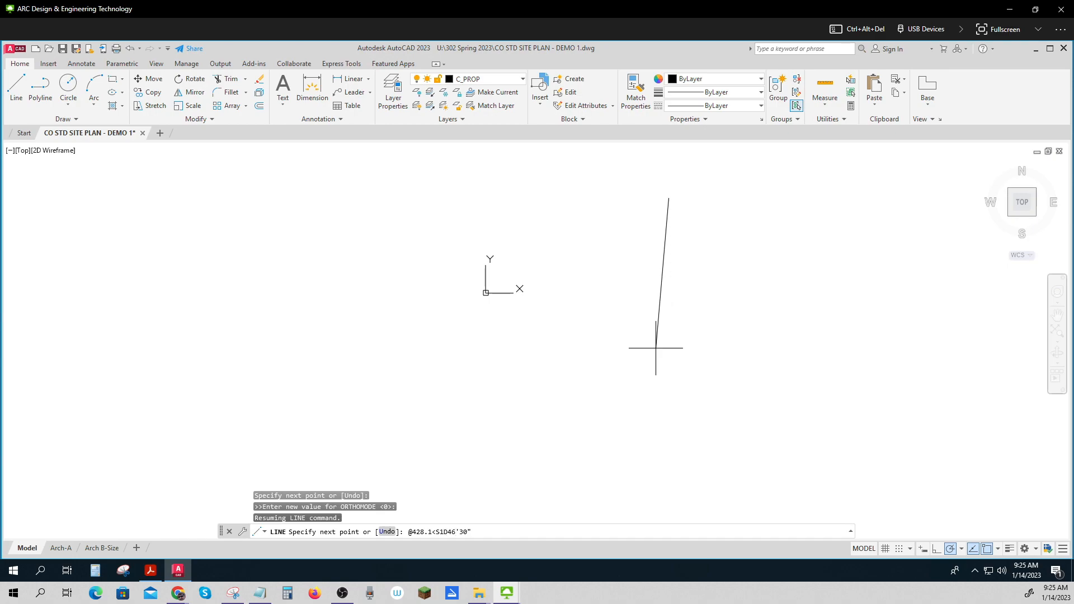
type("E")
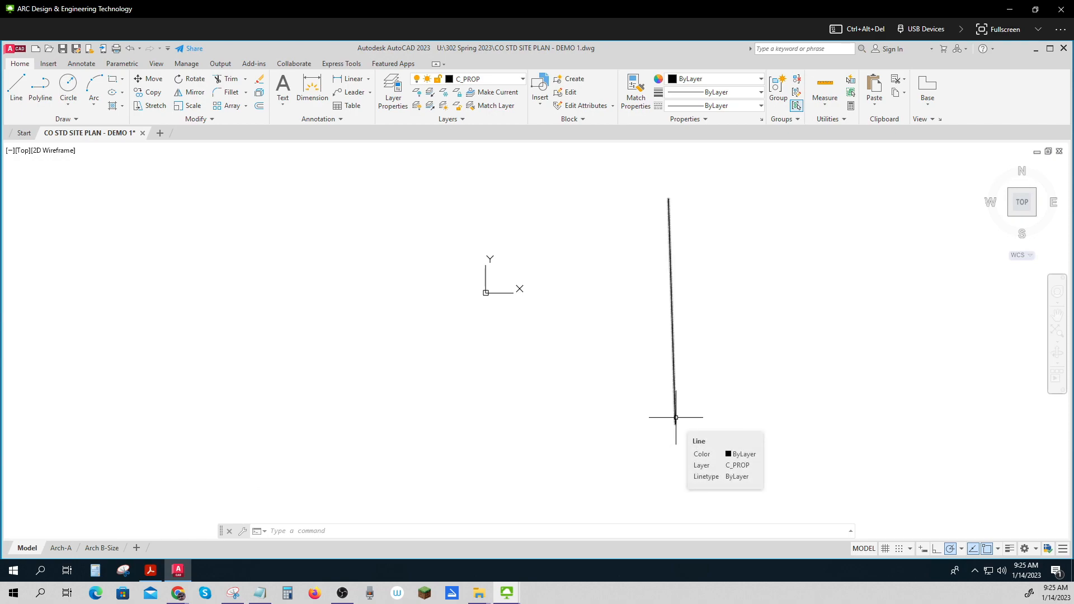
mouse_move(758, 416)
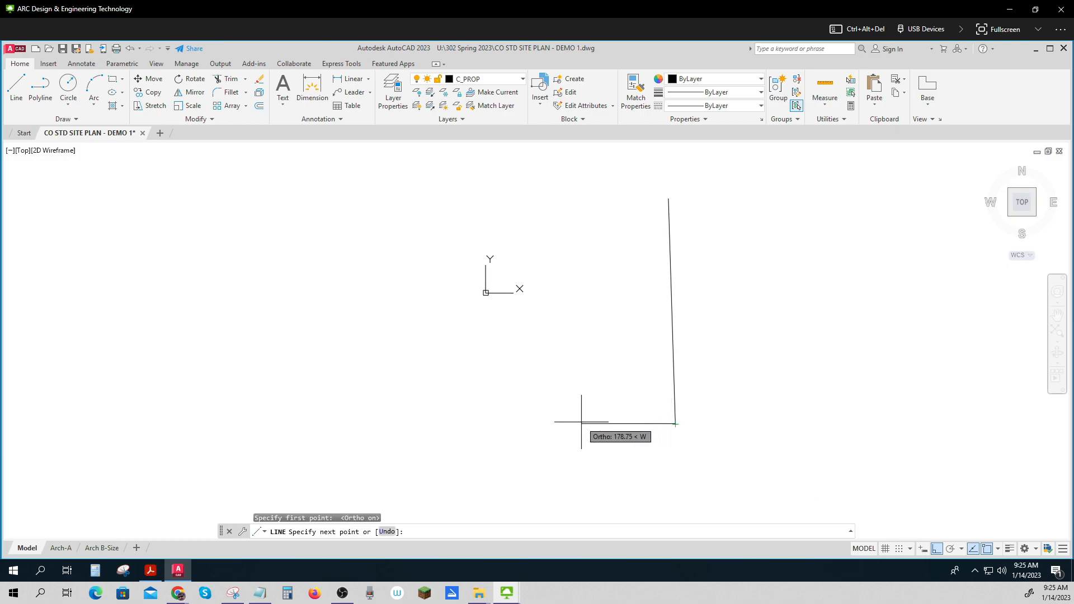
Enter the bottom course length with Ortho on, attempting a 19.5 bearing entry toward north
type("146")
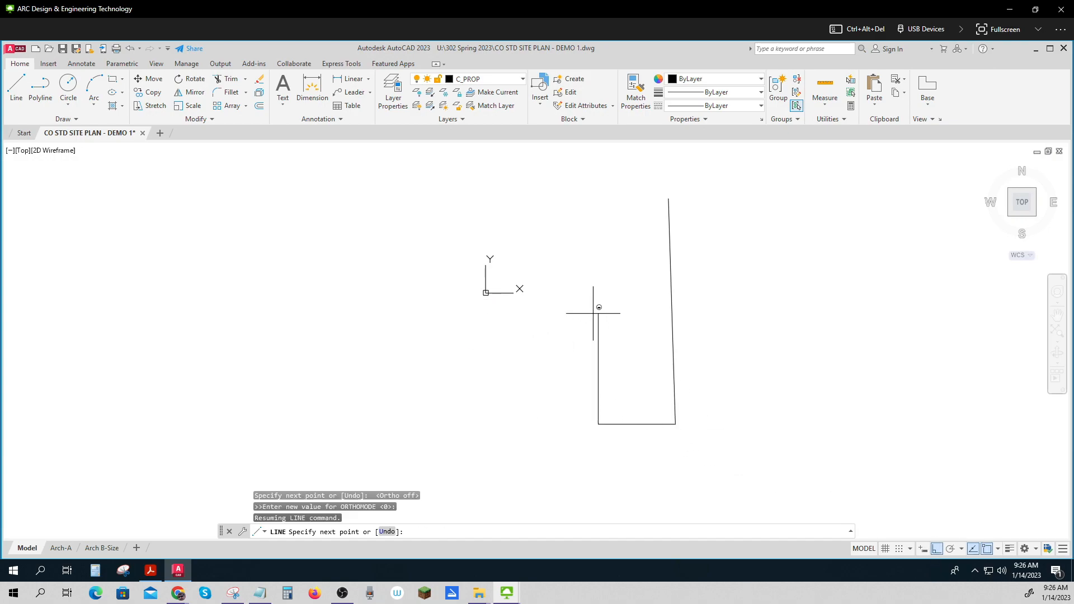
type("@")
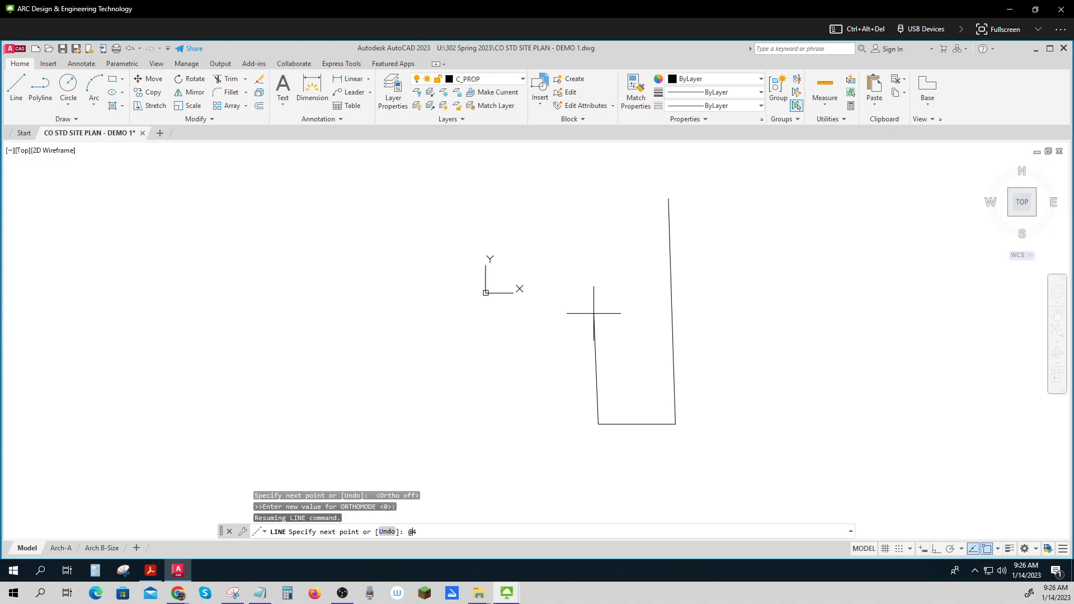
type("19.")
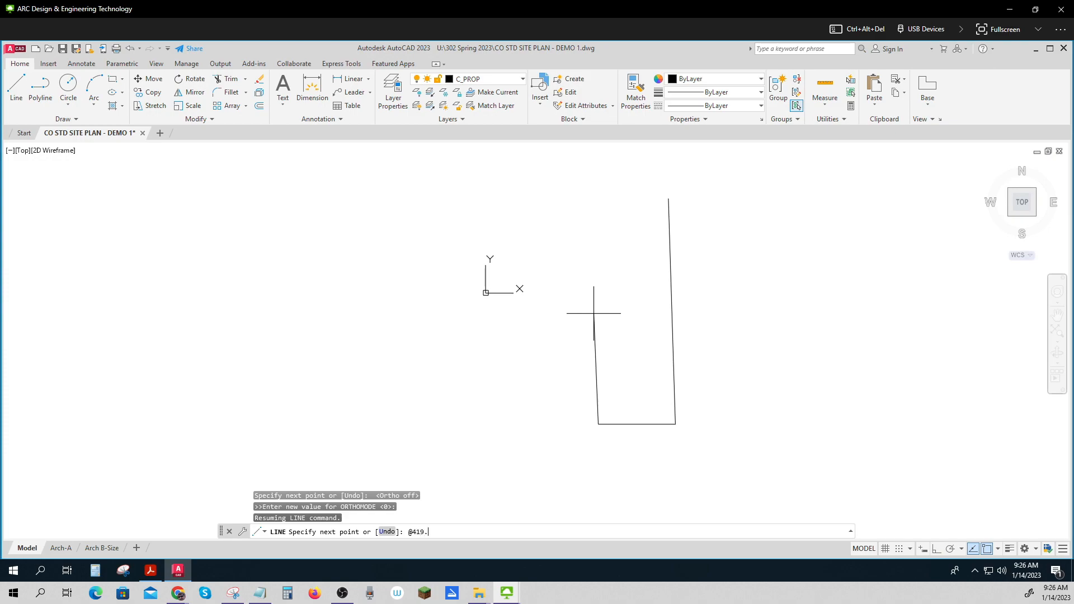
type("5")
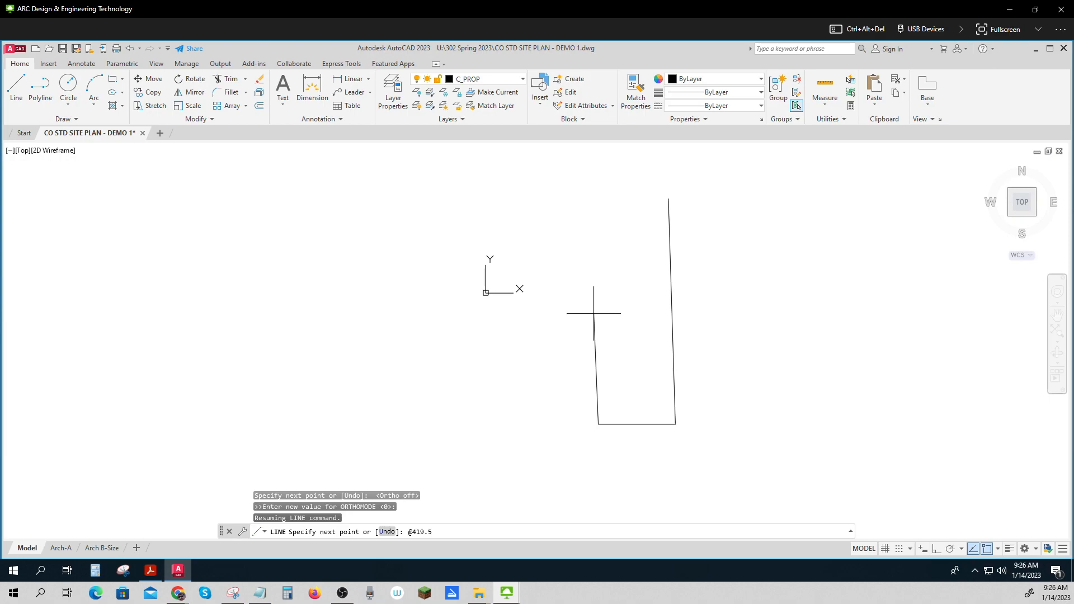
type("<")
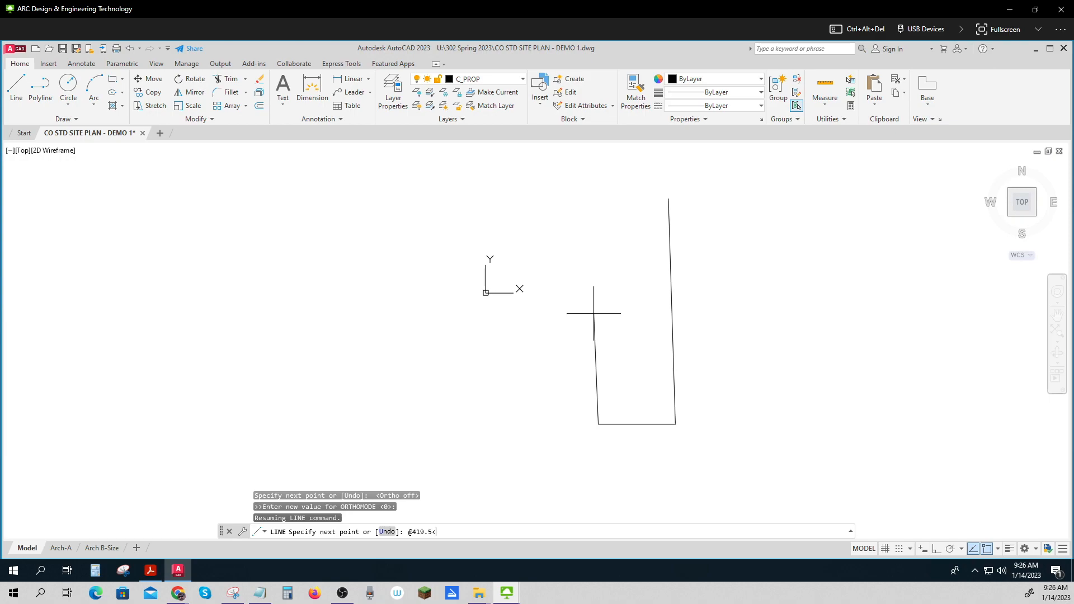
type("N")
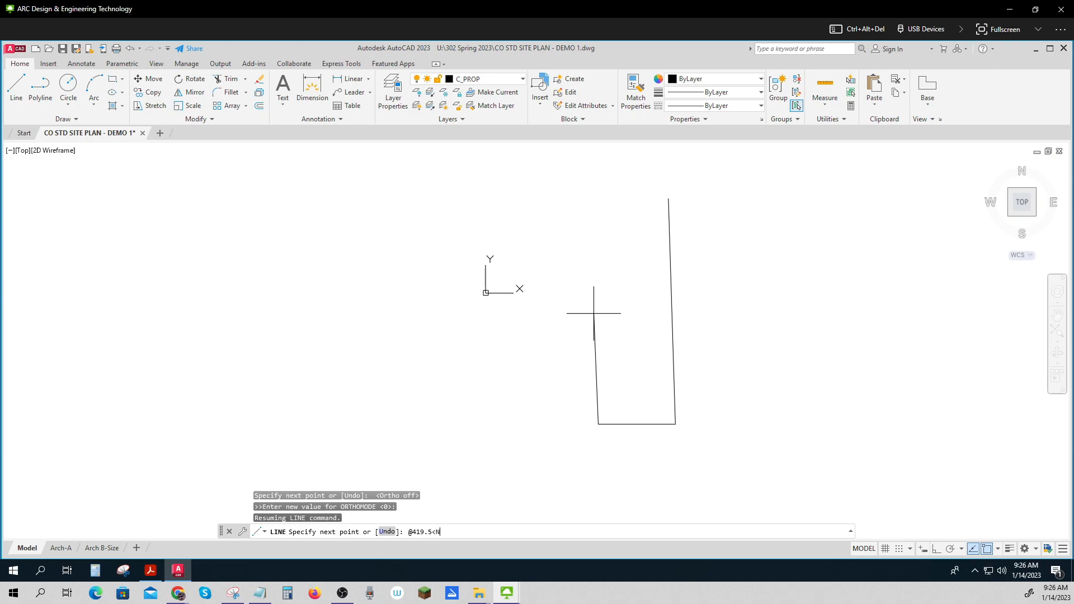
type("ORTHOMODE")
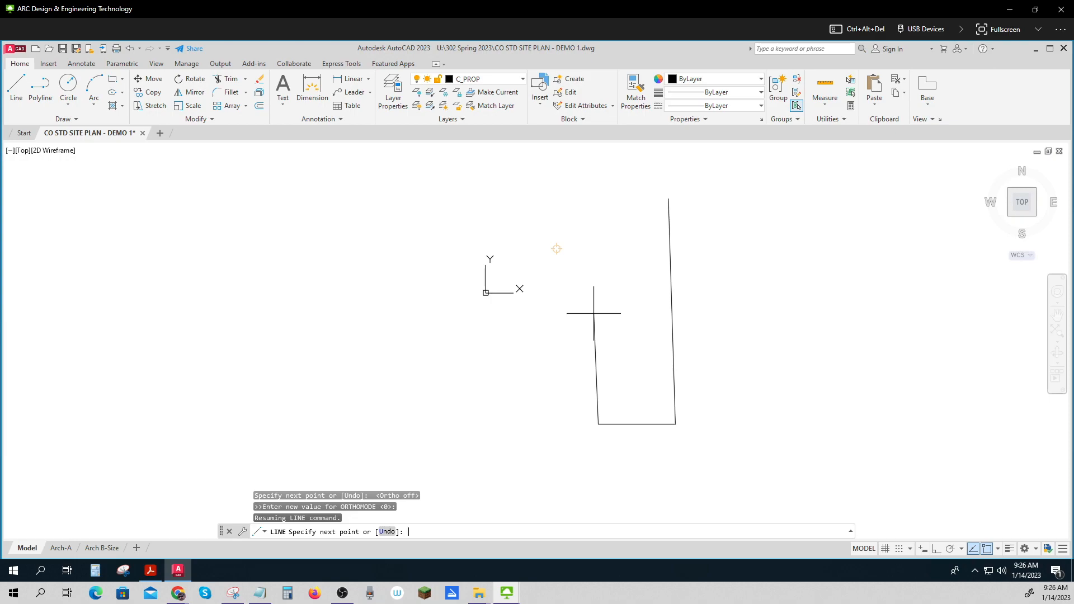
Retype the west course as 419.5 feet at bearing N1°46'30"W
type("419.5")
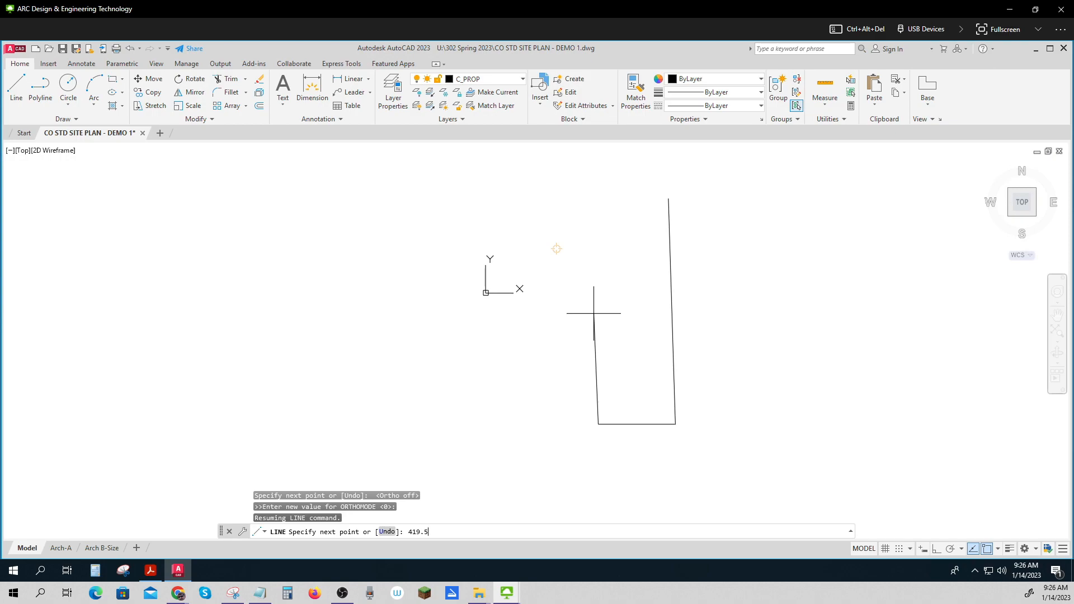
type("<")
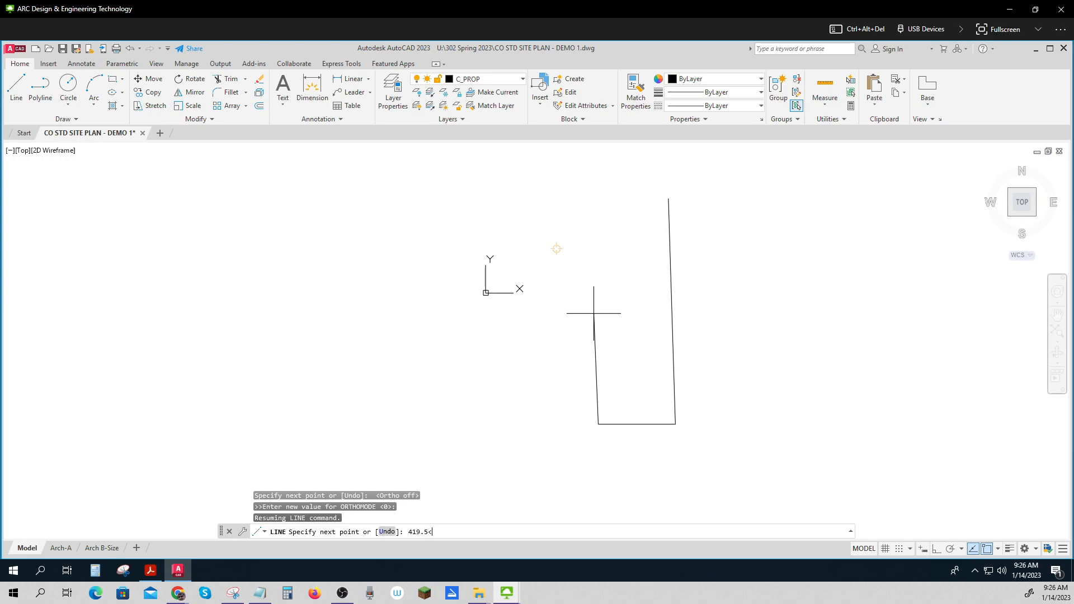
type("1D")
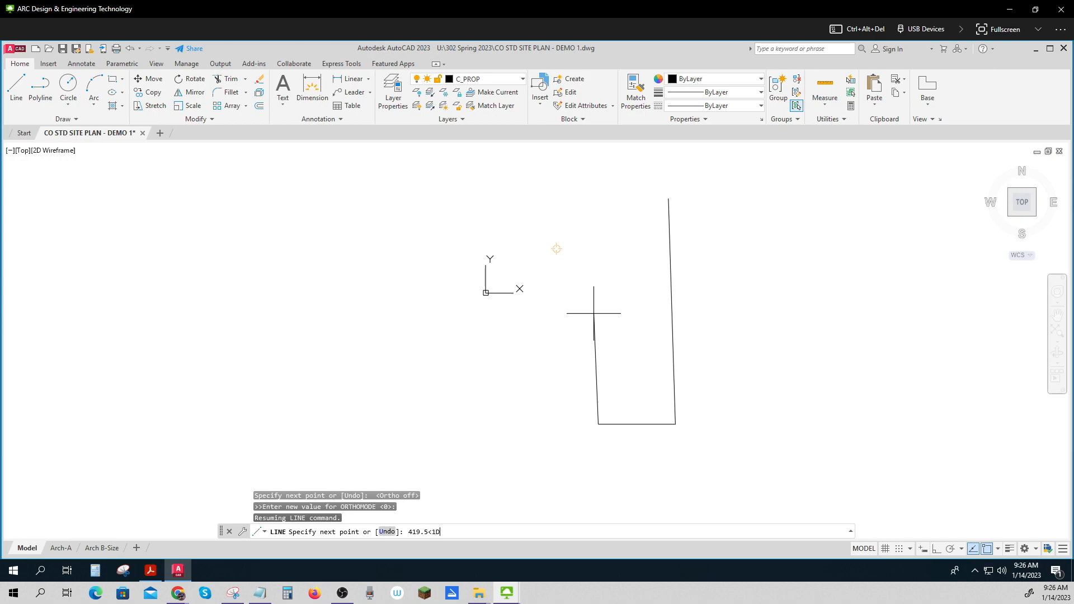
type("46'")
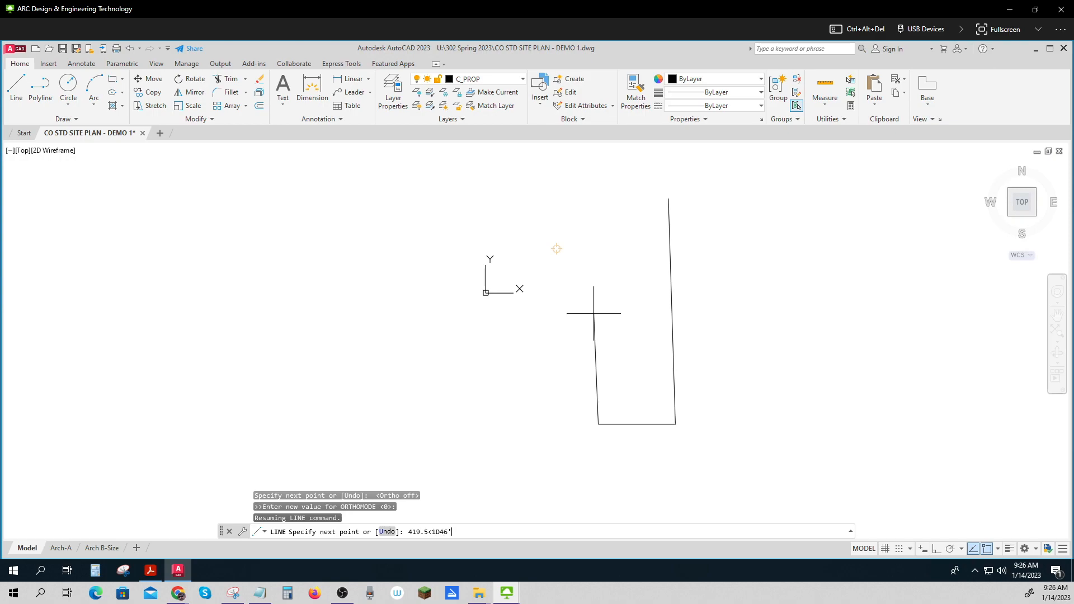
type("30\"")
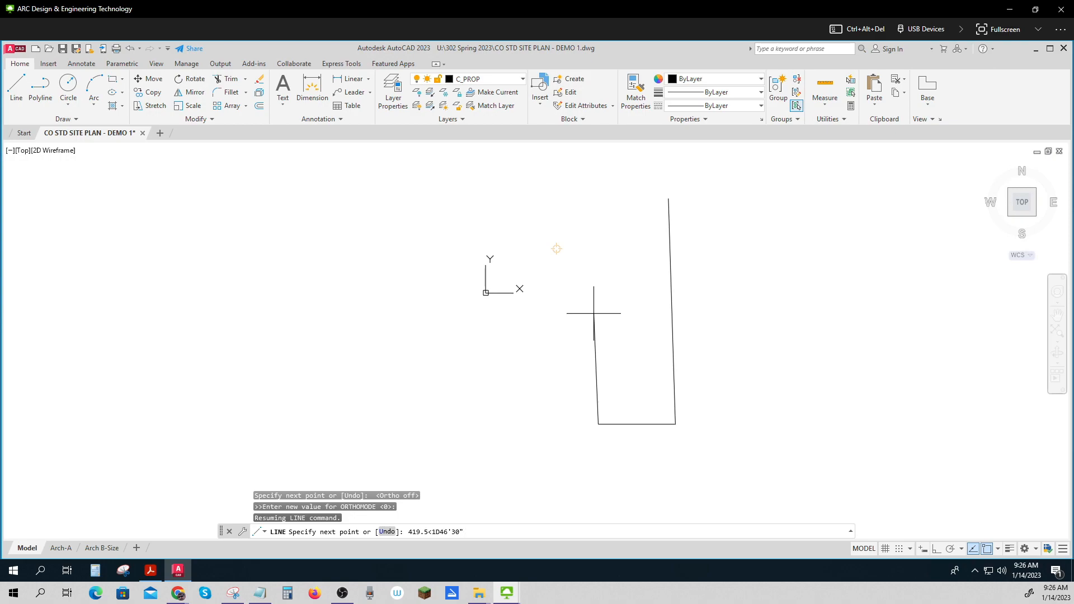
type("W")
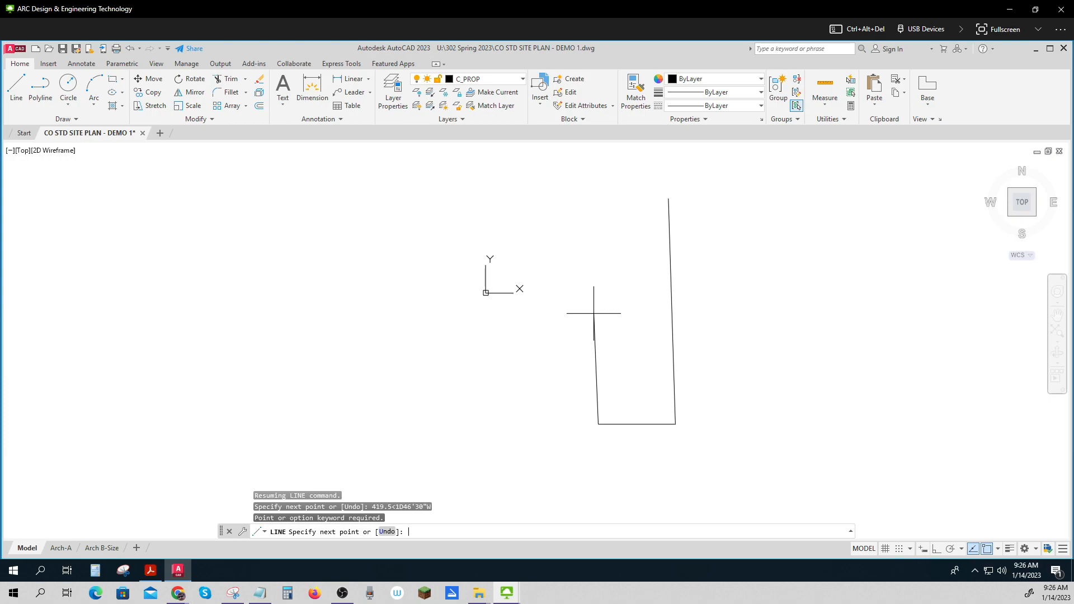
type("4")
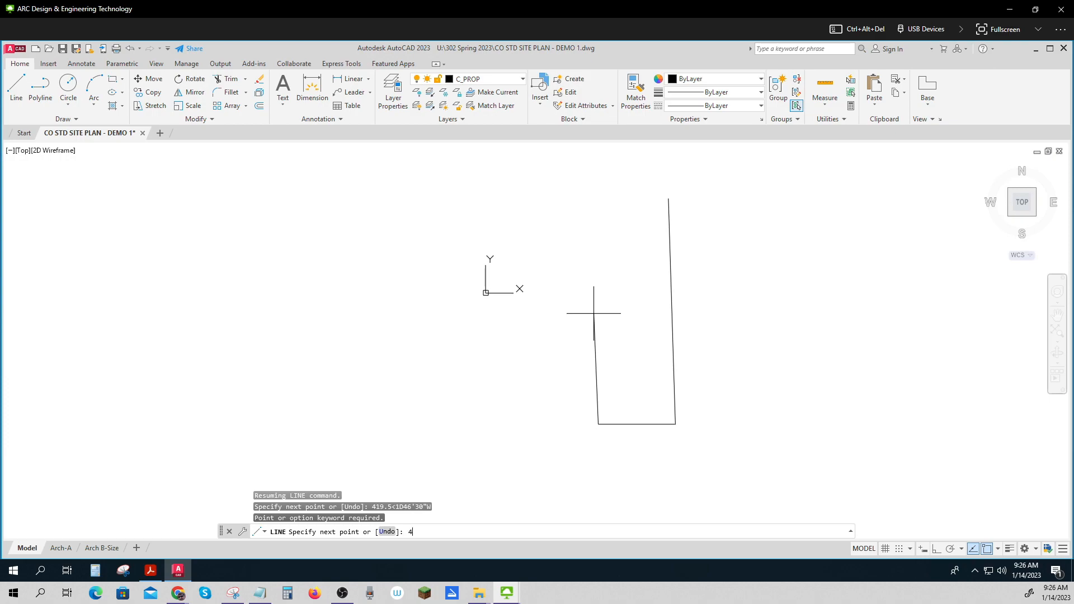
type("19.5")
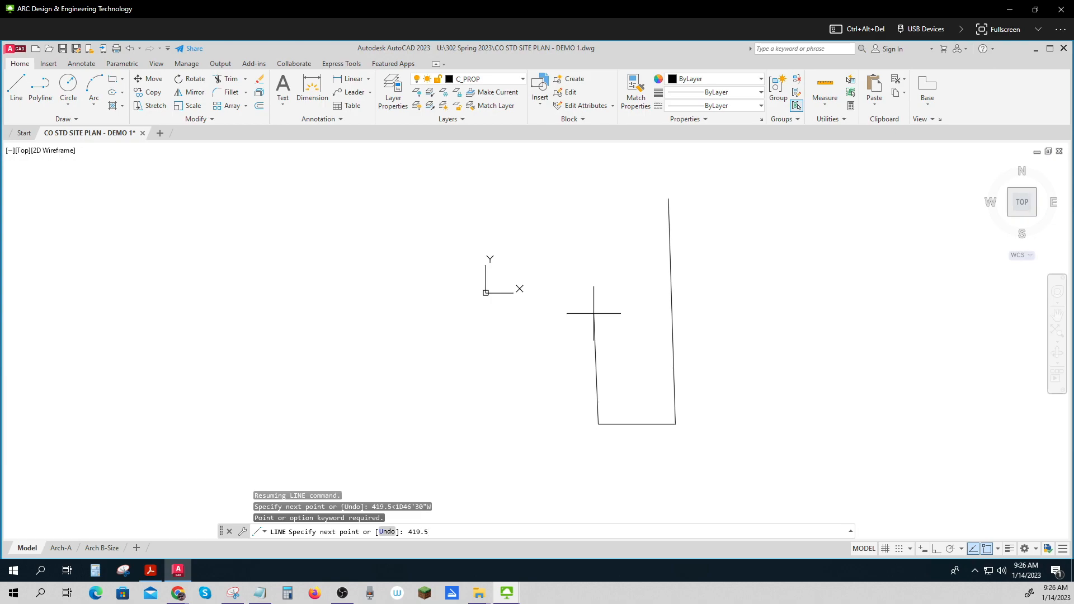
type("<")
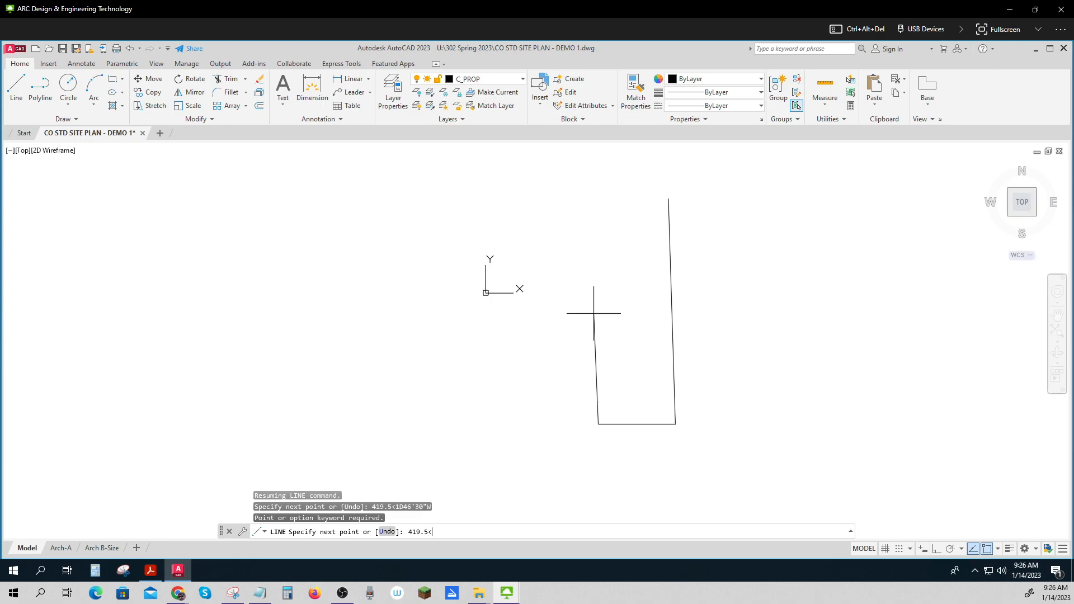
type("N1D")
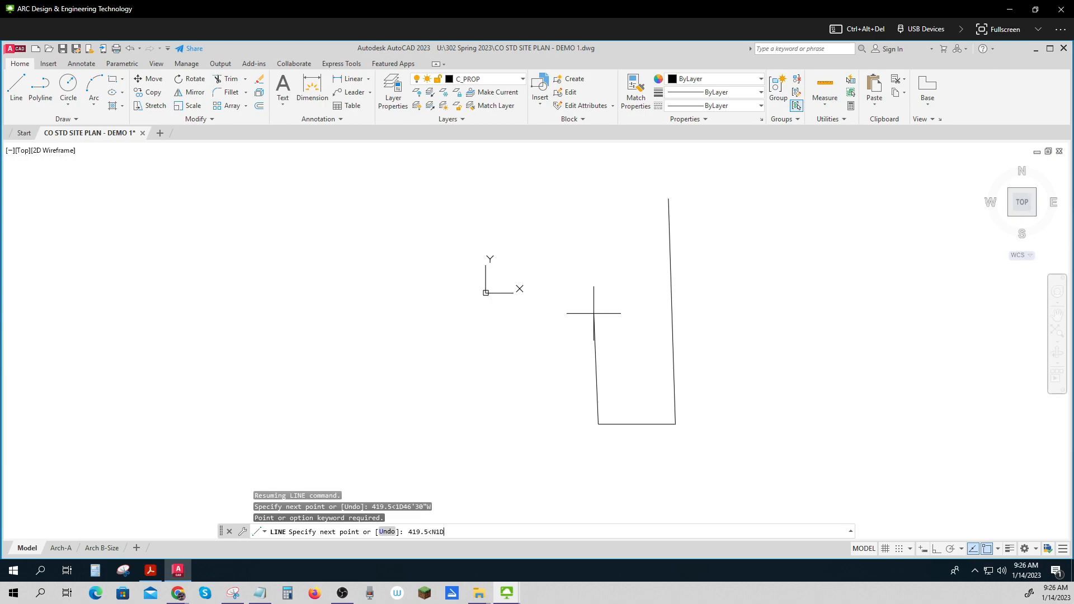
type("46'3")
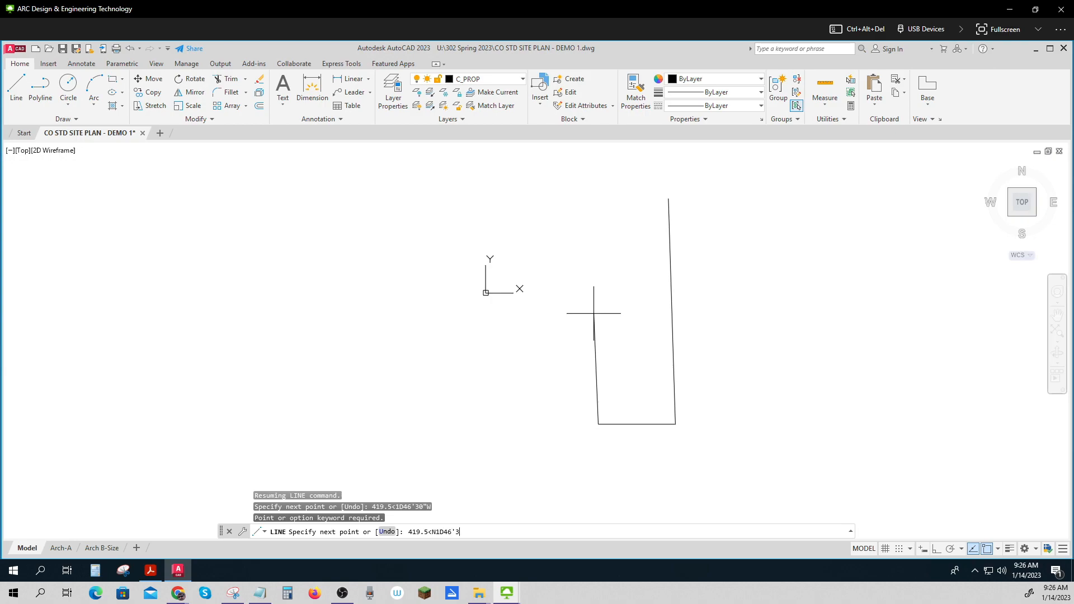
type("0\"")
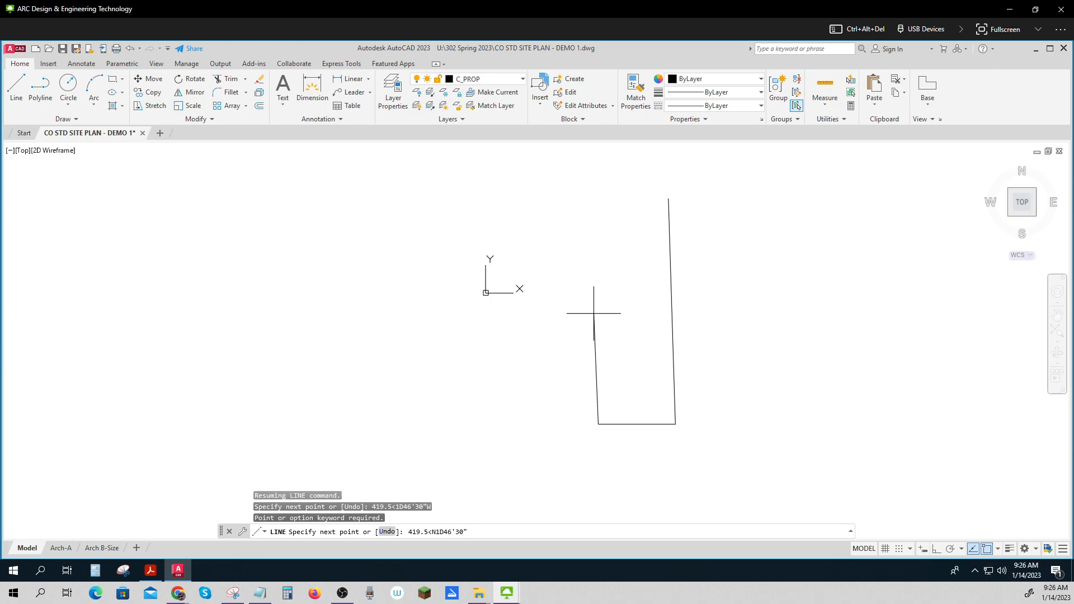
type("W")
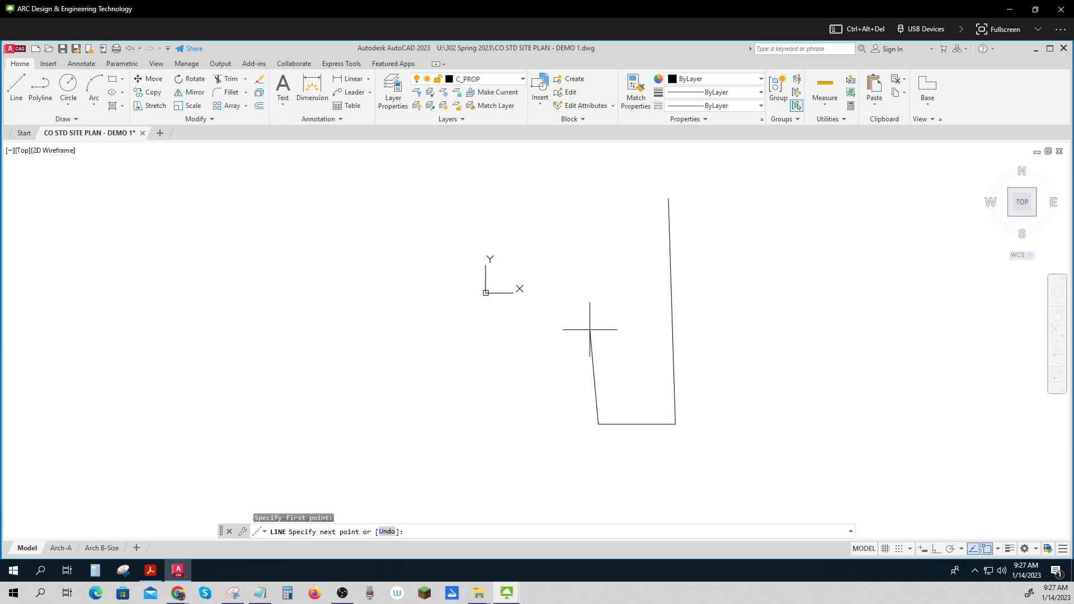
Draw the west property line 419.5 feet at bearing N1°46'30"W
type("@")
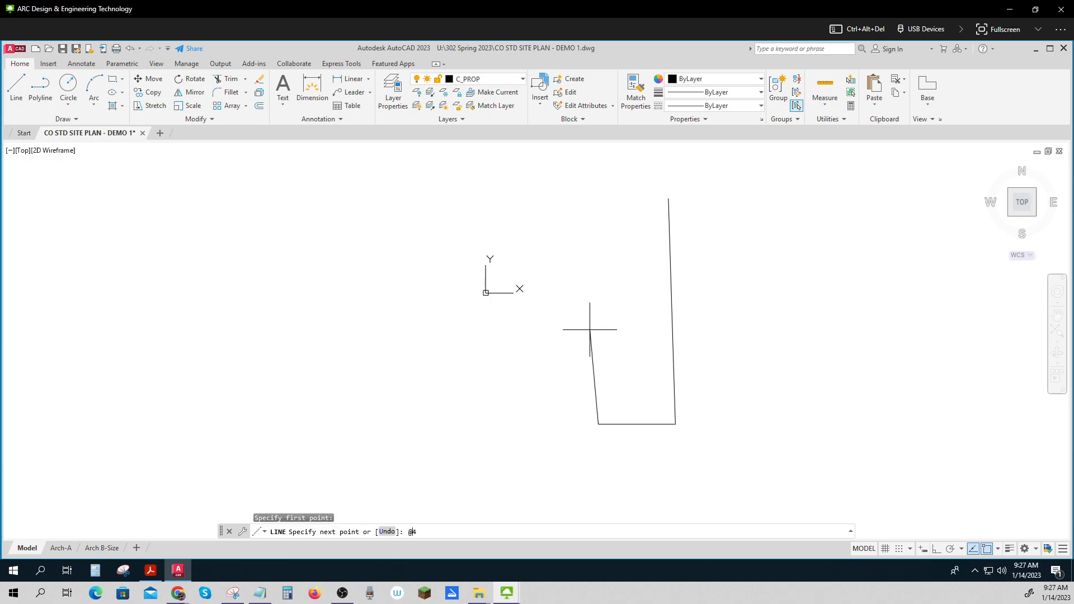
type("419.5<")
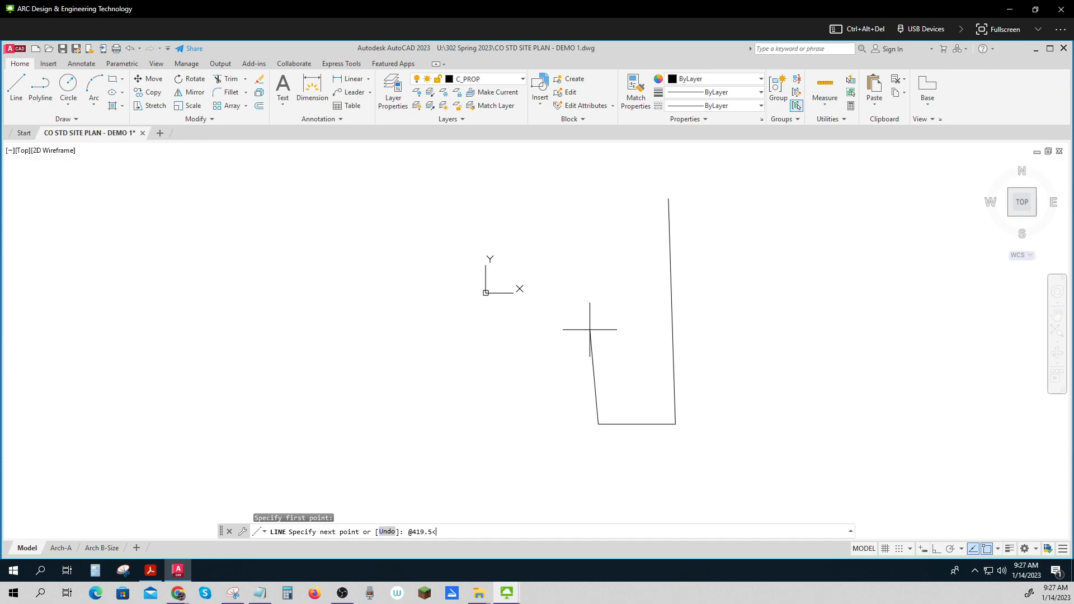
type("N")
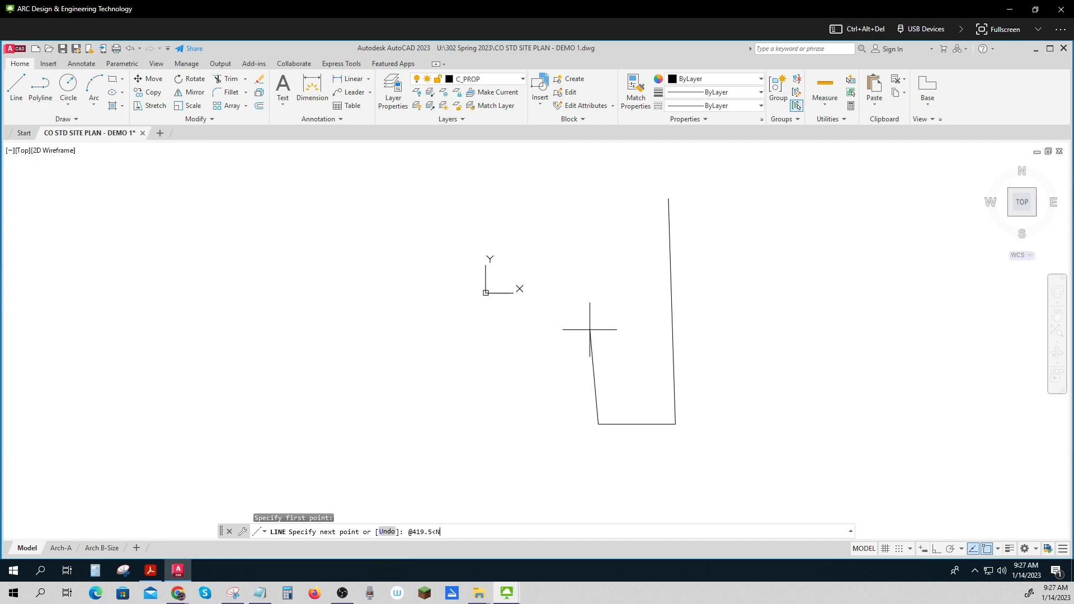
type("1D")
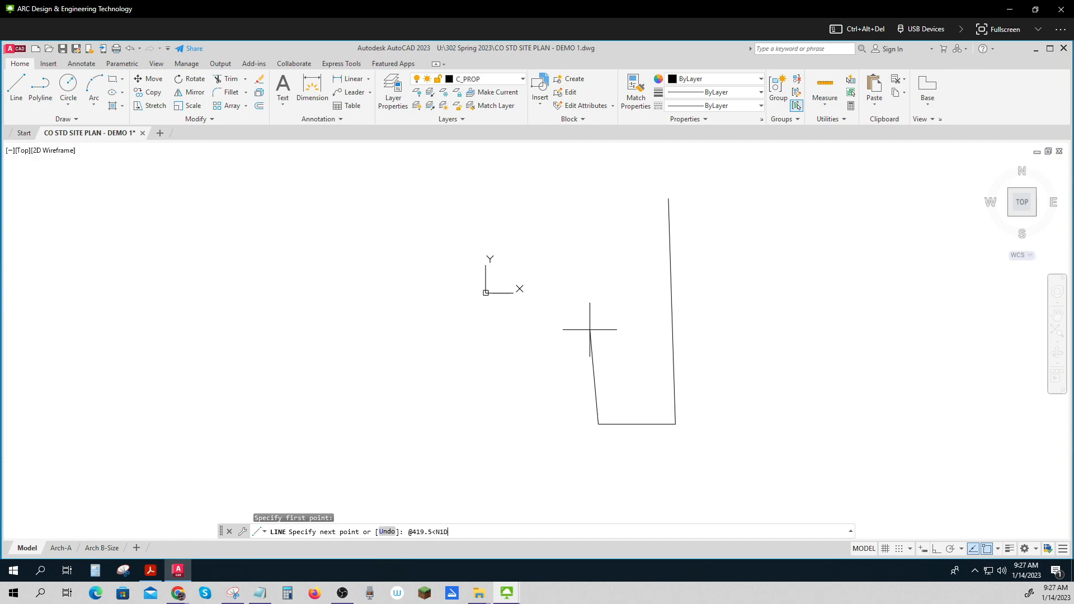
type("46'30")
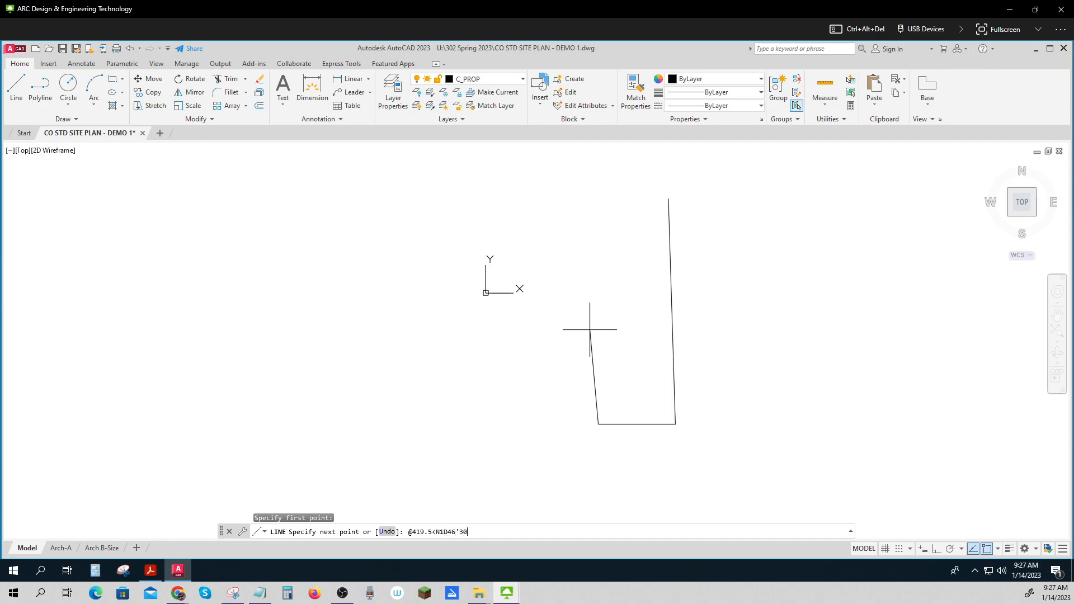
left_click(598, 423)
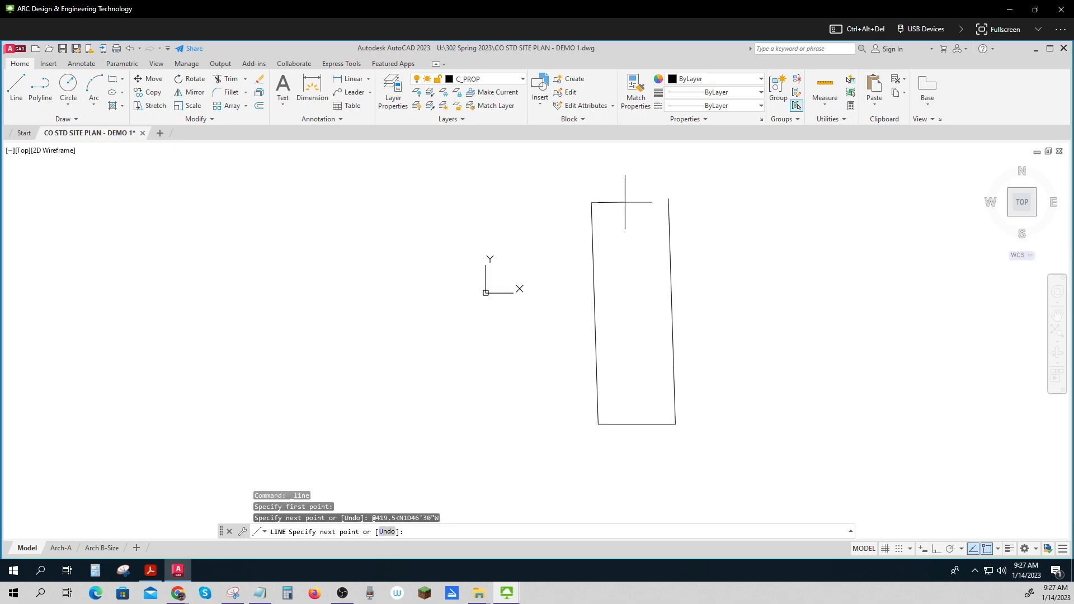
type("@65.")
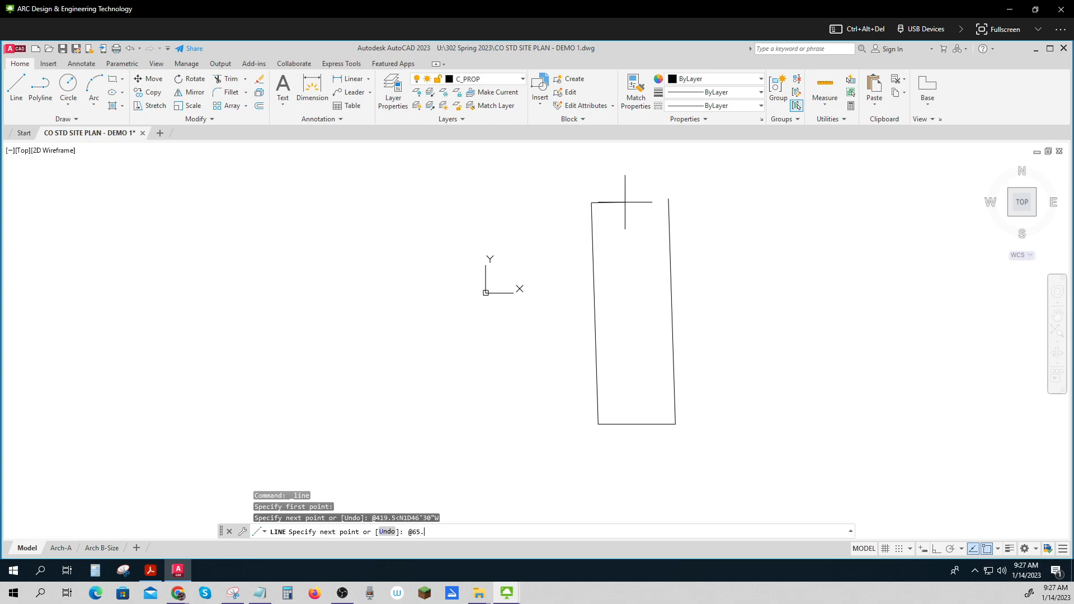
type("8<")
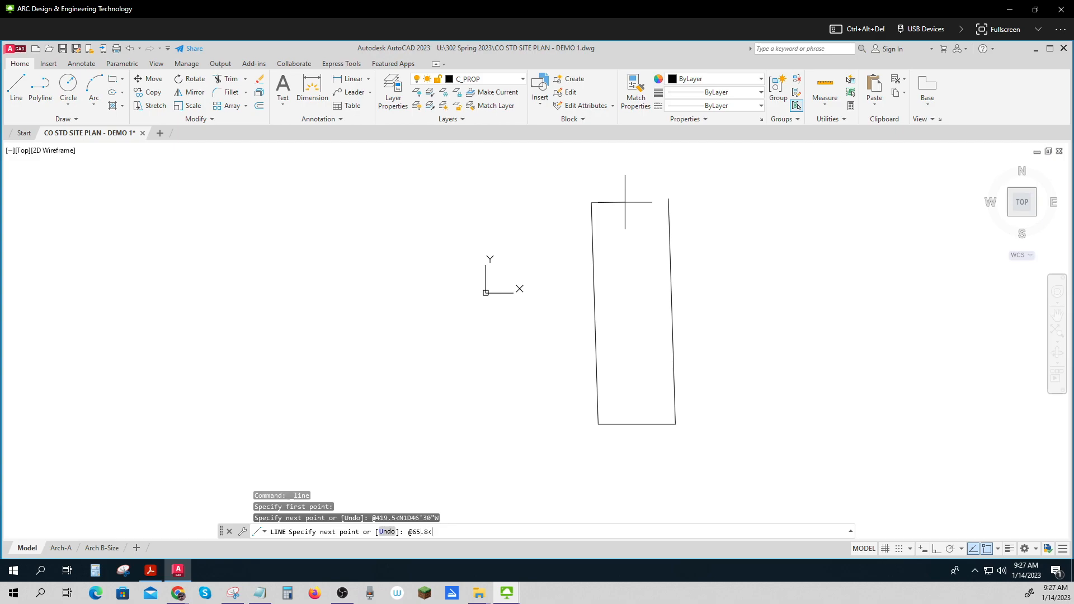
type("84")
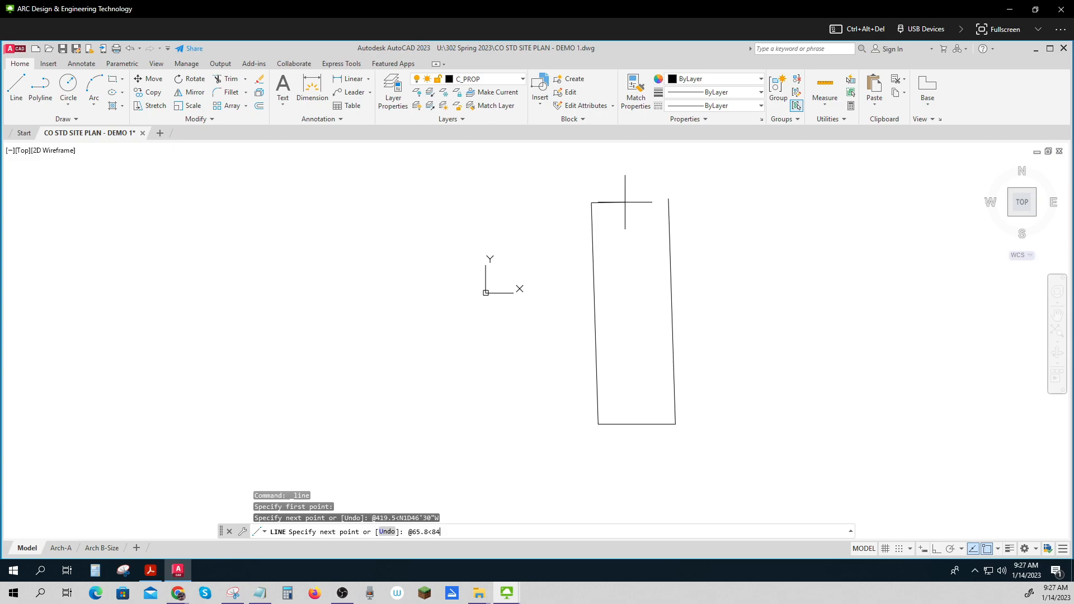
type("D48'")
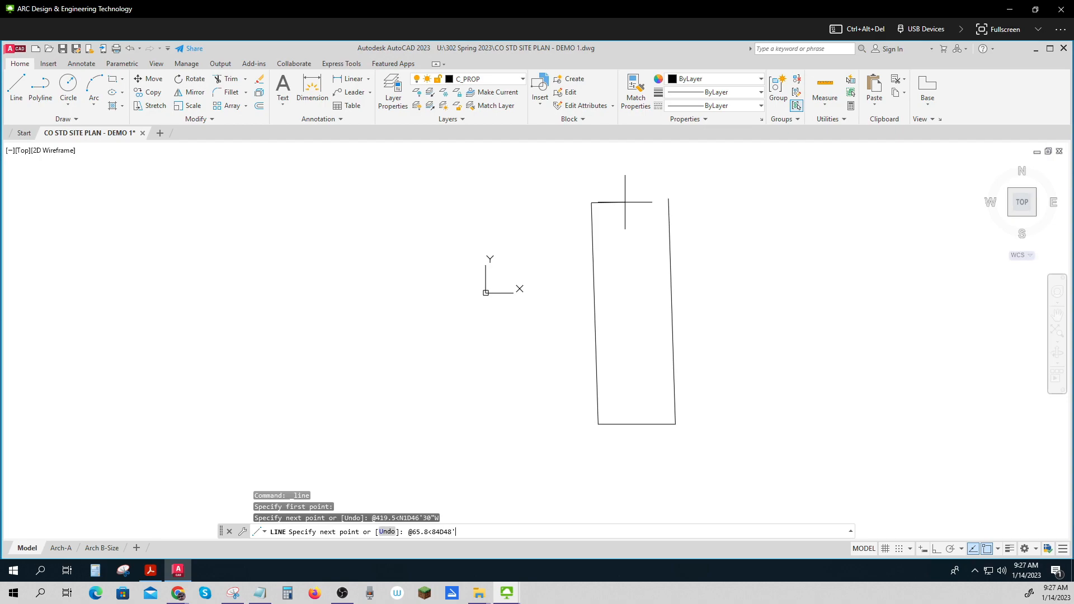
type("22")
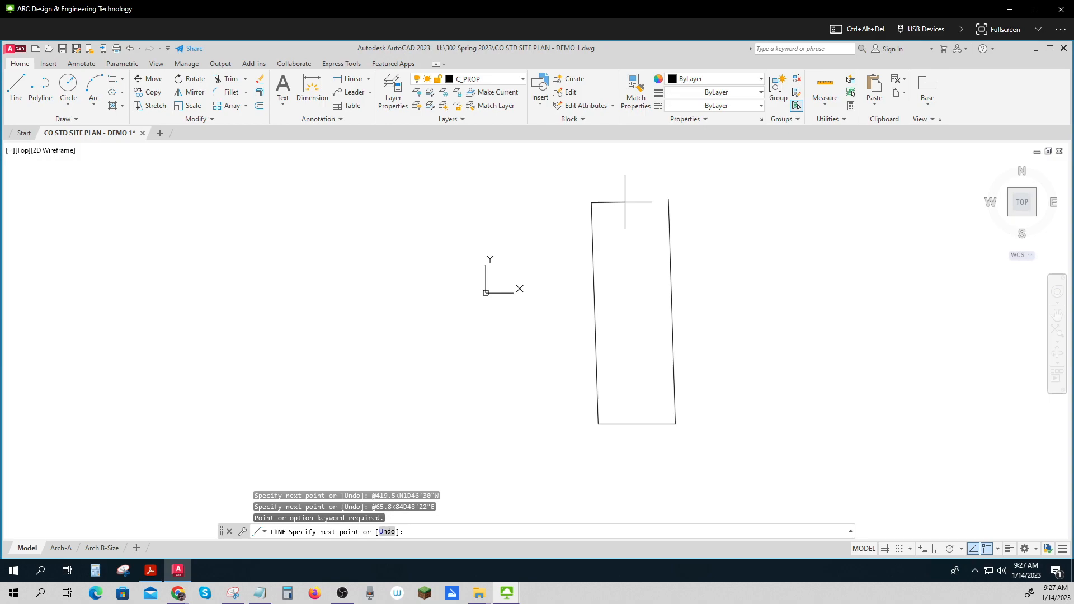
Retype the course as 65.8 feet at bearing N84°48'22"E and place it
type("@6")
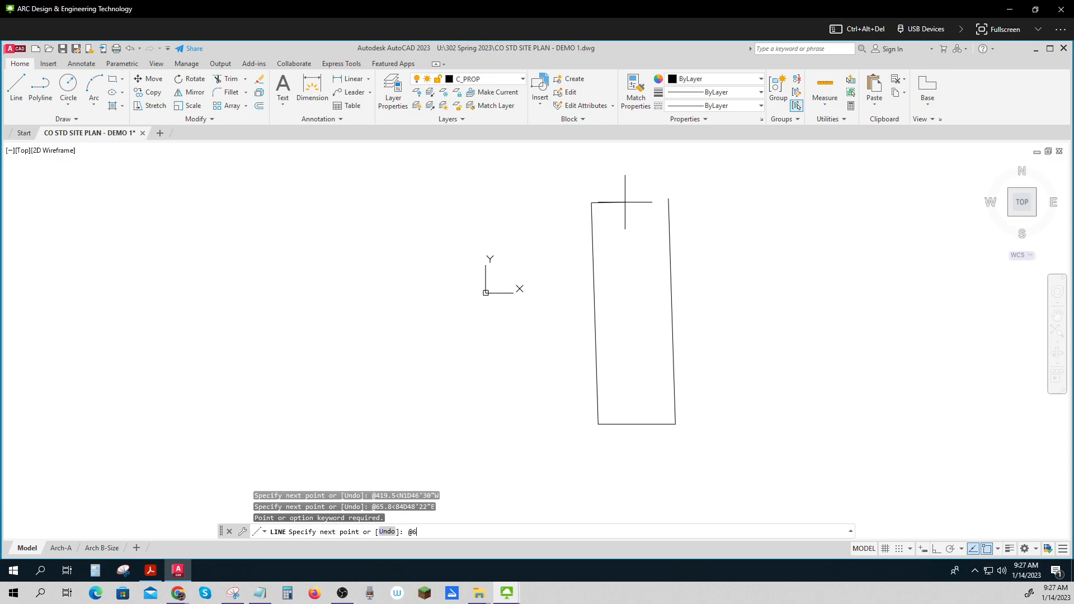
type("5.8")
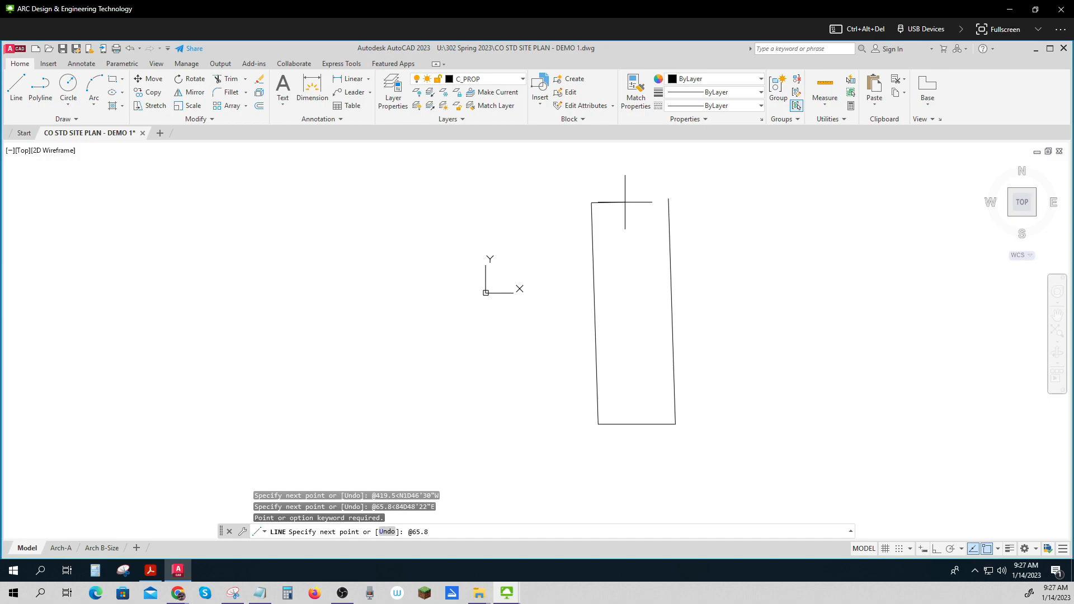
type("<")
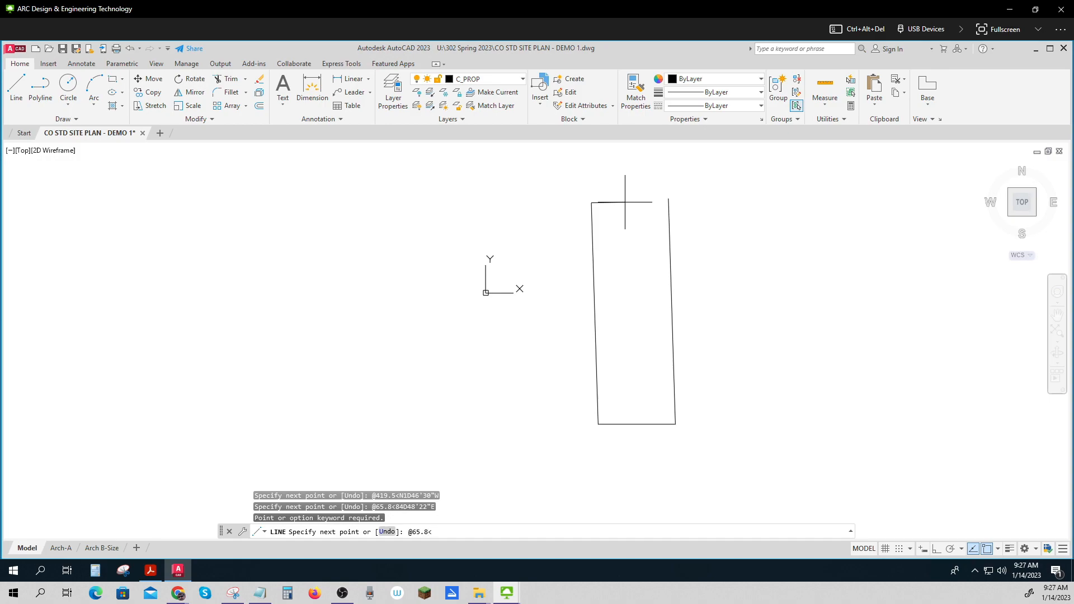
type("N84")
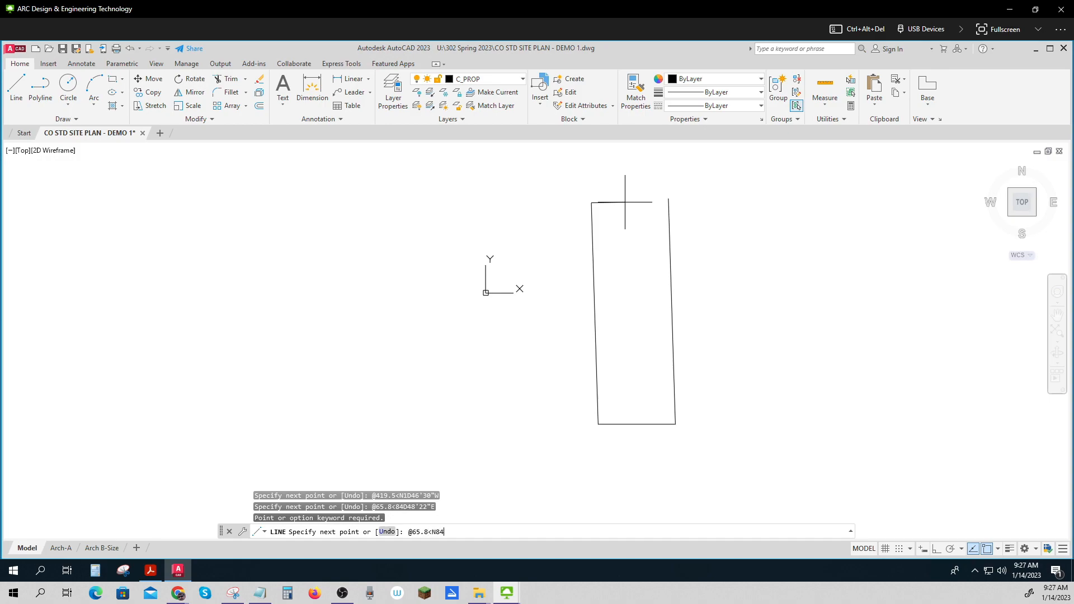
type("D")
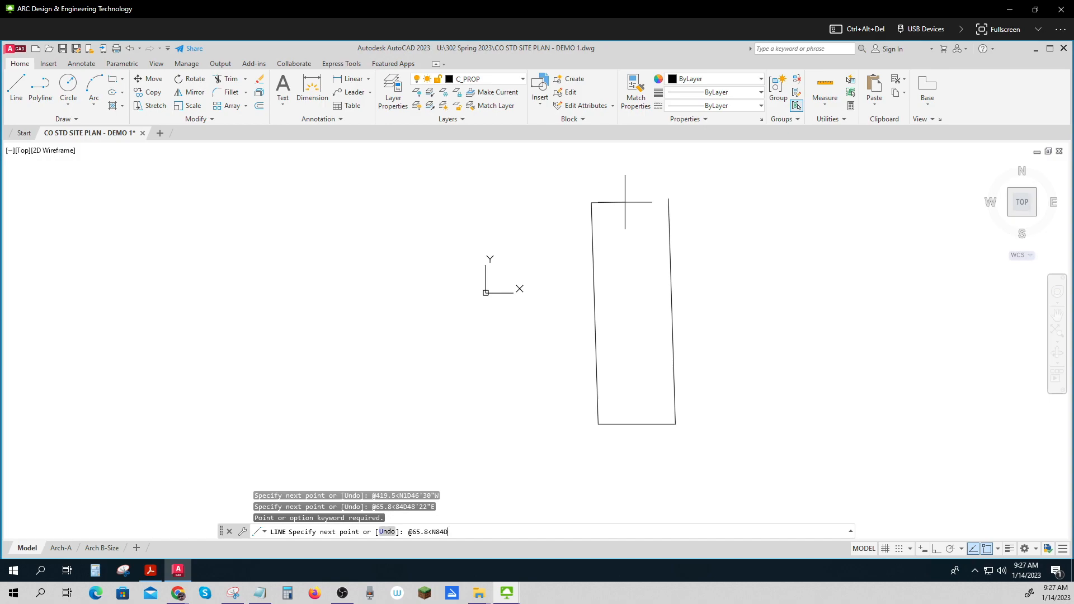
type("48'22")
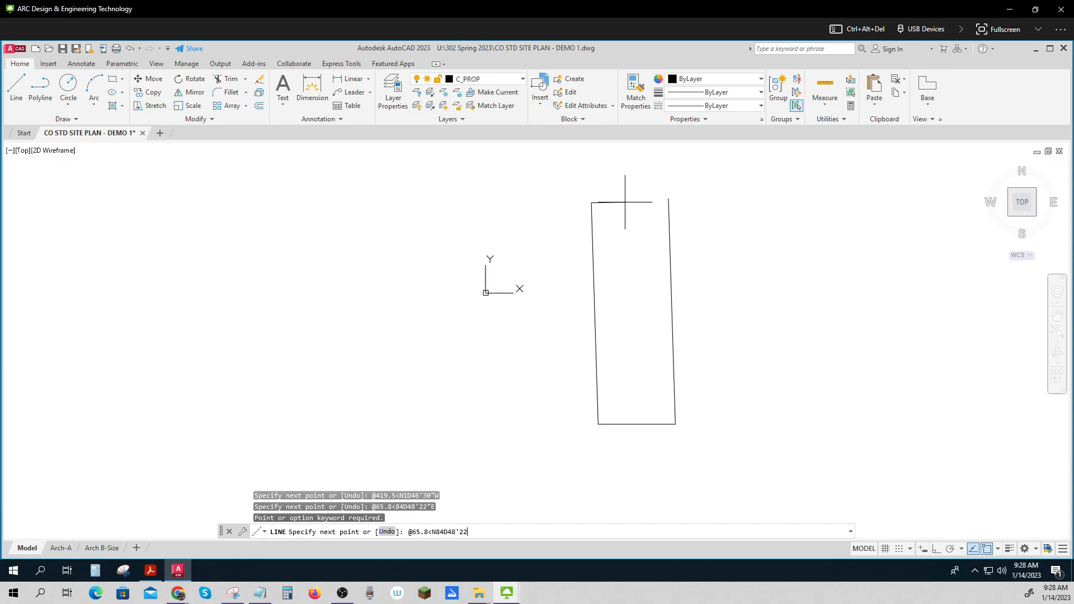
left_click(624, 199)
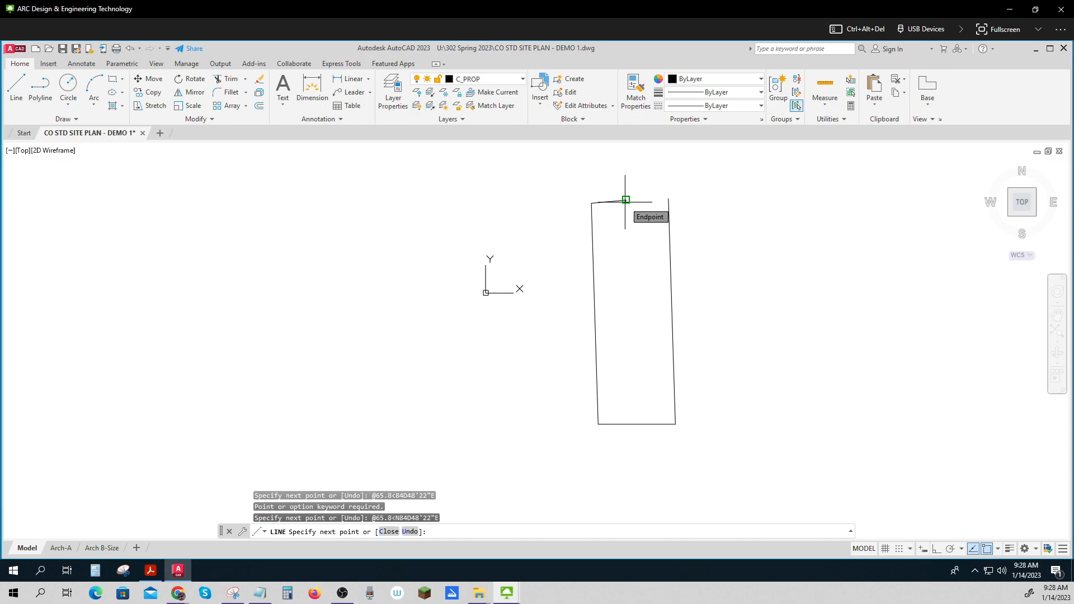
Add the final course, 80.8 feet at bearing N84°48'22"E, and end the line
type("80.8")
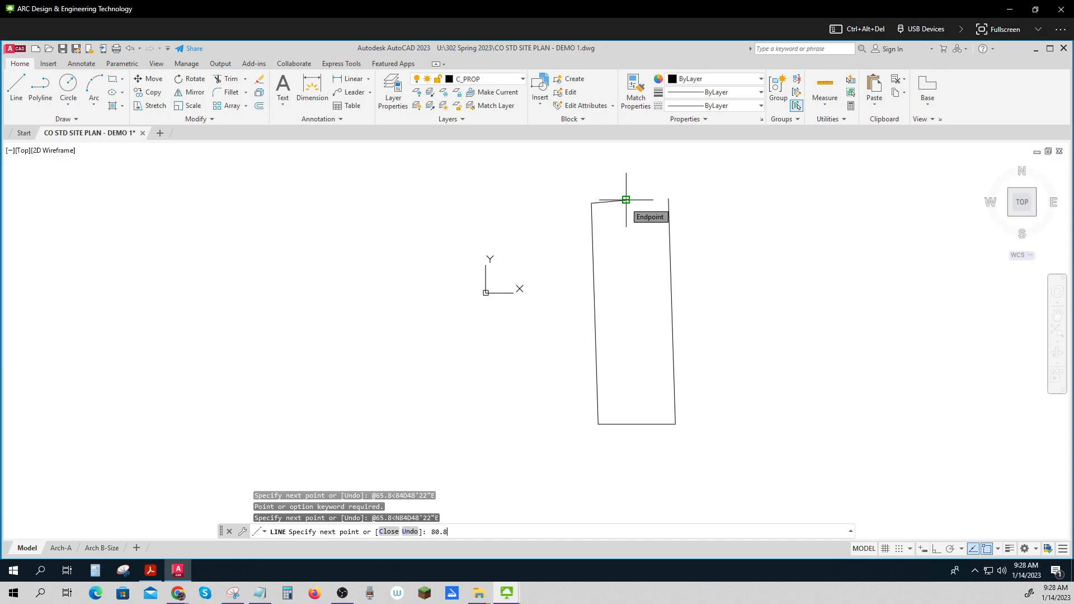
key("backspace")
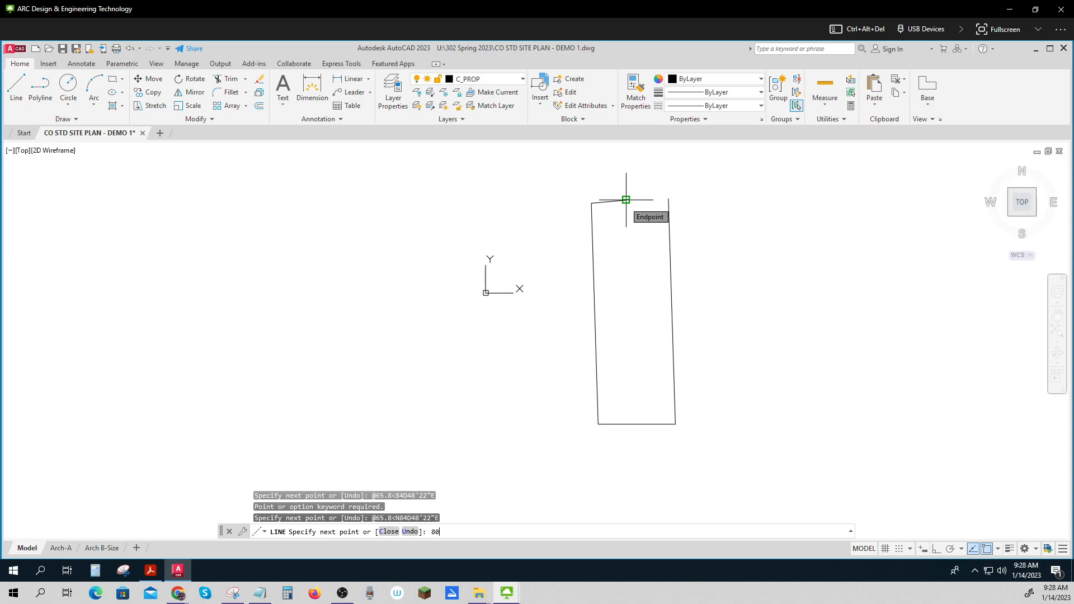
type("@8")
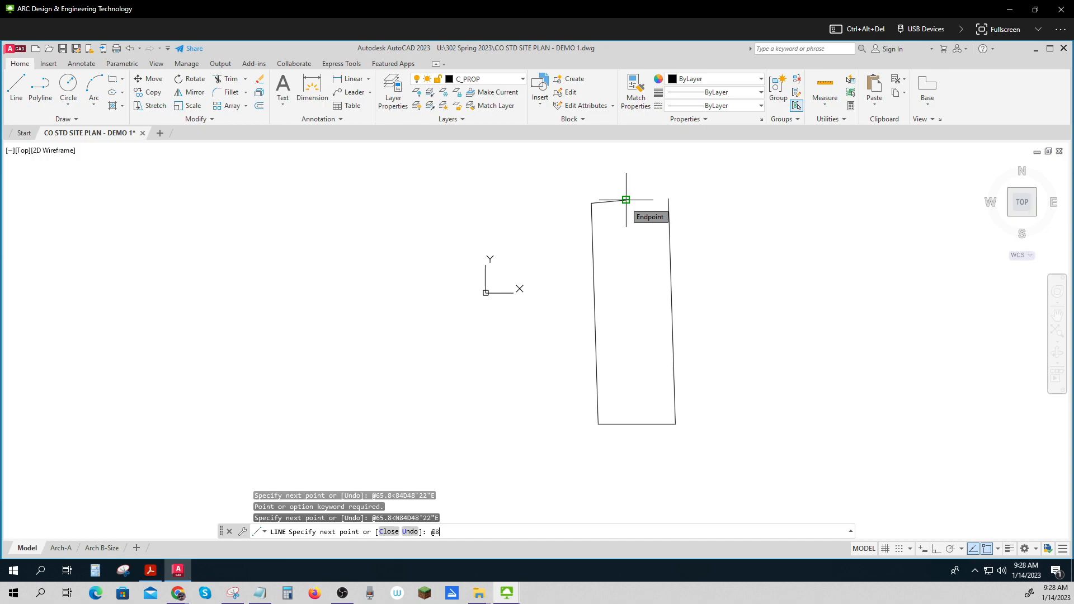
type("0.8")
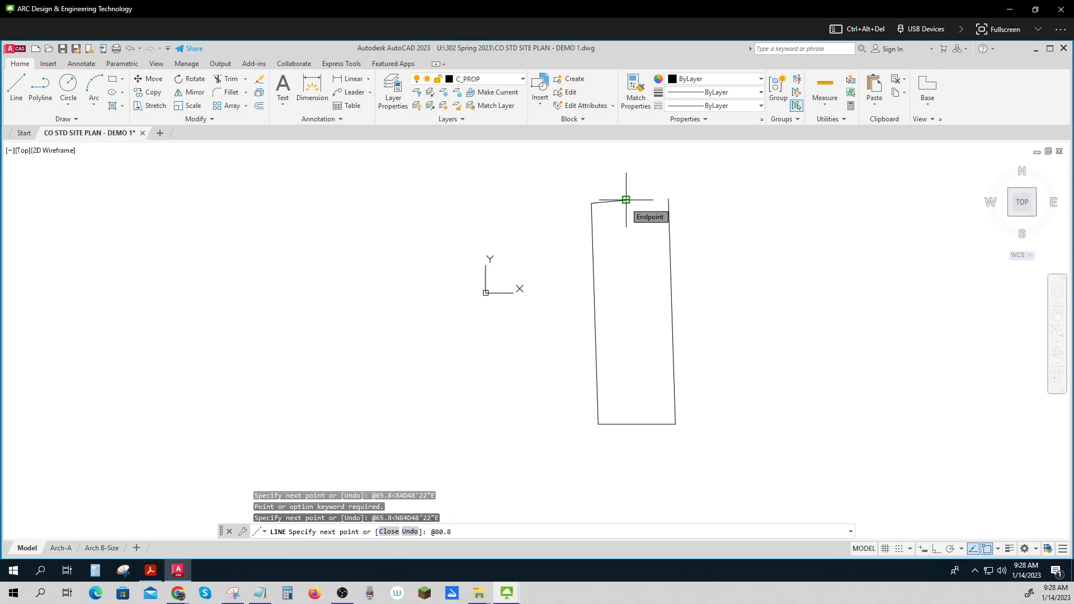
type("<")
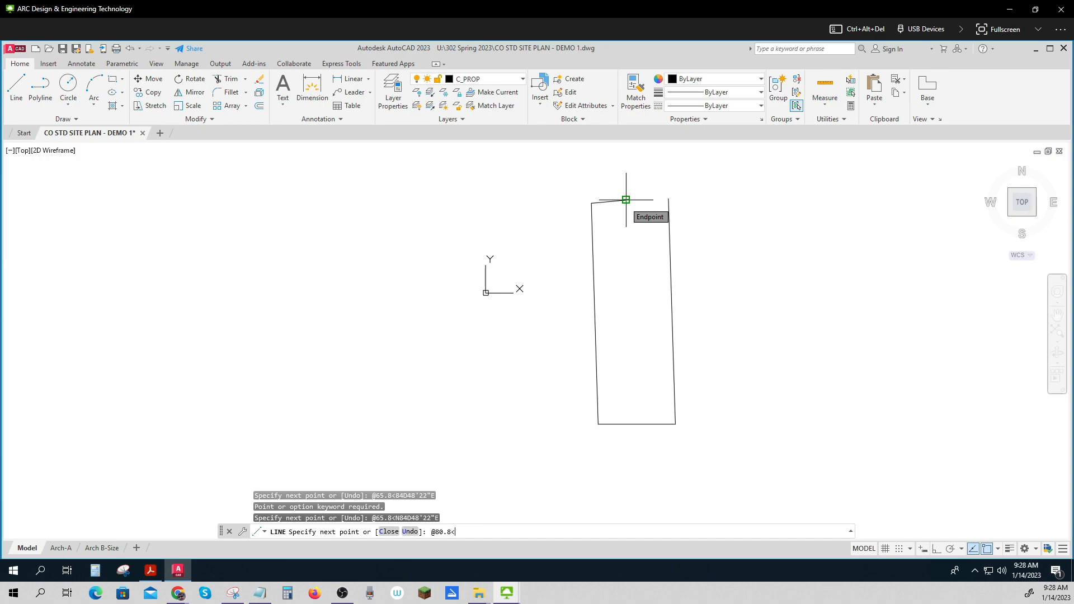
type("N84D48")
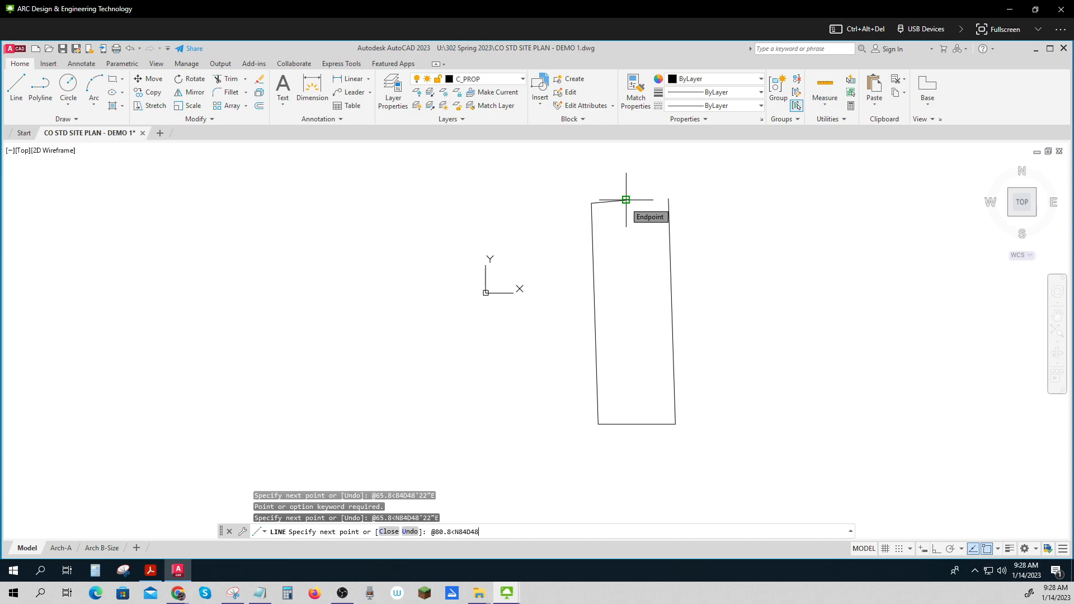
type("'22\"")
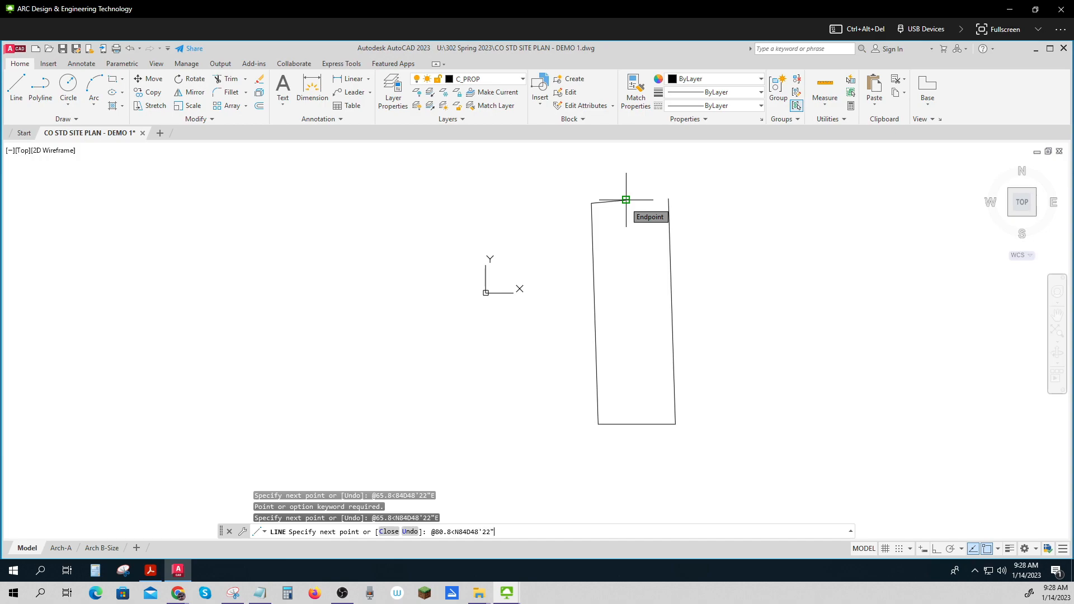
key("enter")
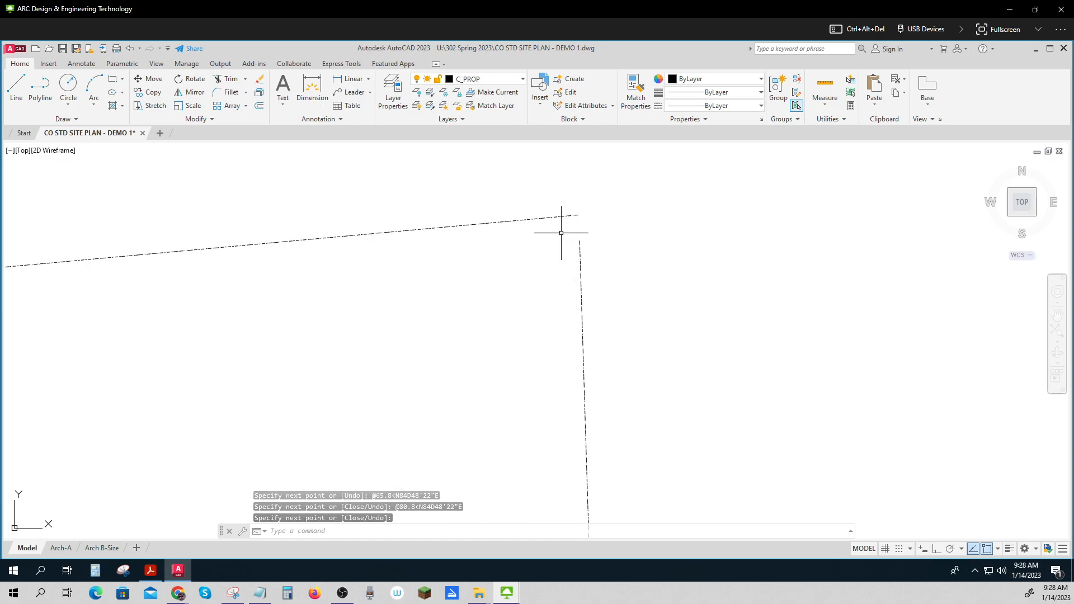
Measure the closing gap with DIST from the end of the top course (about 5.44 feet)
type("DIST Specify first point:")
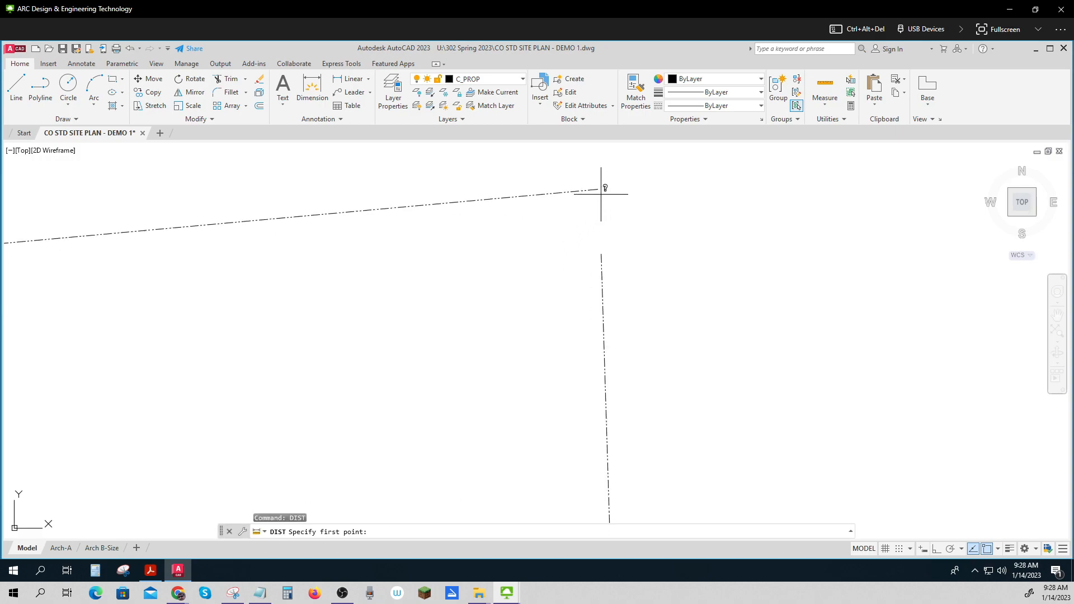
left_click(603, 187)
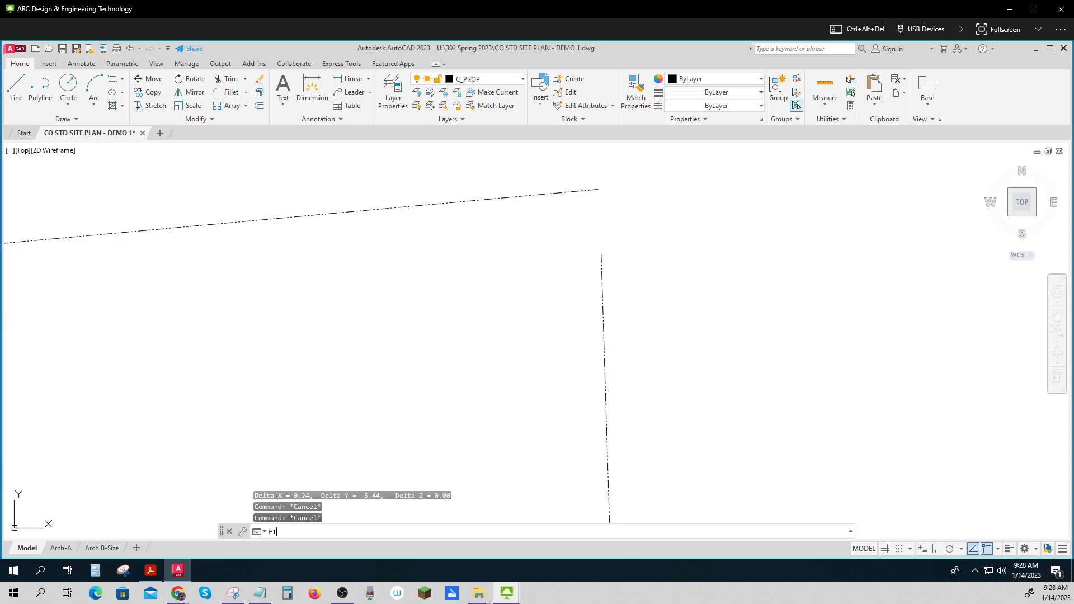
Join the open corner of the property boundary with FILLET at radius 0
type("ILLET")
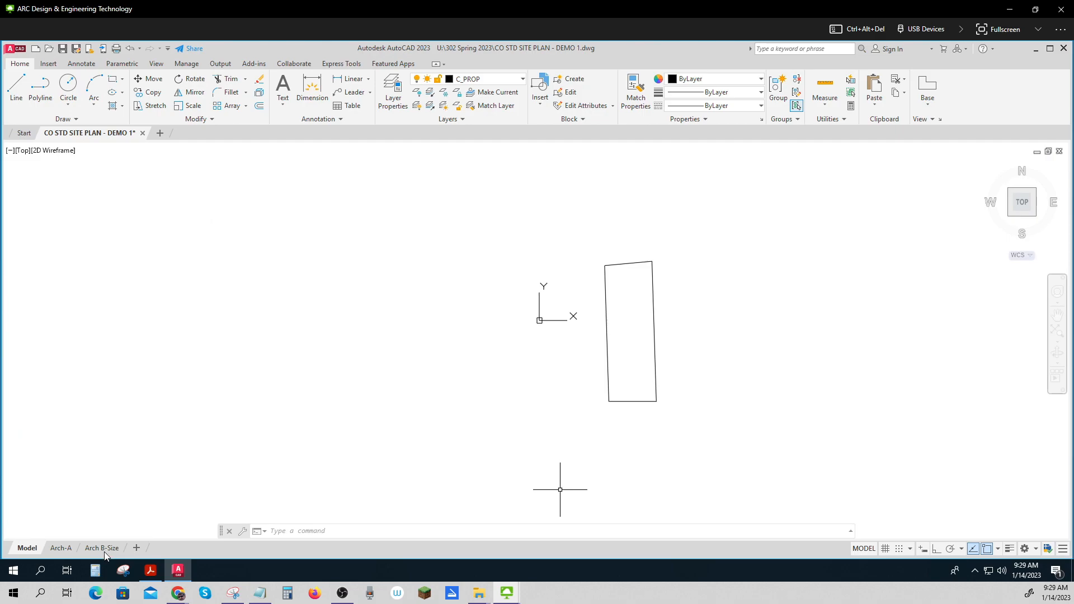
On the Arch B-Size sheet, set the viewport scale to 1:50 and return to paper space
left_click(101, 549)
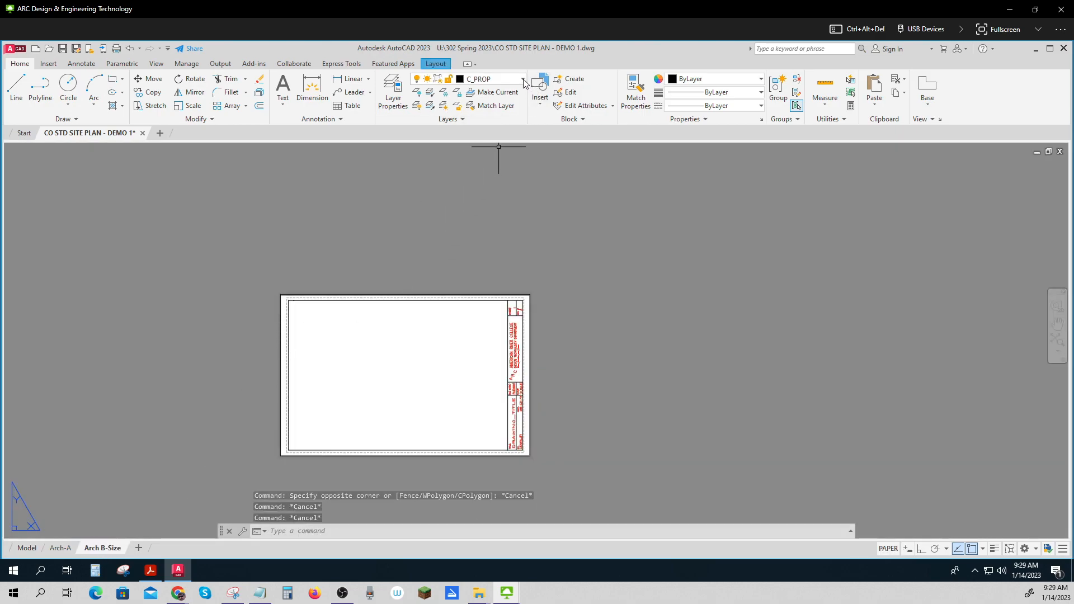
left_click(490, 79)
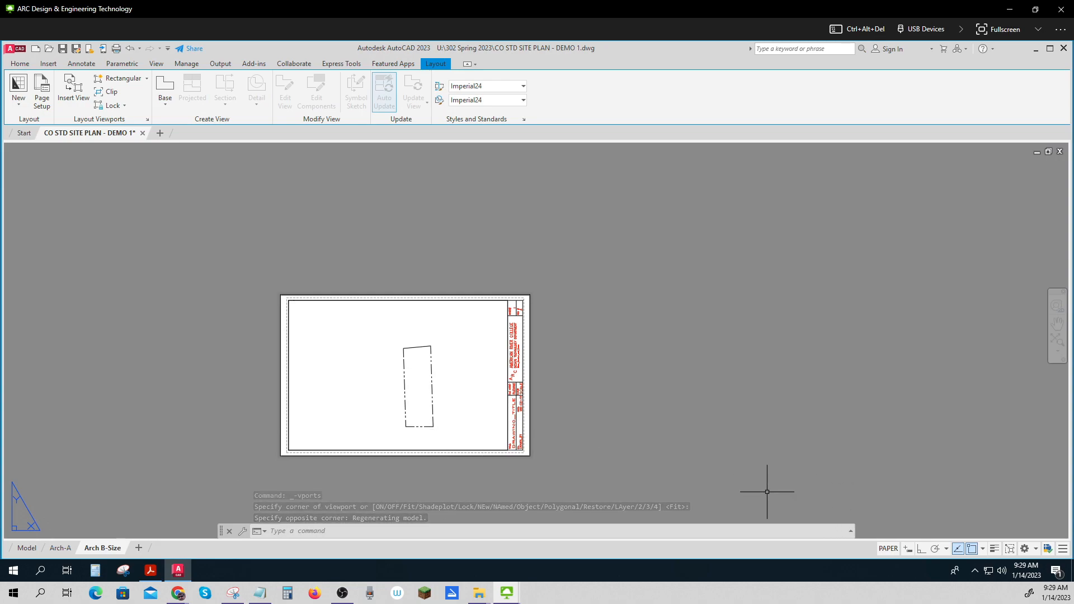
left_click(887, 548)
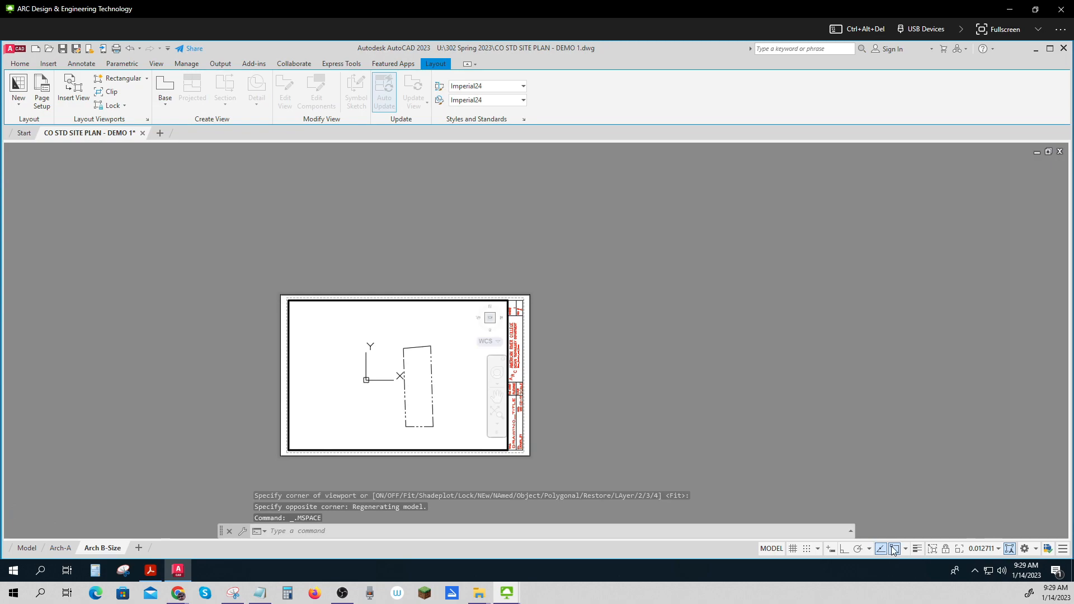
left_click(1009, 548)
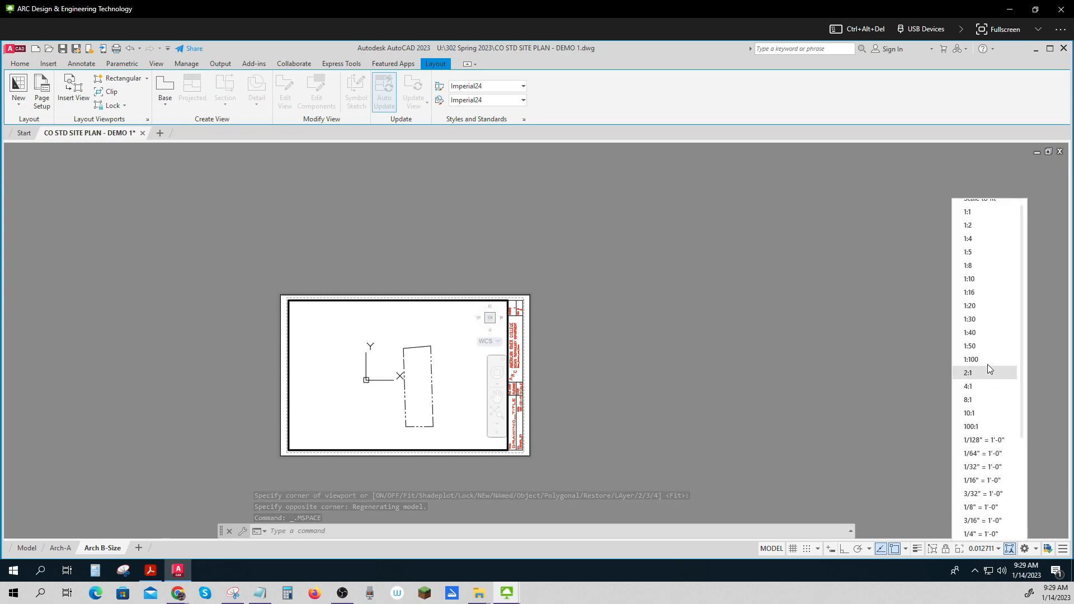
left_click(969, 346)
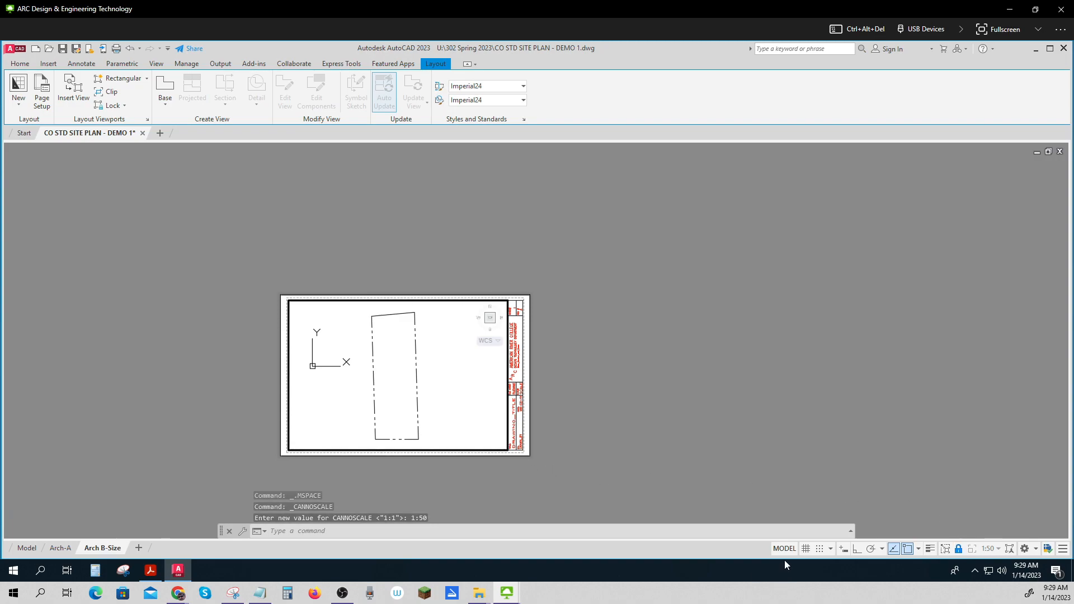
mouse_move(783, 549)
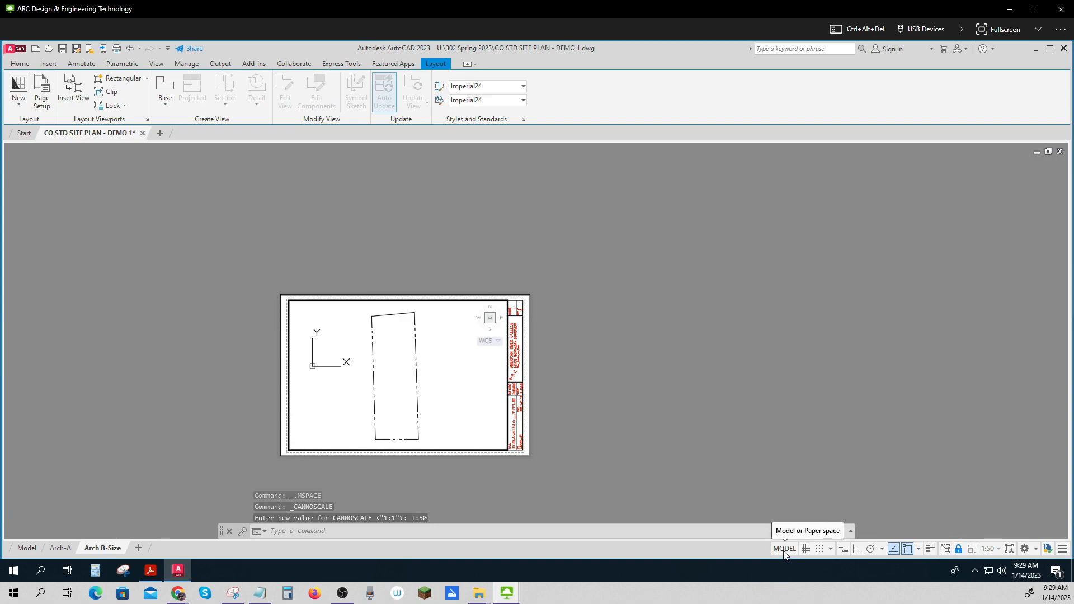
left_click(783, 548)
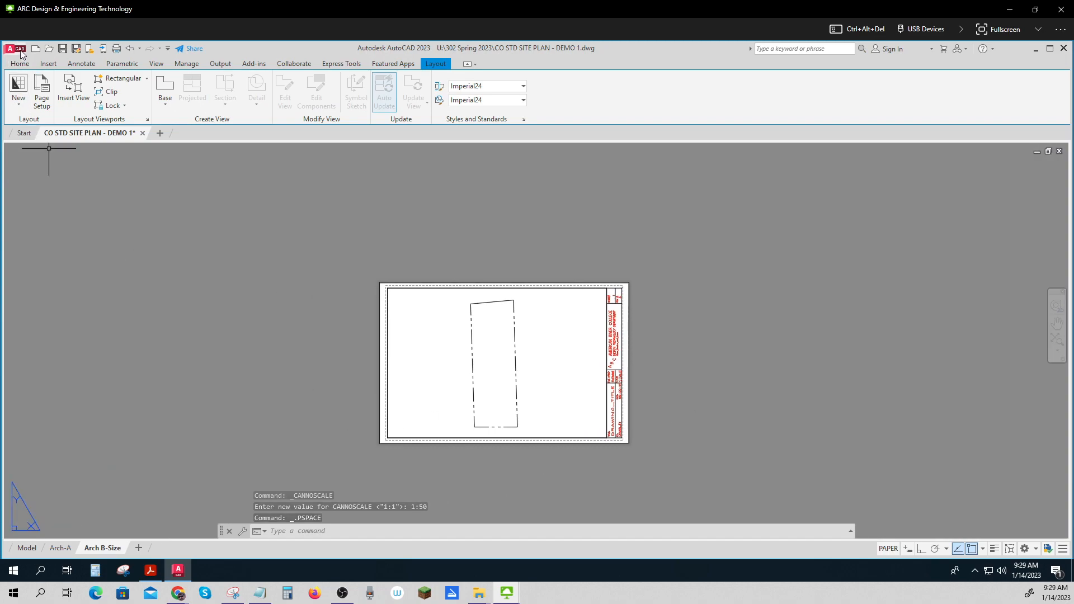
Save the drawing from the application menu with the 1:50 property-line viewport sheet
left_click(15, 48)
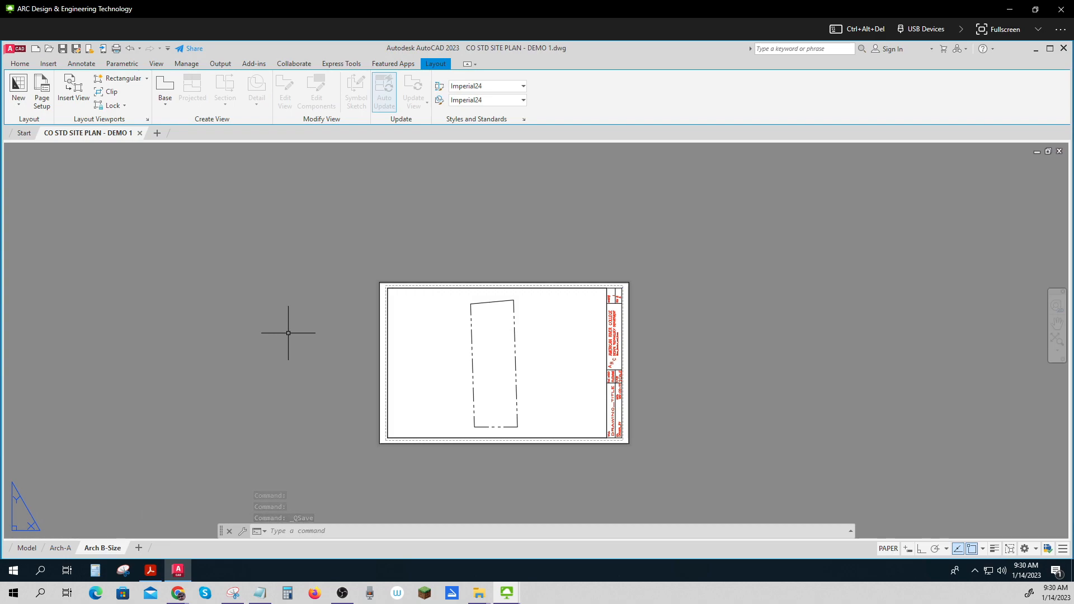
mouse_move(477, 261)
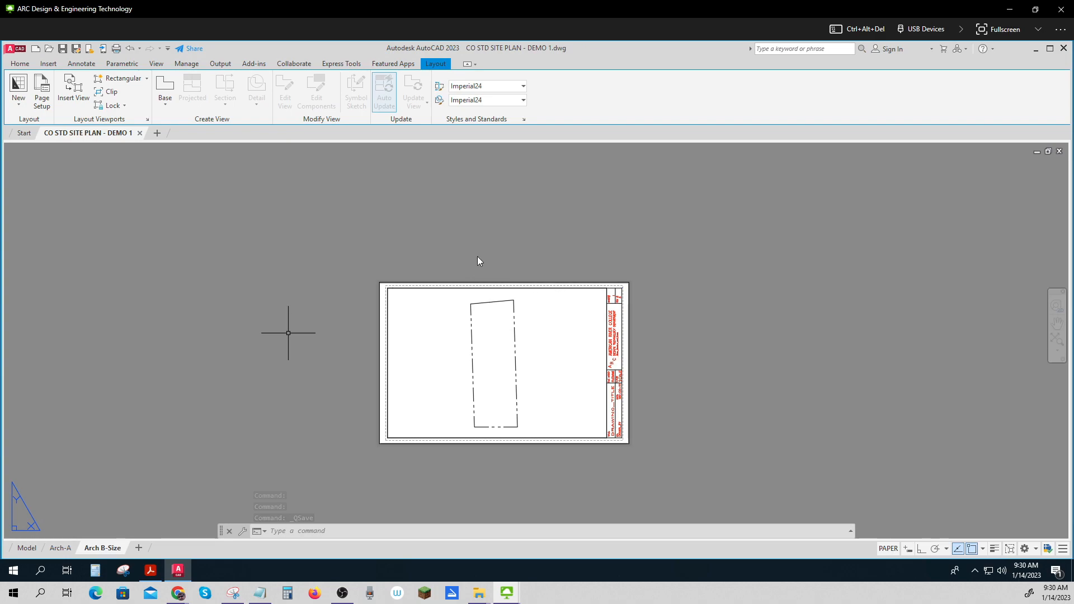
mouse_move(243, 413)
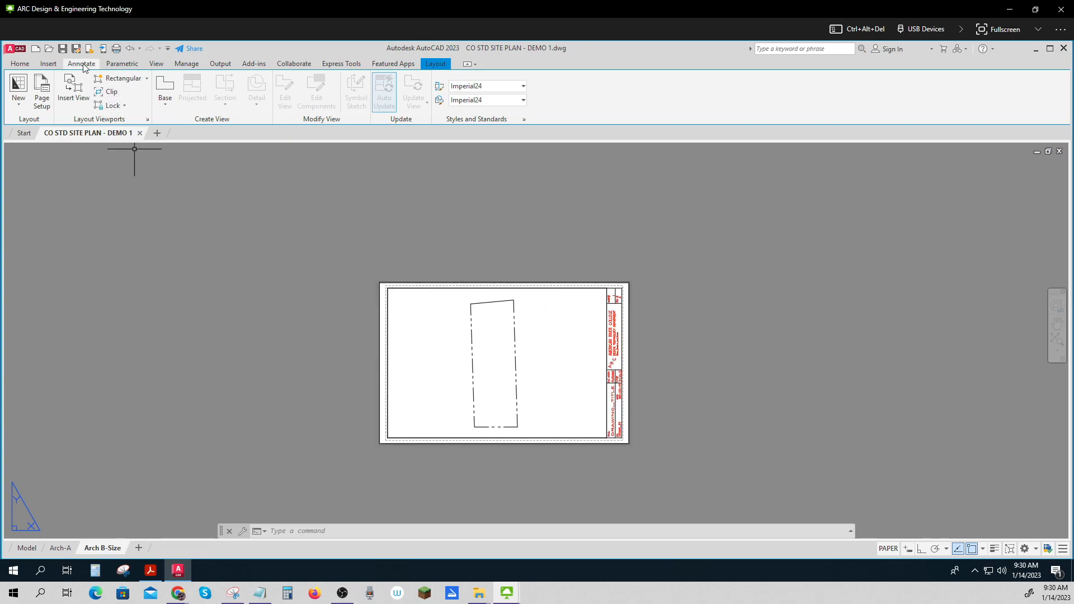
Create a new multileader style named EL MARKER in the Multileader Style Manager
left_click(80, 62)
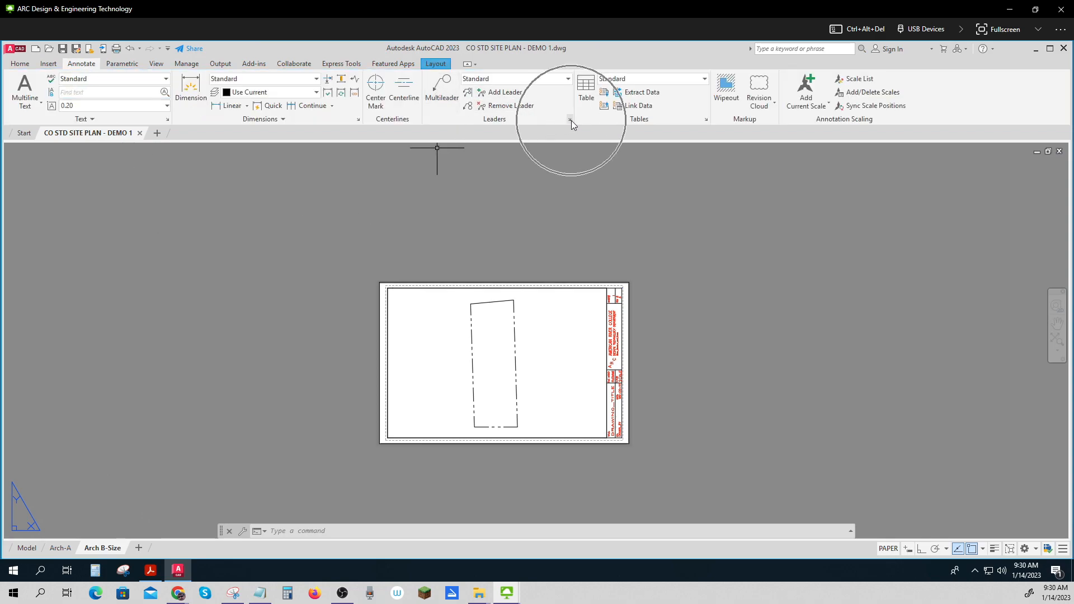
mouse_move(571, 125)
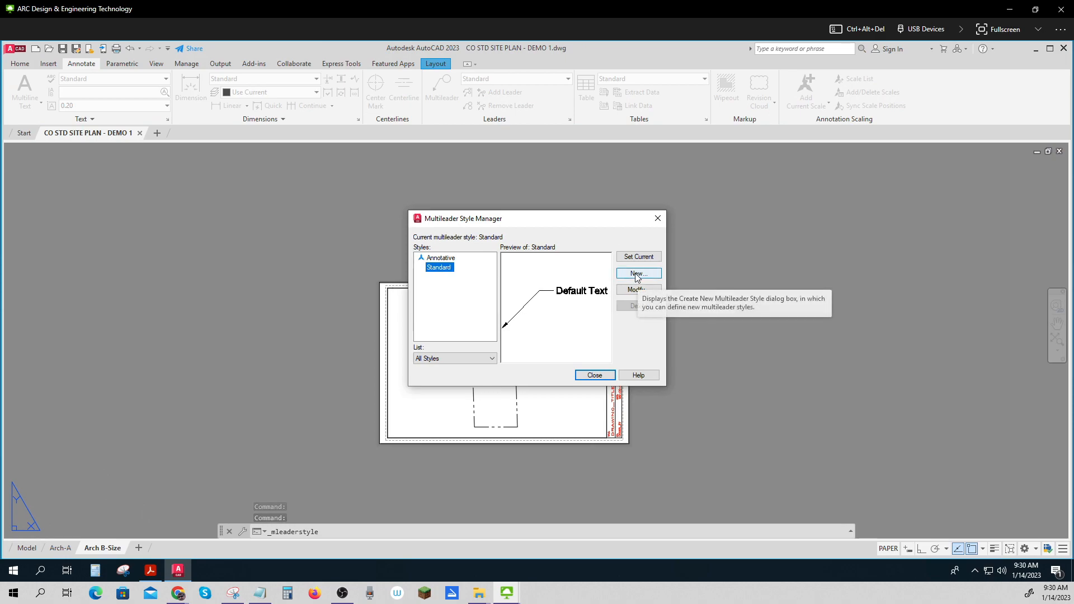
left_click(638, 273)
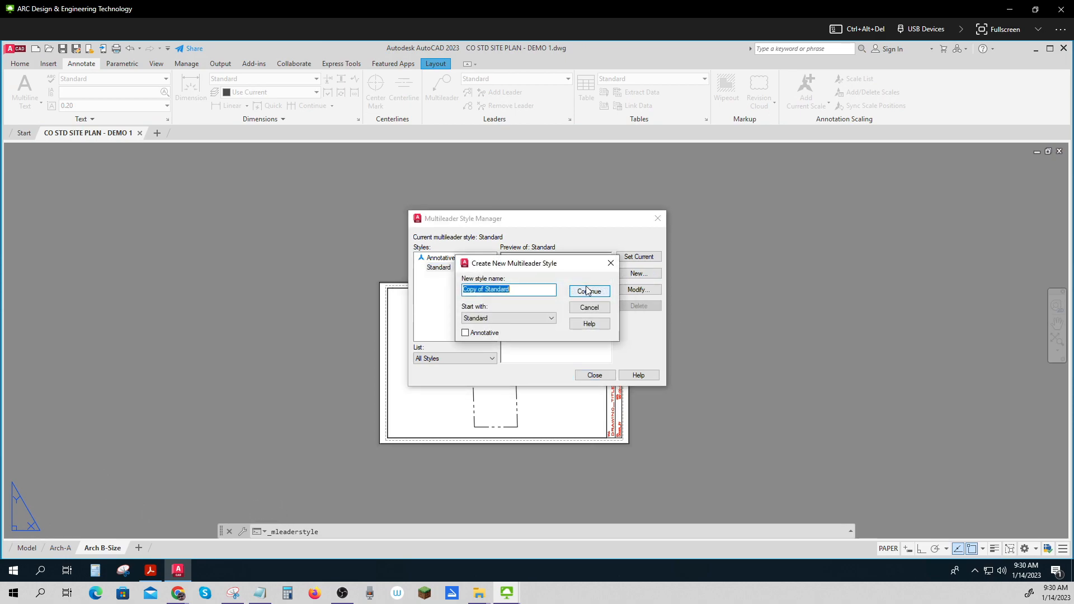
type("e")
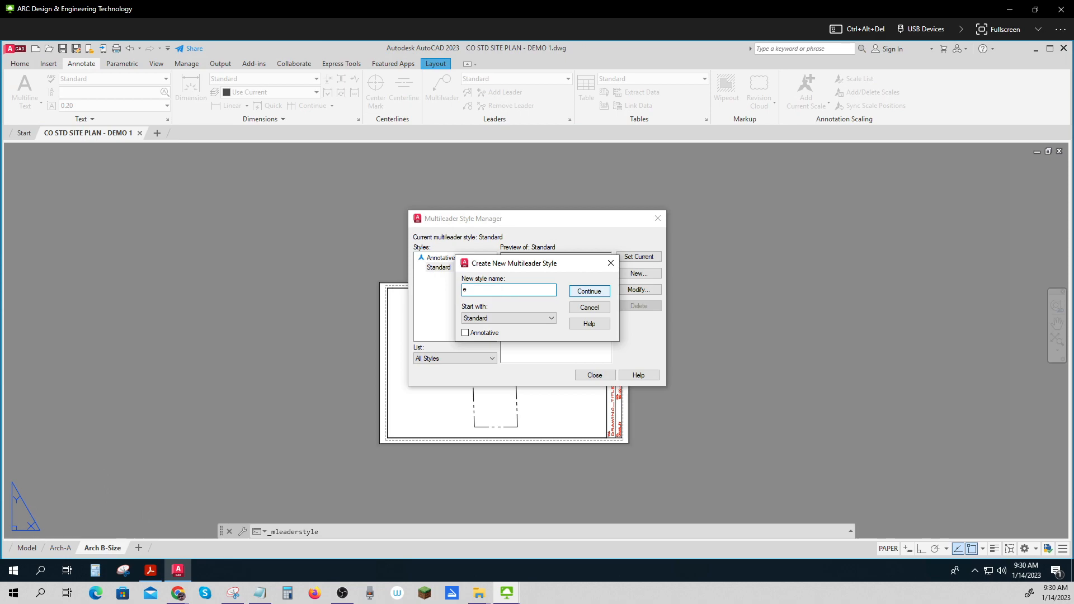
type("EL MARKE")
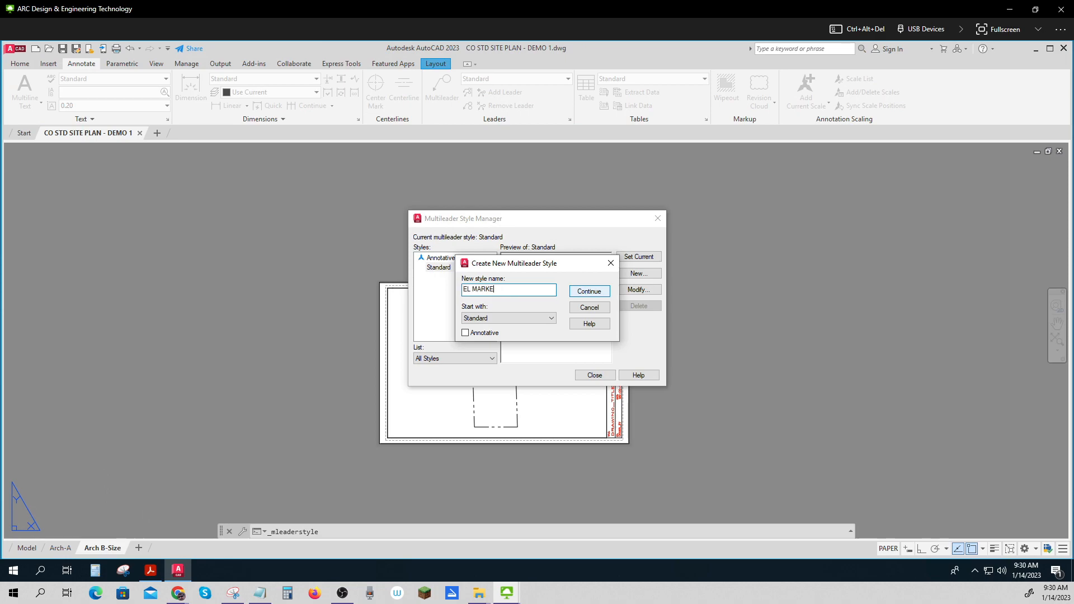
type("R")
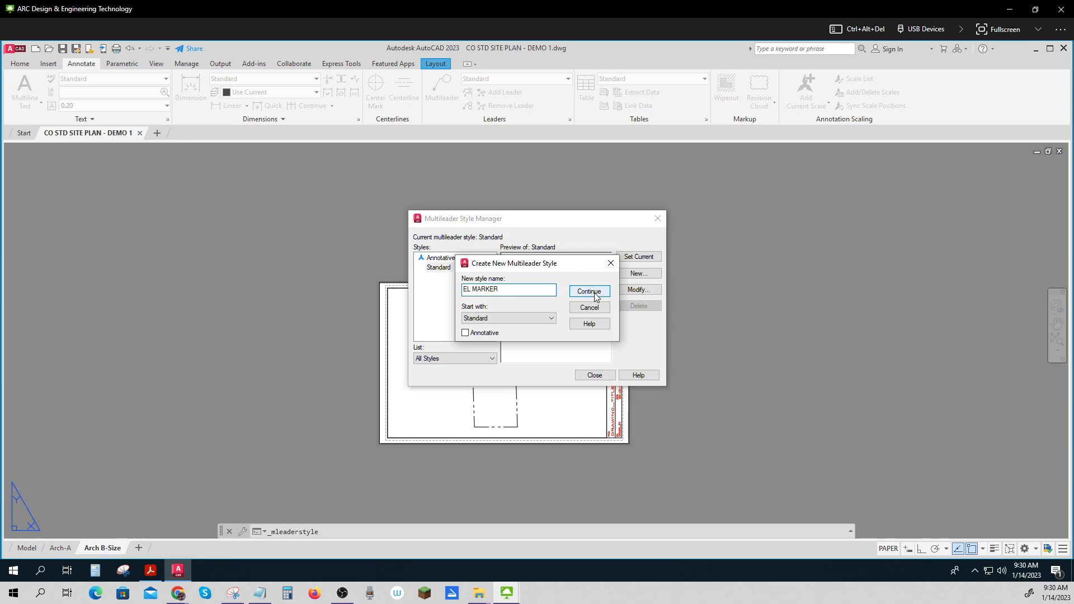
left_click(588, 291)
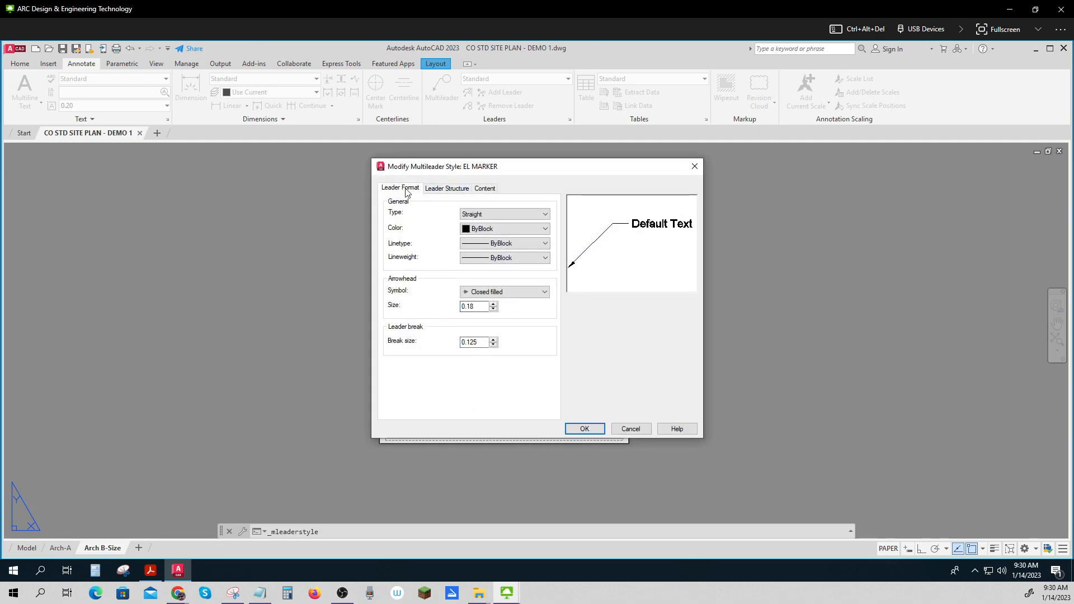
Set the leader content to a Block using the Circle tag as source block, with .12 sizing
left_click(446, 188)
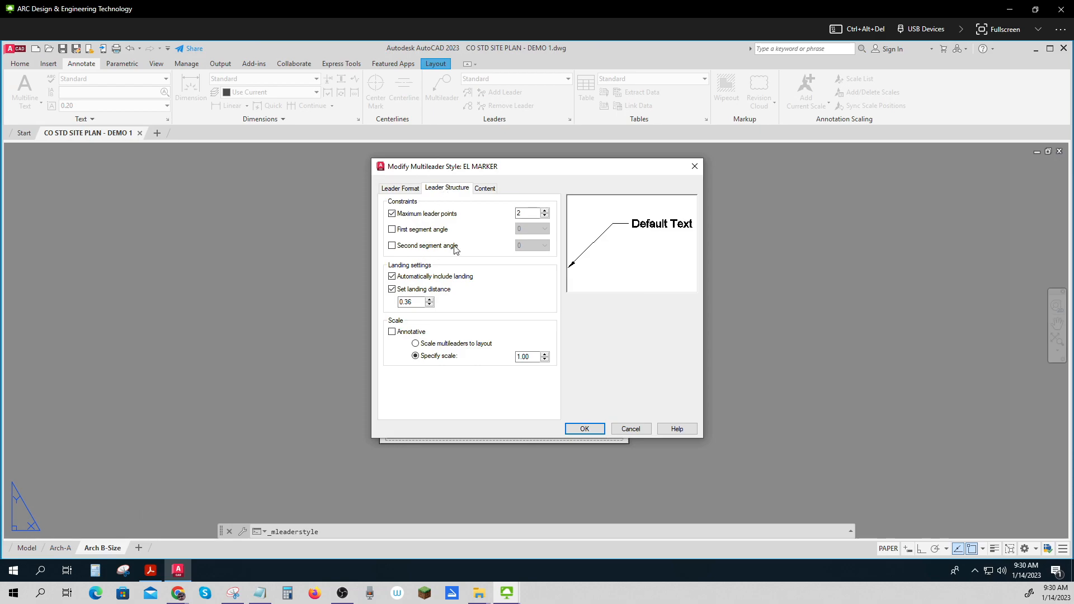
left_click(485, 188)
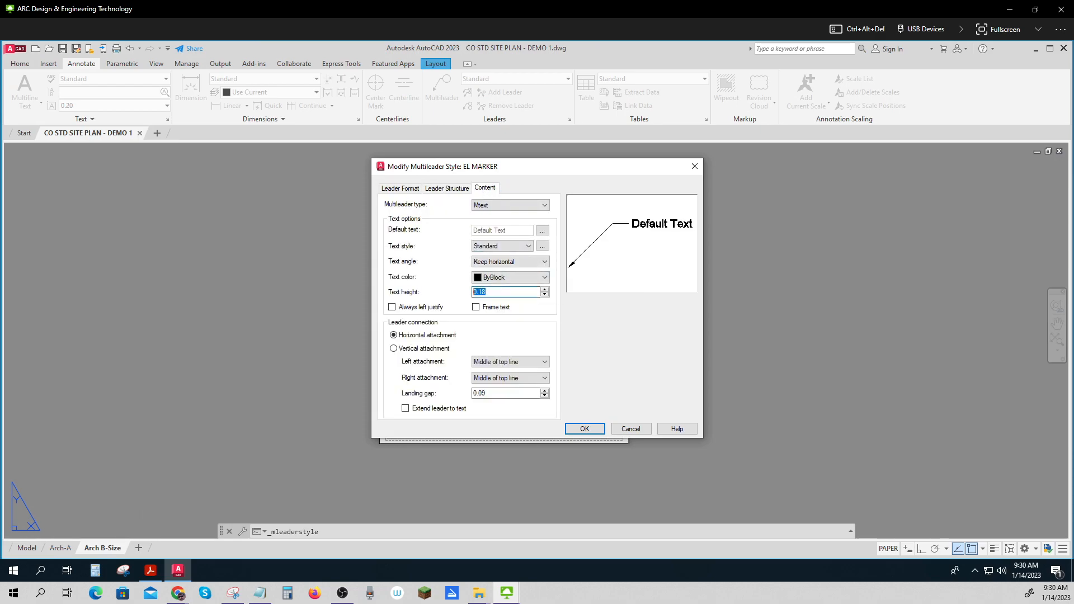
type(".12")
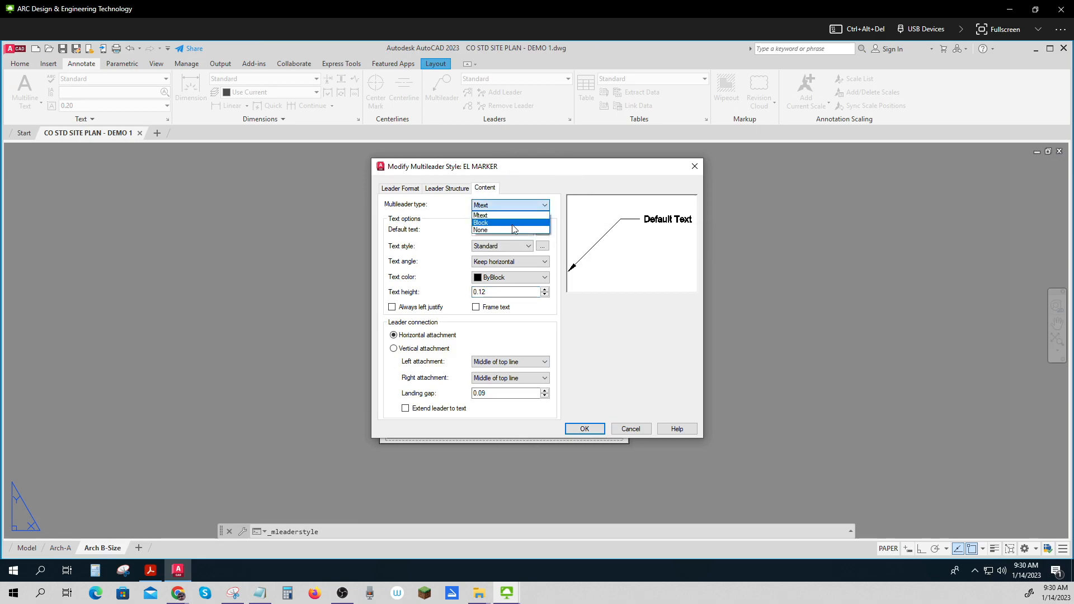
left_click(481, 222)
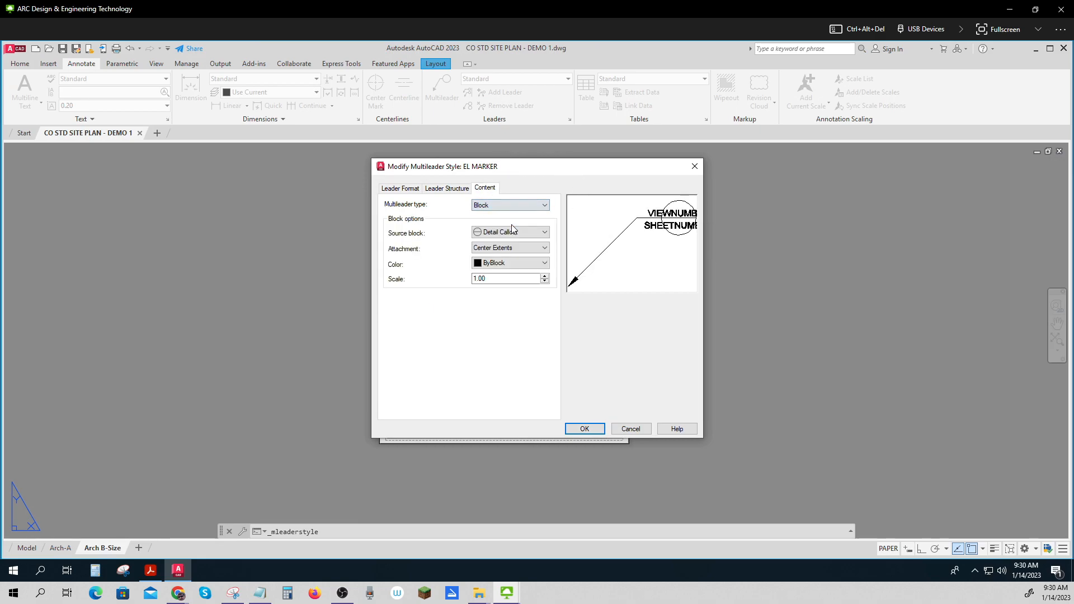
left_click(510, 232)
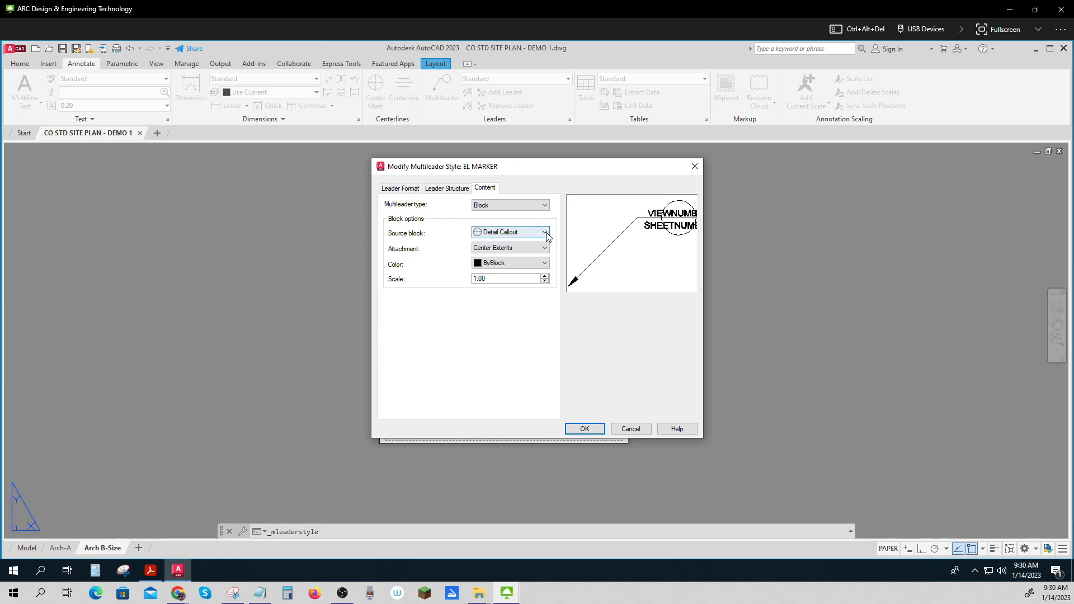
left_click(545, 233)
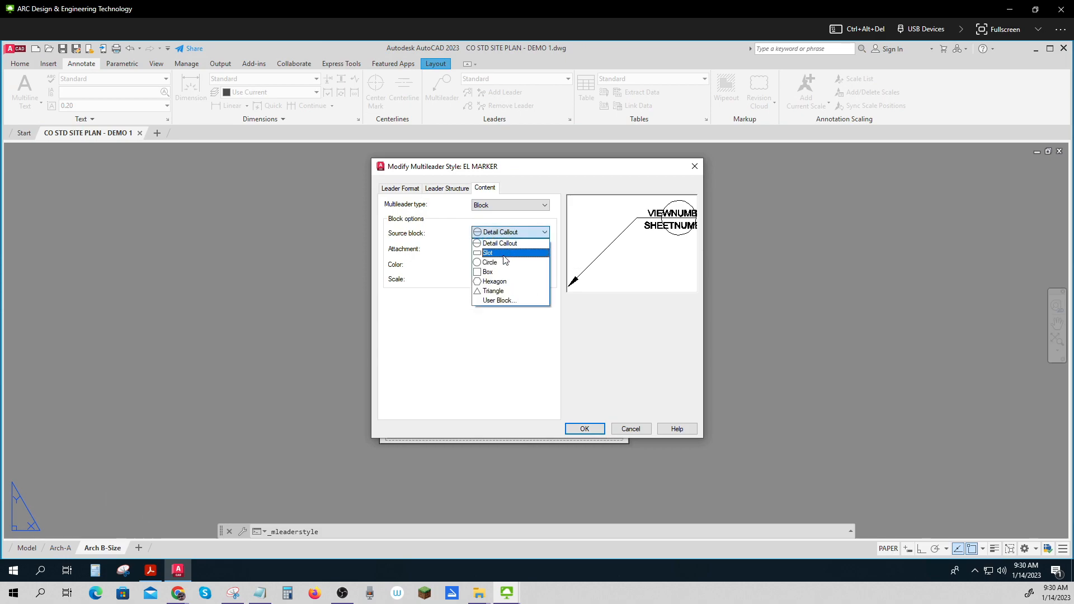
left_click(490, 261)
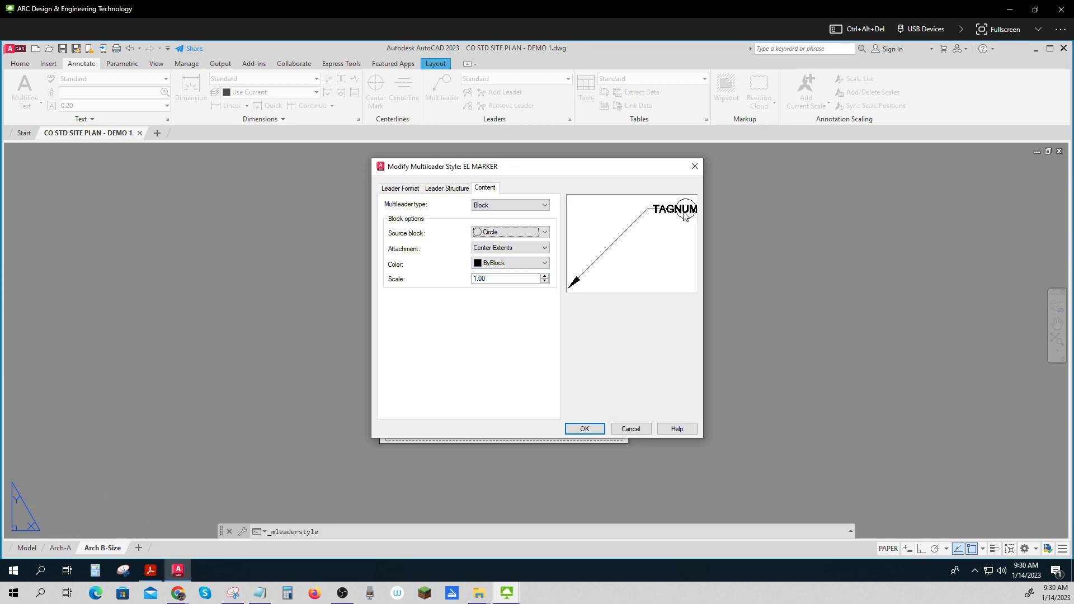
mouse_move(680, 225)
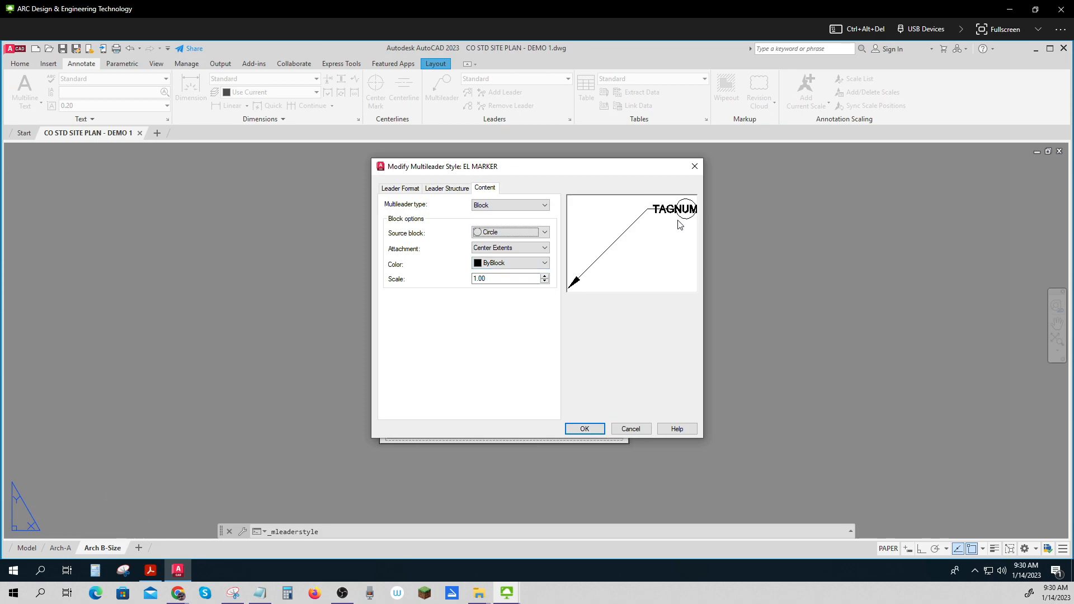
mouse_move(597, 443)
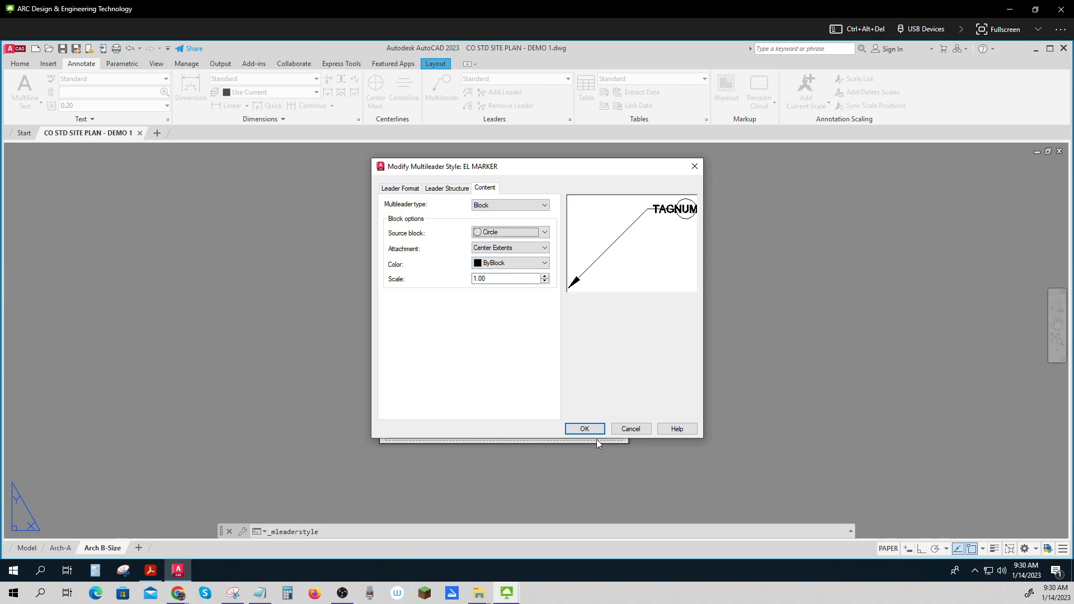
Confirm the EL MARKER style and leave it current, returning to the layout sheet
left_click(584, 428)
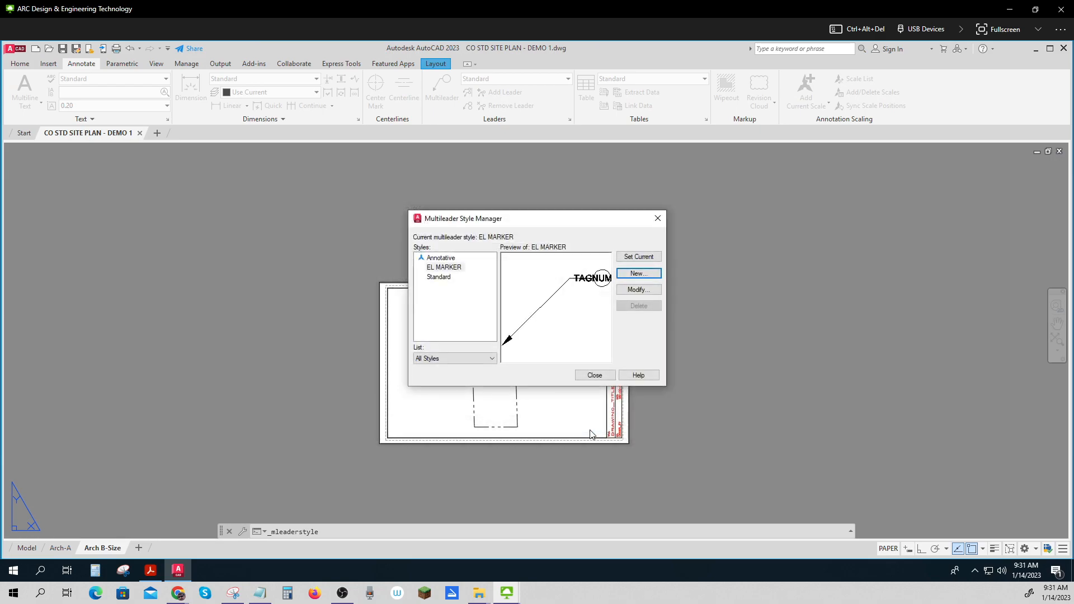
left_click(593, 374)
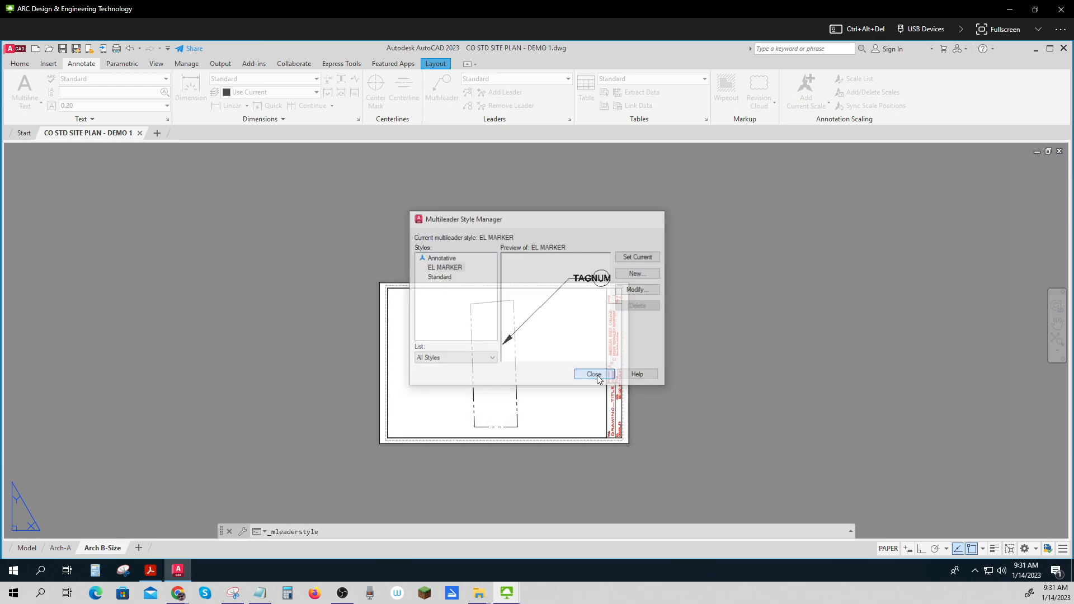
left_click(593, 373)
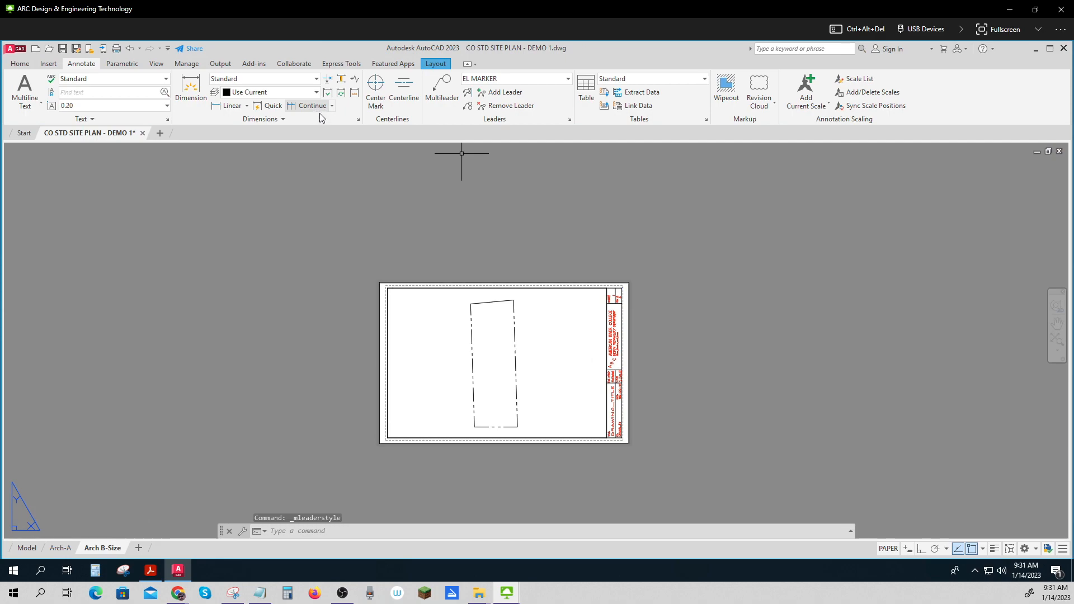
mouse_move(513, 81)
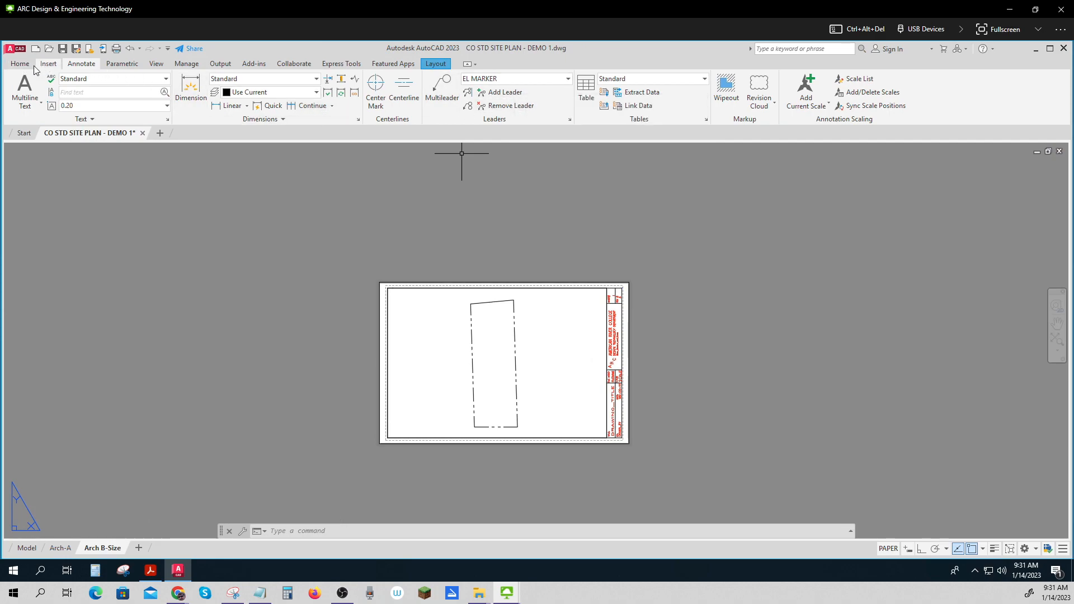
Make TEXT the current layer from the Home layer list and begin a multileader
left_click(20, 64)
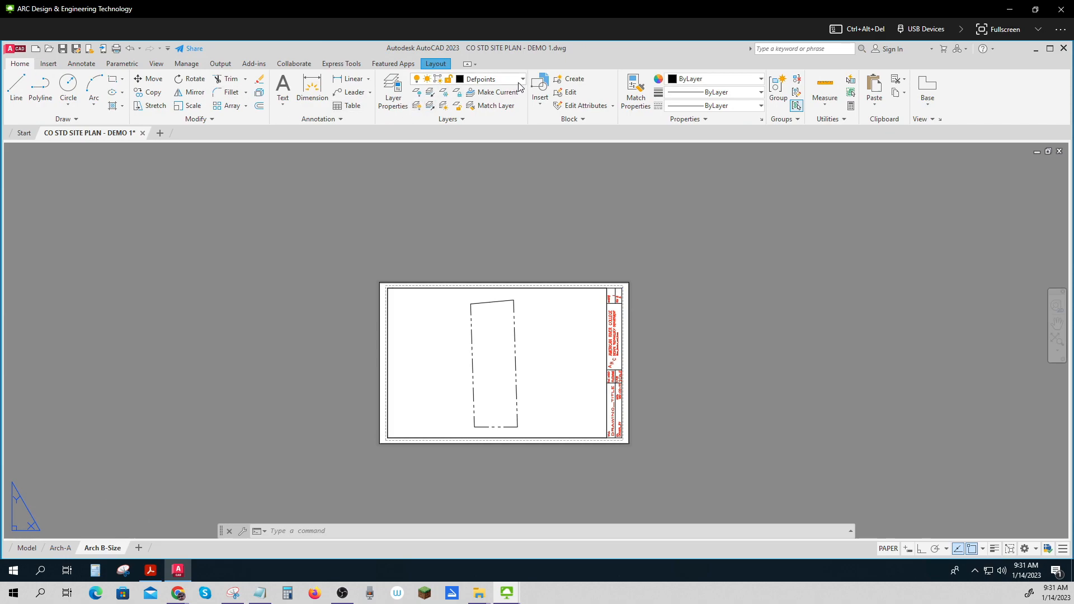
left_click(520, 78)
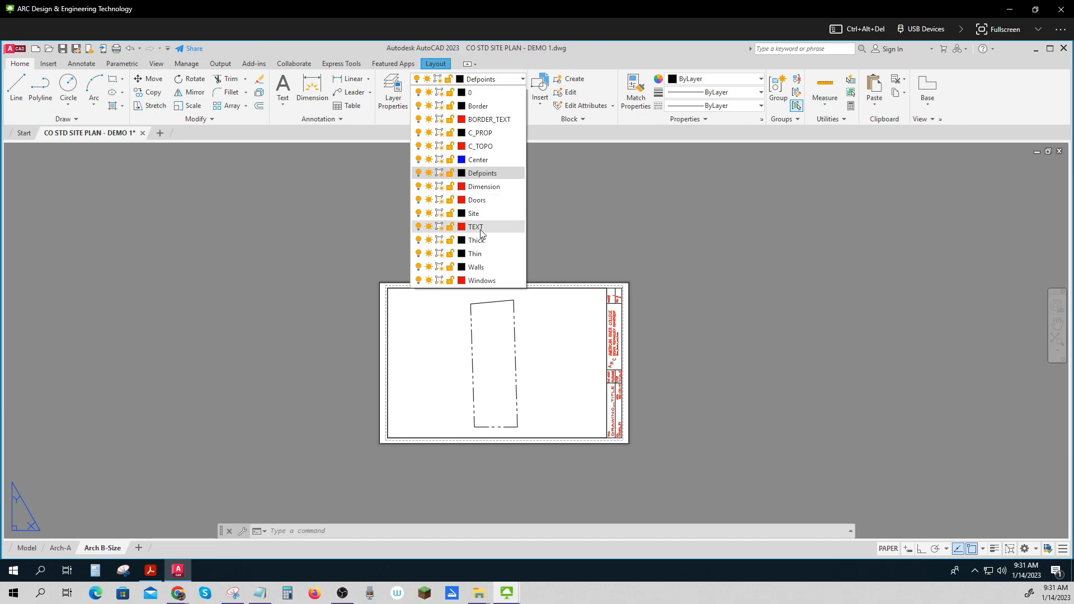
mouse_move(476, 227)
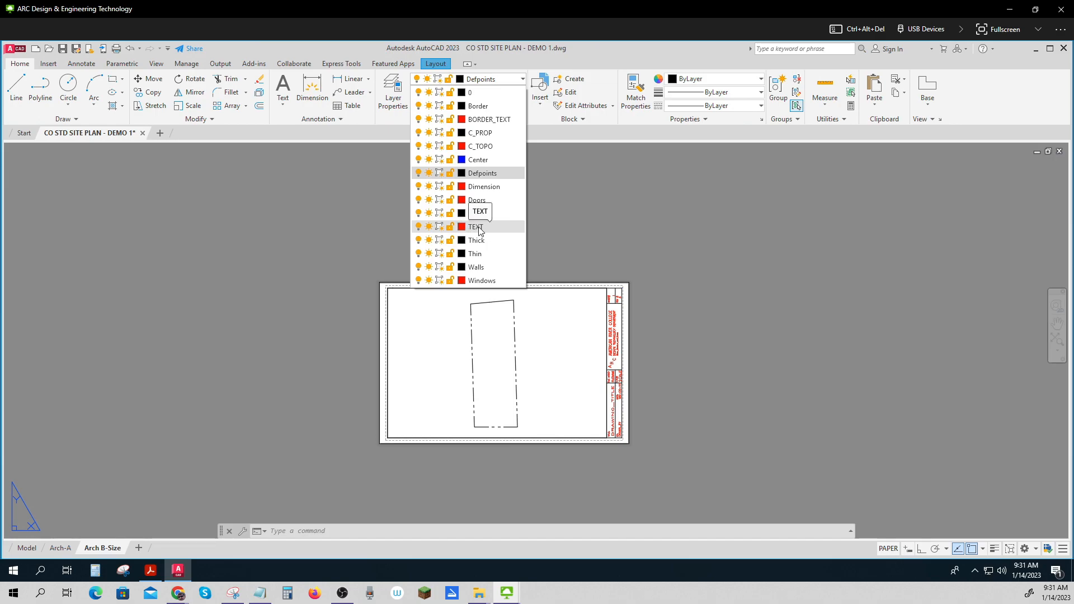
left_click(478, 227)
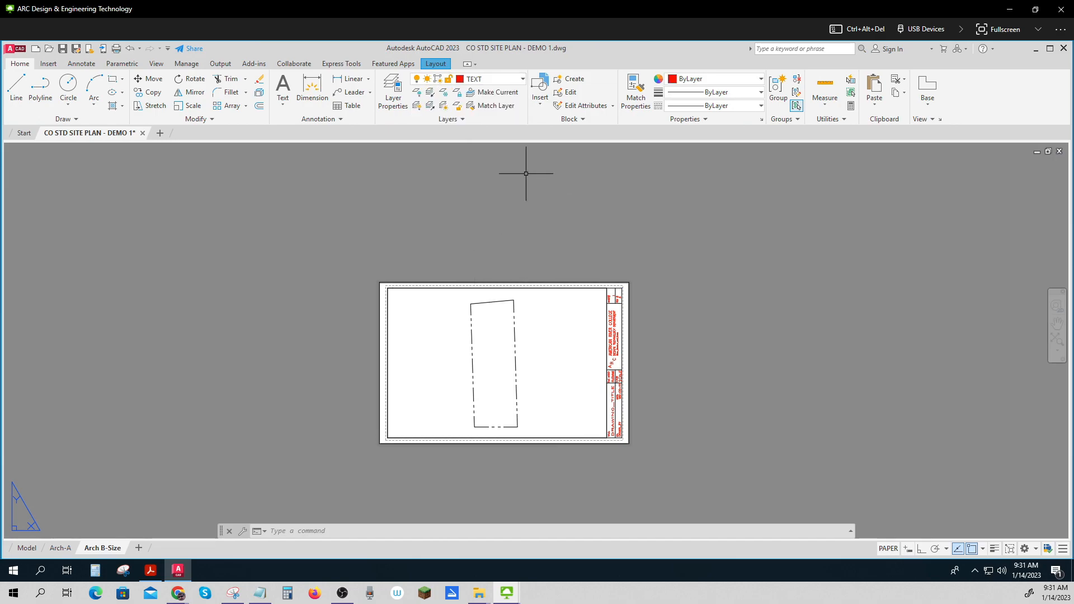
left_click(355, 92)
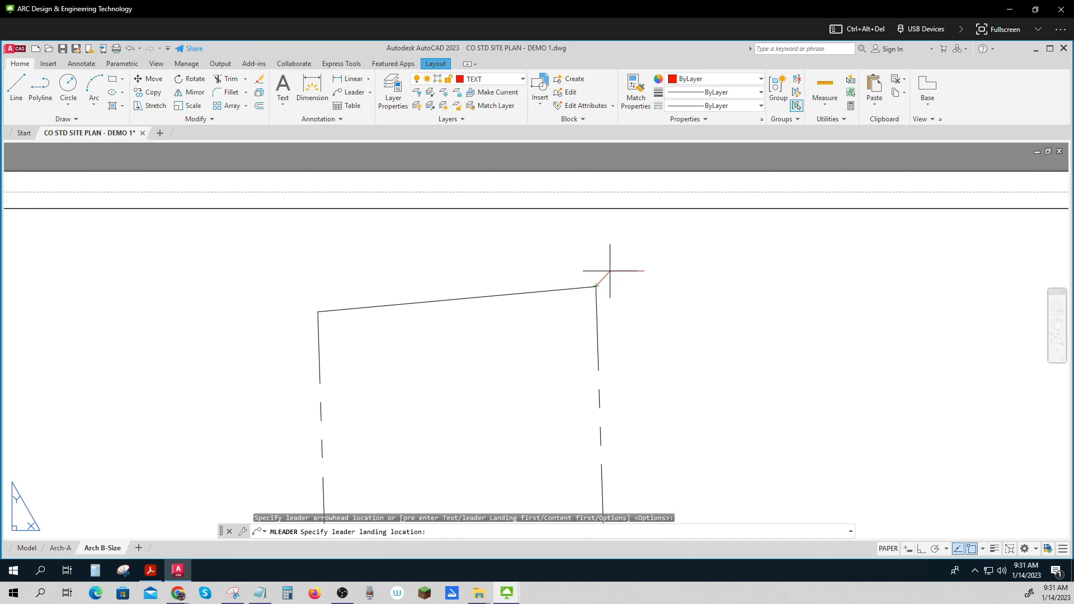
Place a circled-tag leader at the parcel's upper-right corner with tag value 2'
left_click(609, 270)
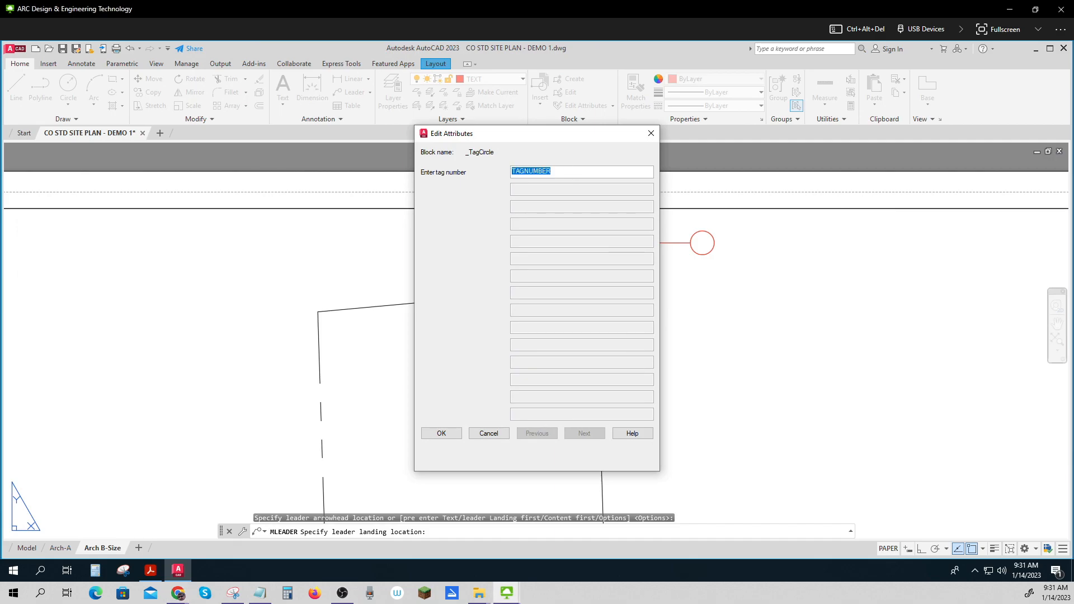
type("2'")
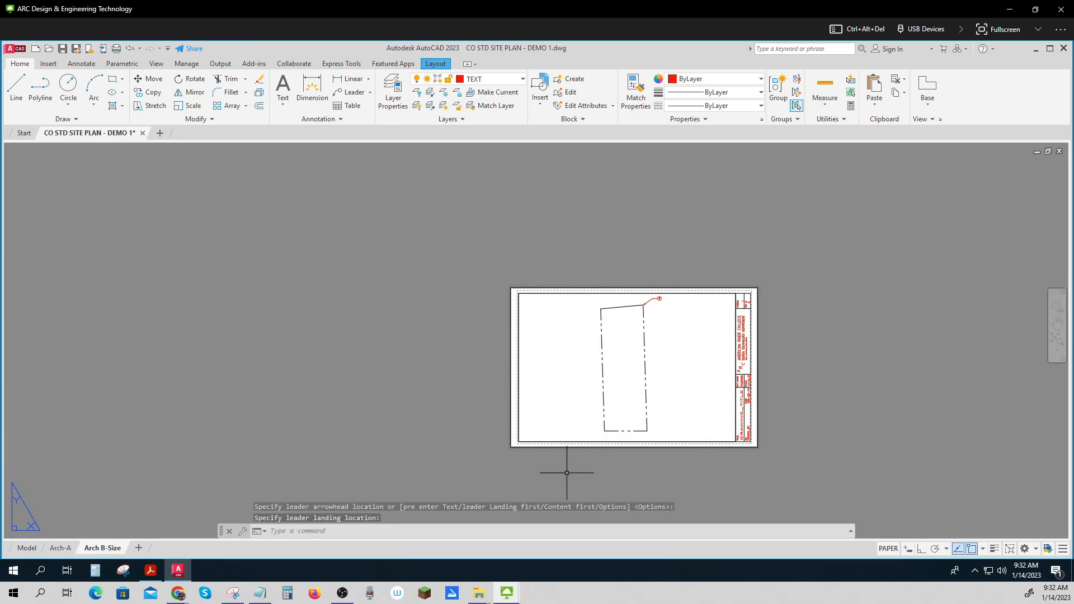
mouse_move(717, 536)
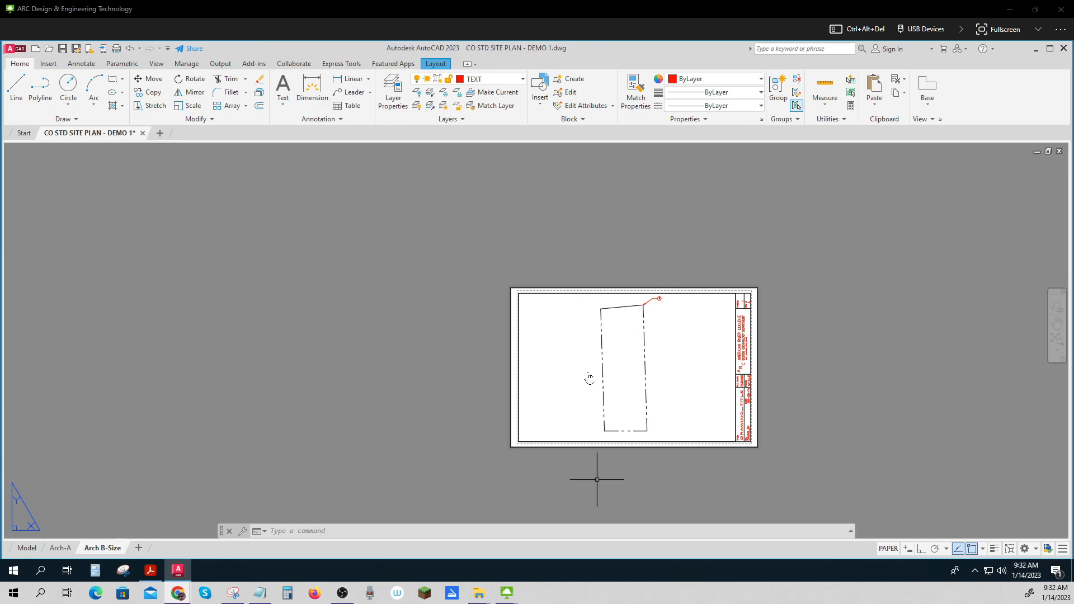
mouse_move(584, 573)
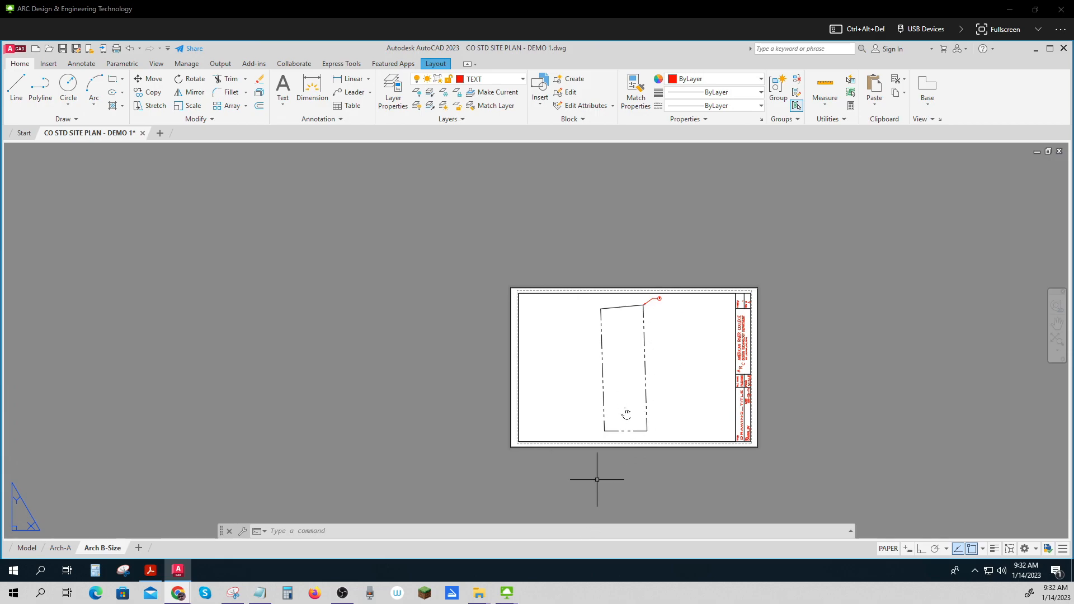
mouse_move(658, 404)
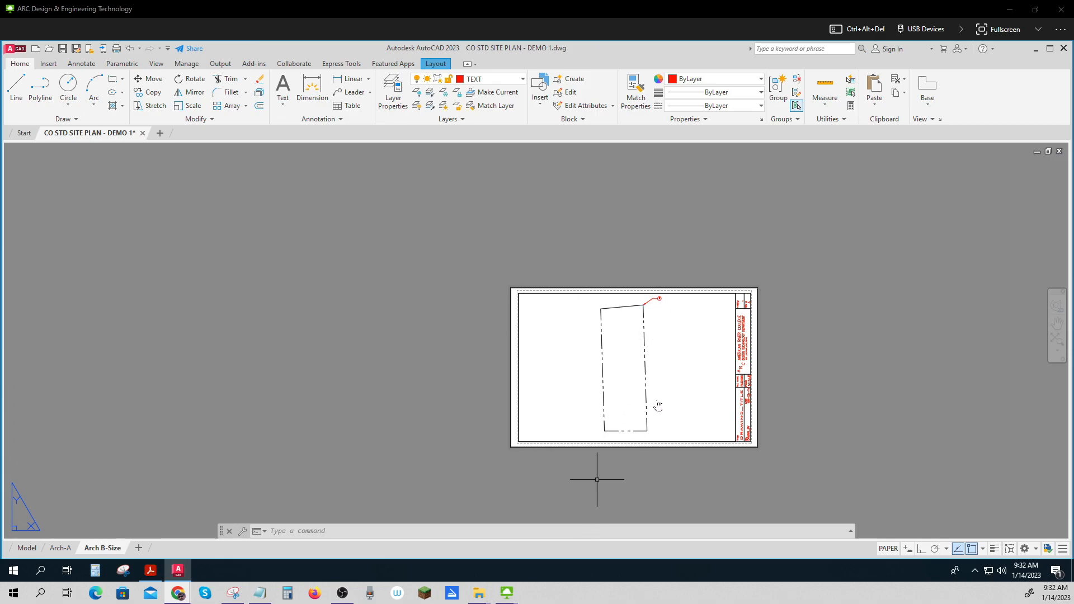
mouse_move(648, 368)
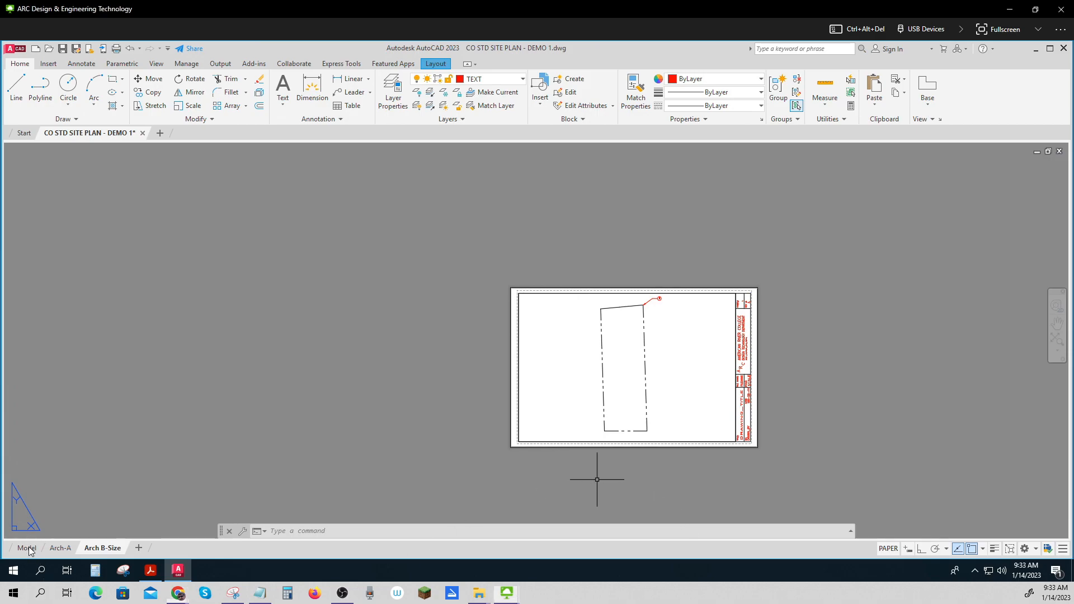
Return to model space and make Site the current layer
left_click(26, 547)
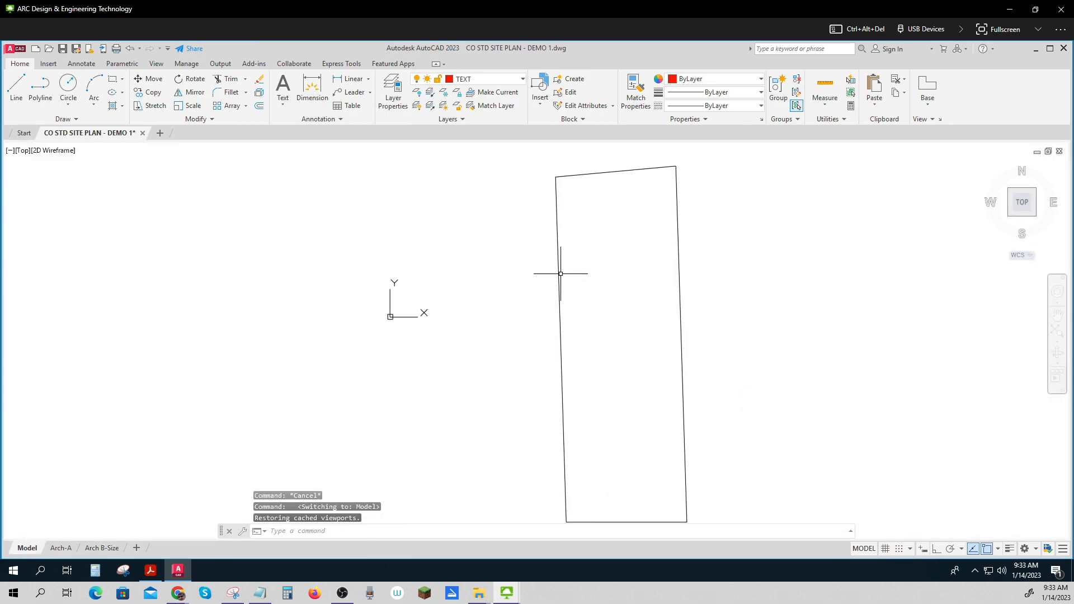
left_click(522, 78)
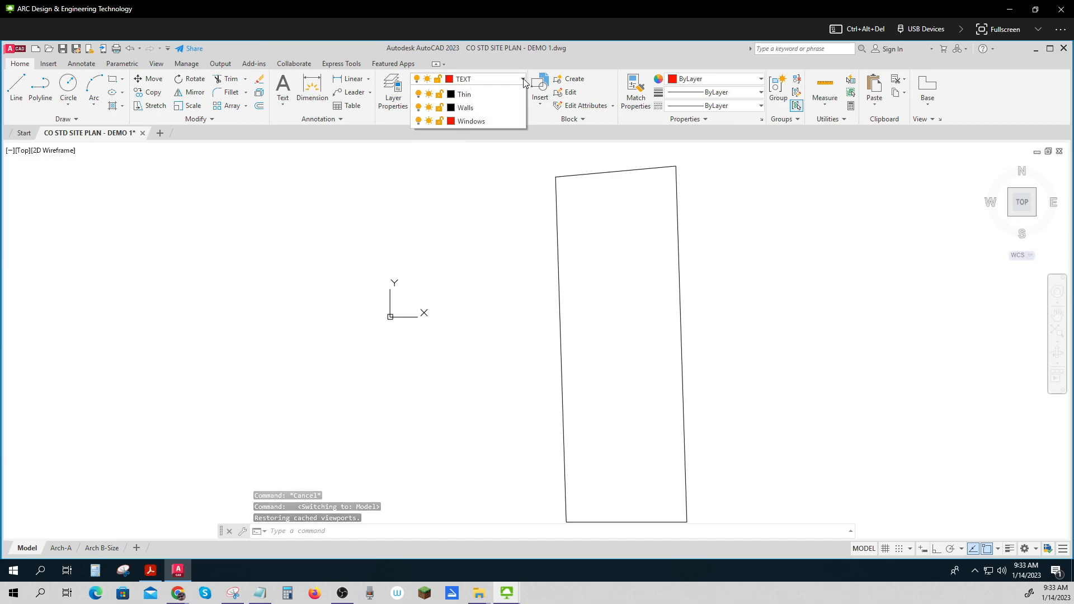
left_click(521, 83)
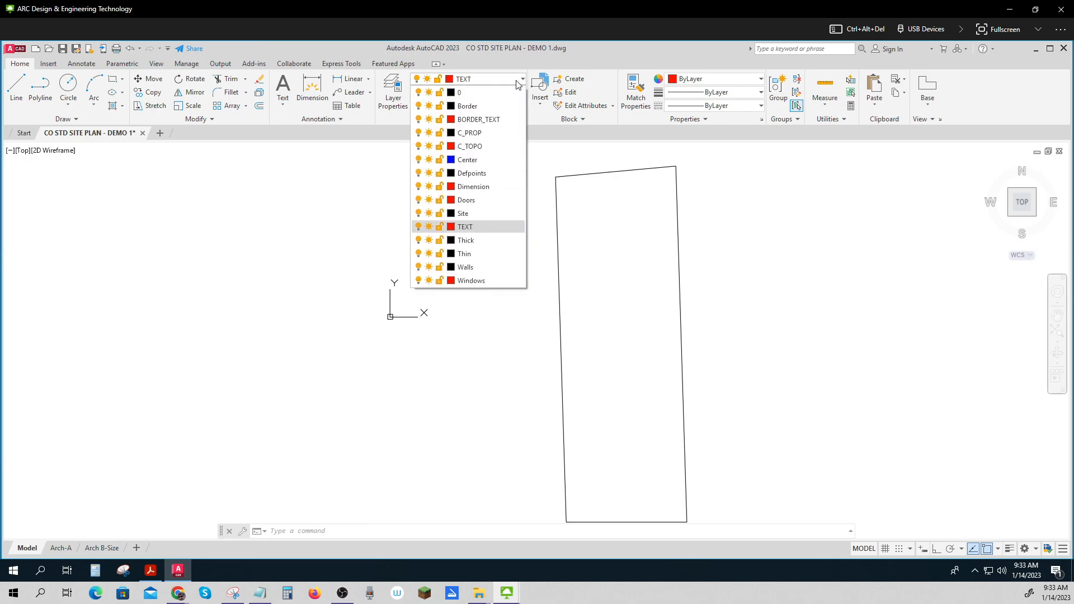
mouse_move(462, 213)
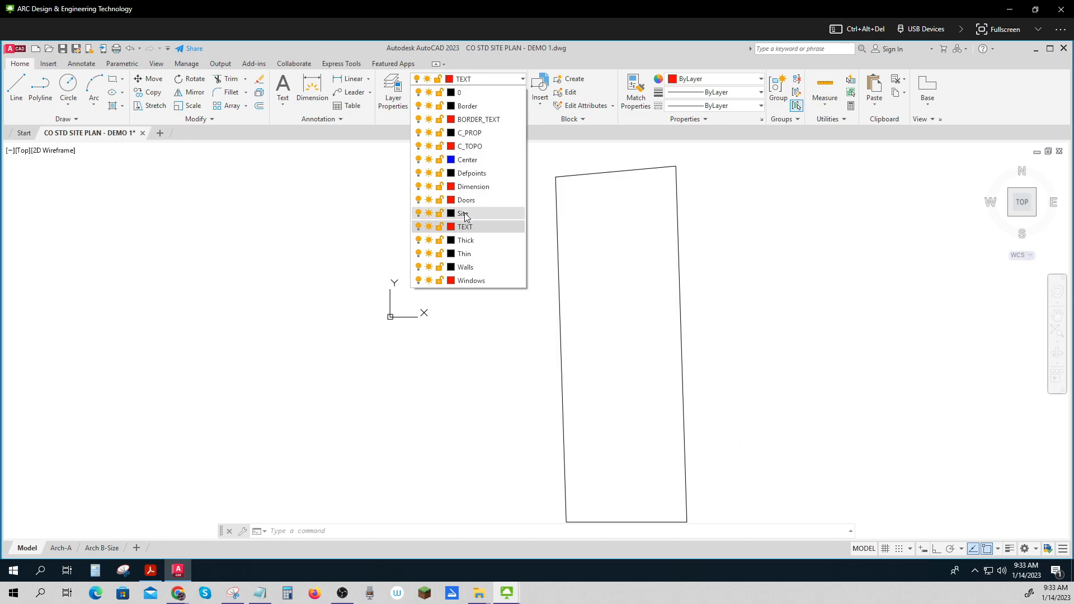
left_click(465, 212)
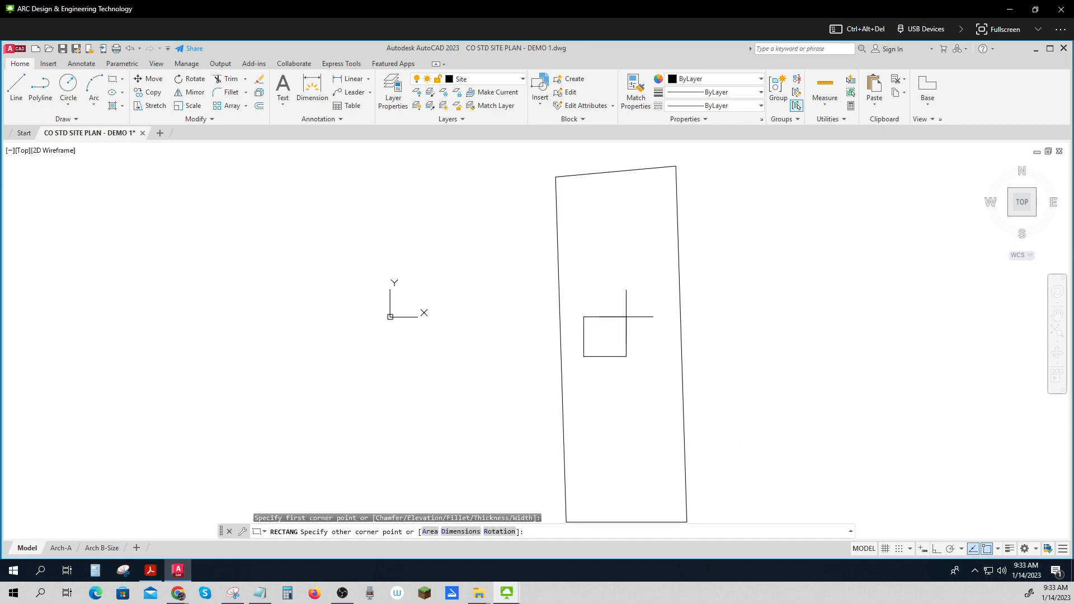
type("40'")
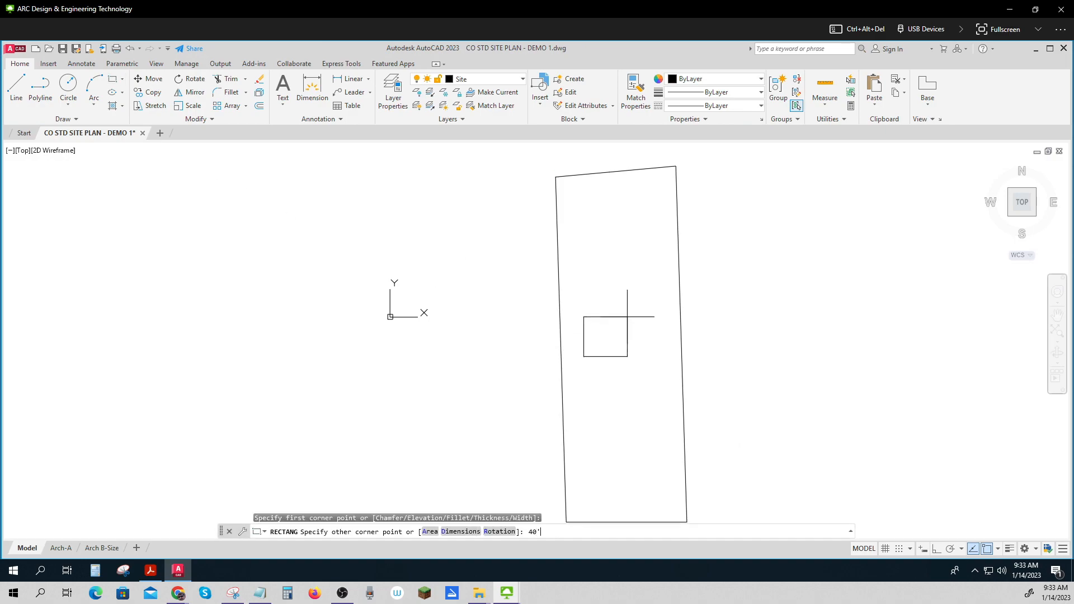
key("Backspace")
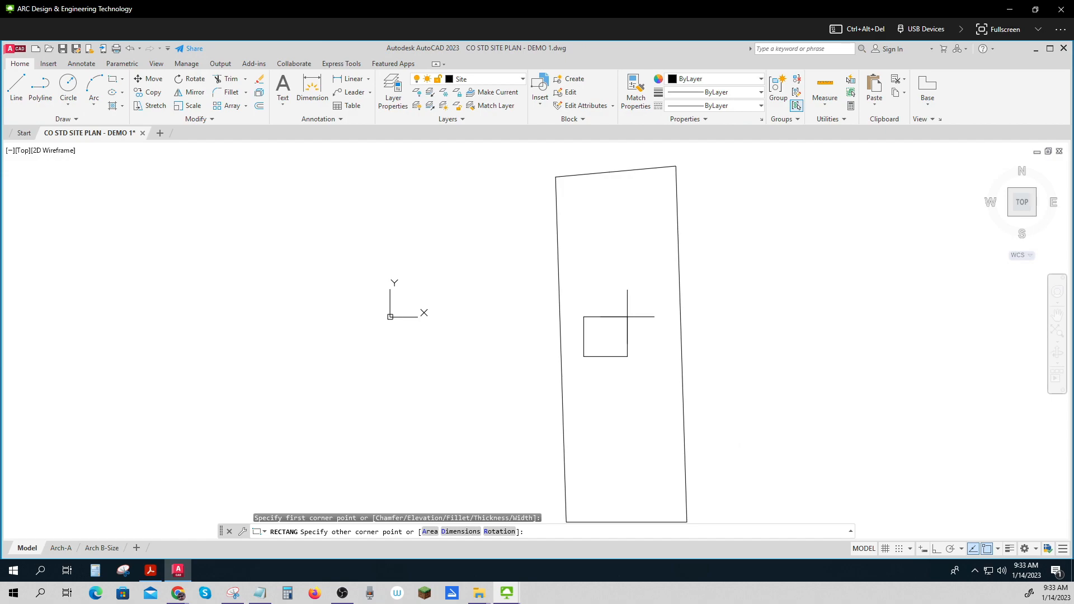
type("@40")
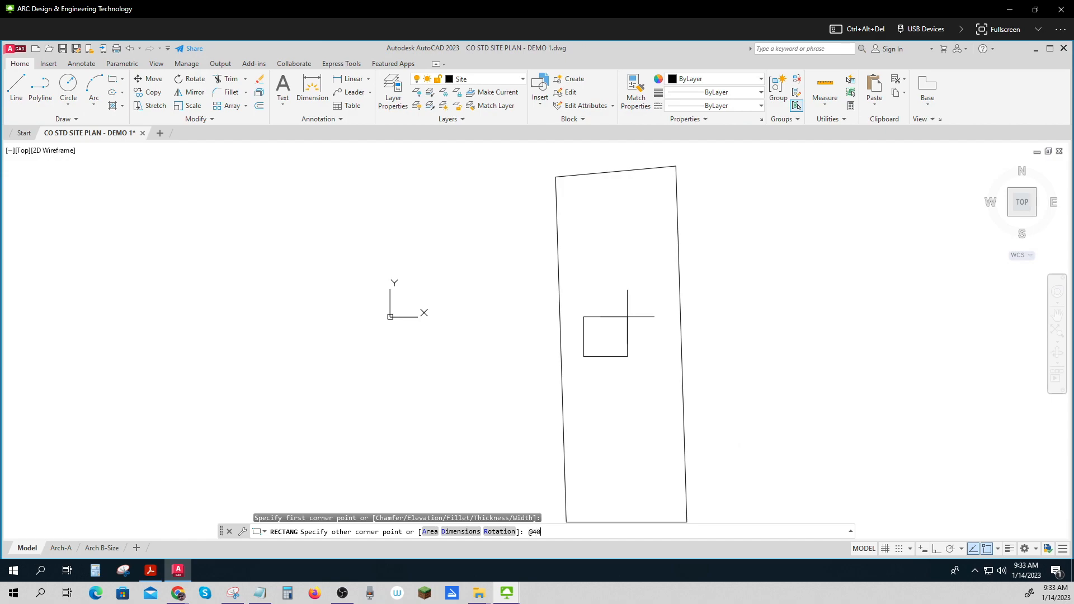
type(",40")
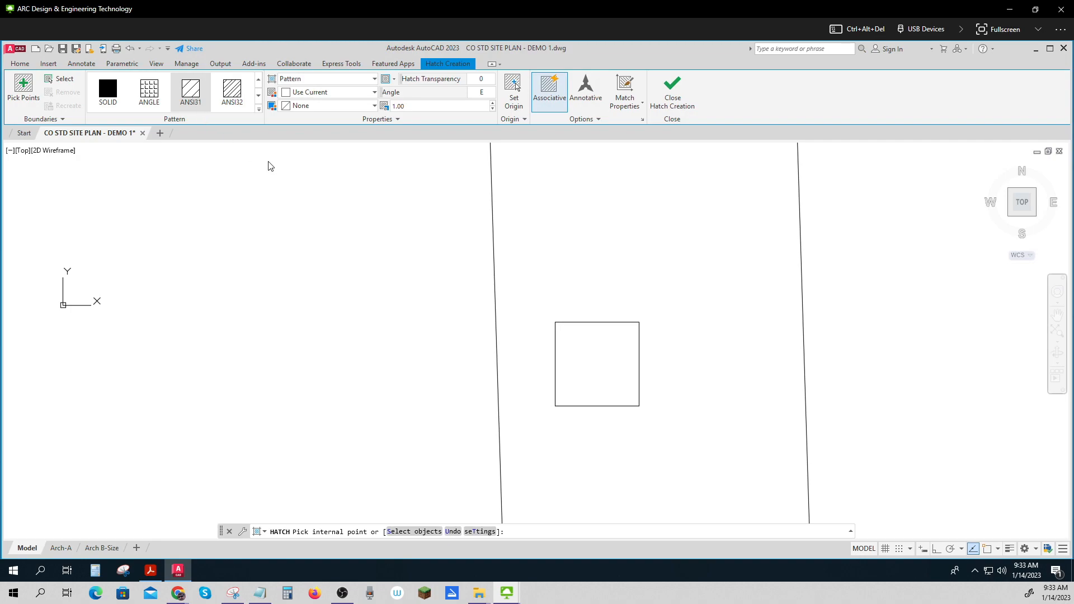
Hatch the inside of the square pad with ANSI31 at scale 50 and exit Hatch Creation
left_click(596, 364)
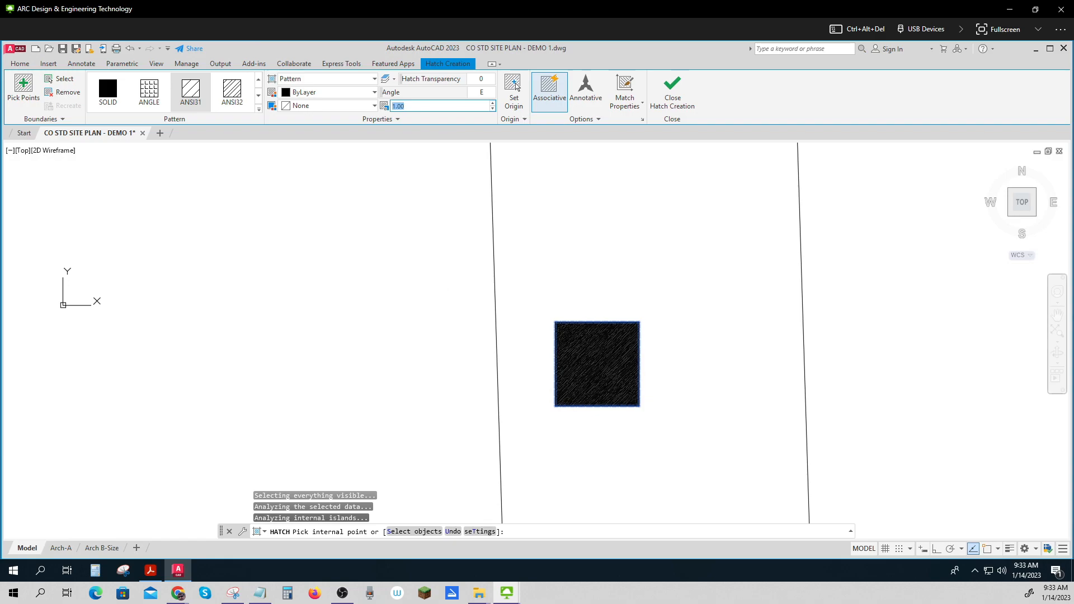
type("50")
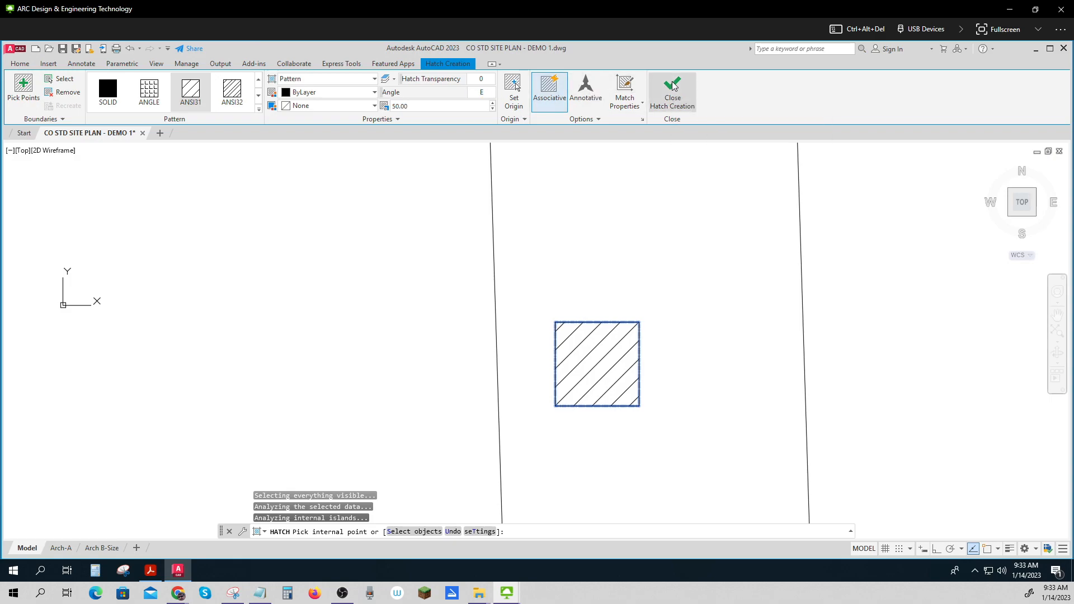
left_click(670, 93)
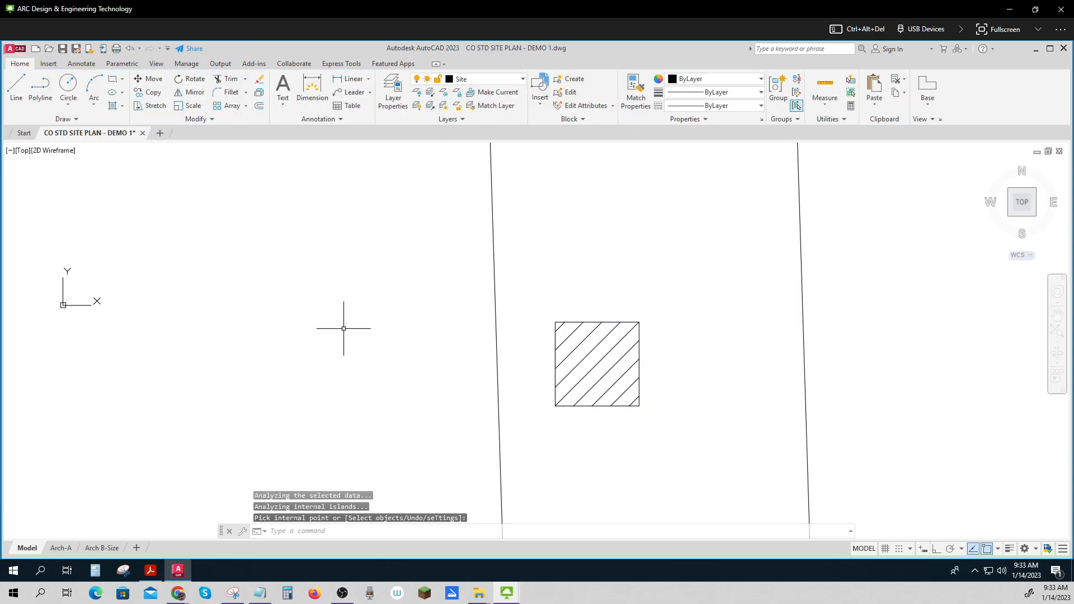
mouse_move(609, 358)
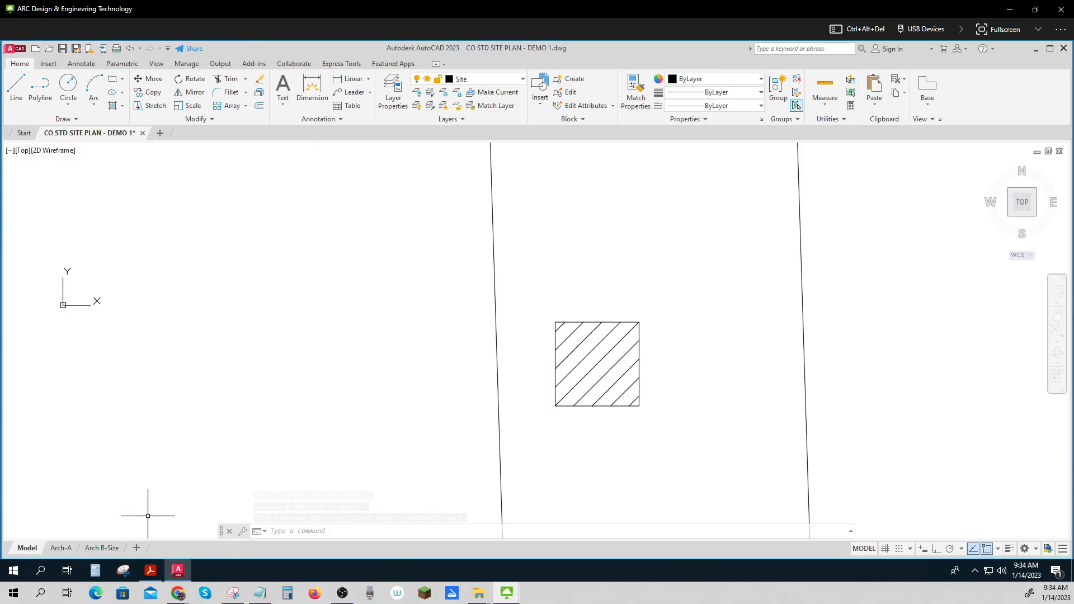
On the Arch B-Size sheet set layer TEXT and start WIPEOUT for the inner rectangle
left_click(102, 548)
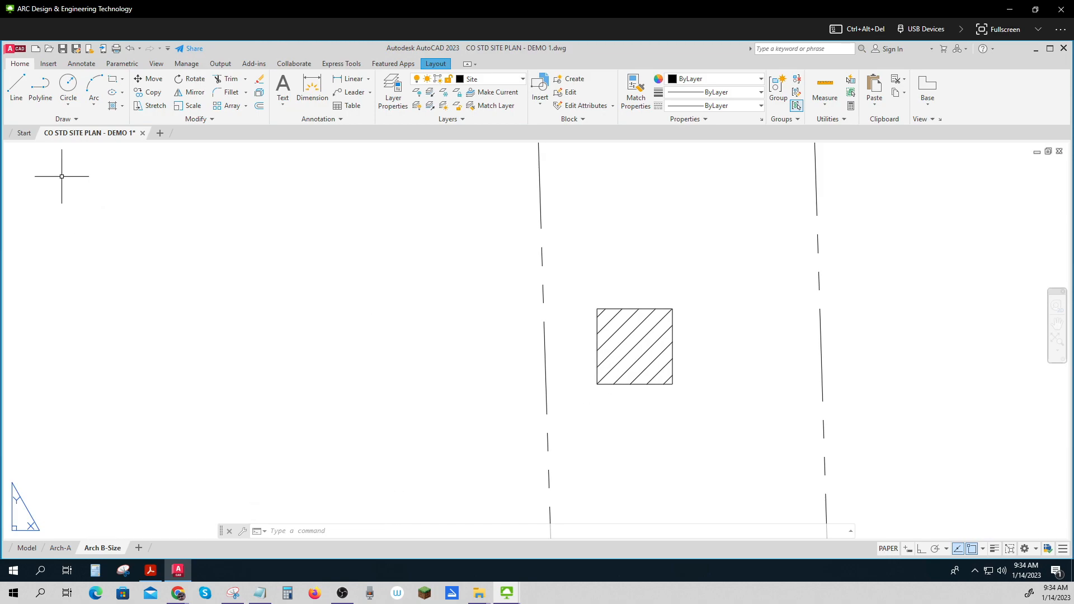
mouse_move(532, 311)
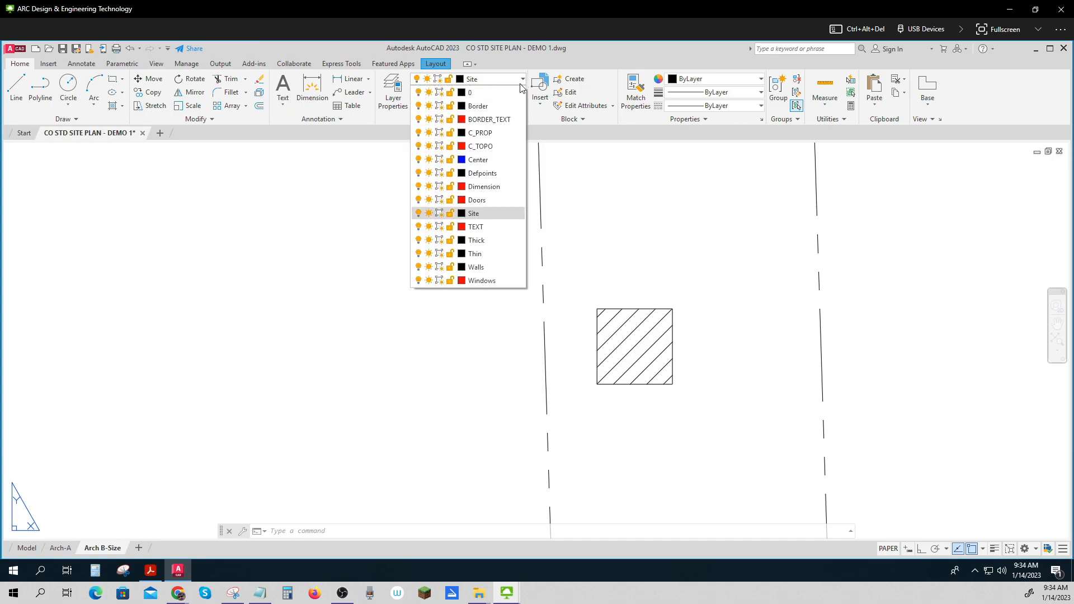
left_click(474, 226)
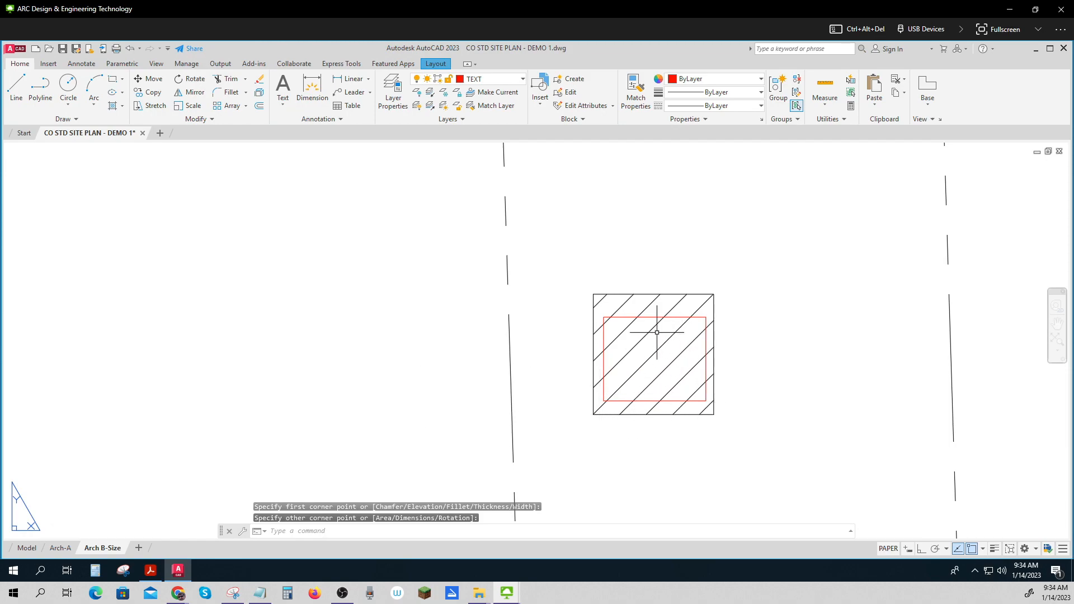
mouse_move(623, 329)
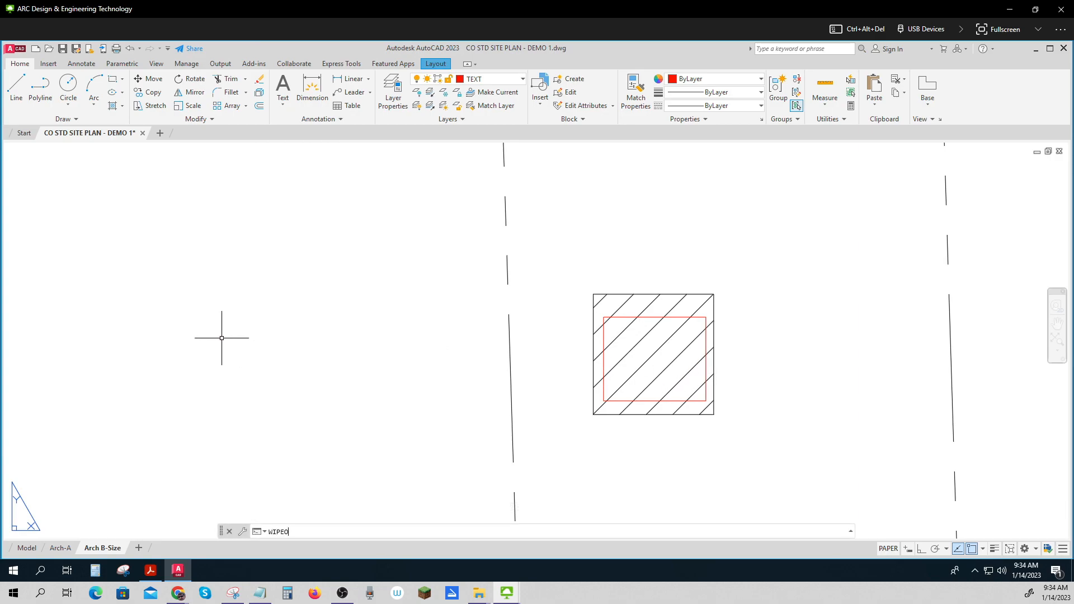
type("UT")
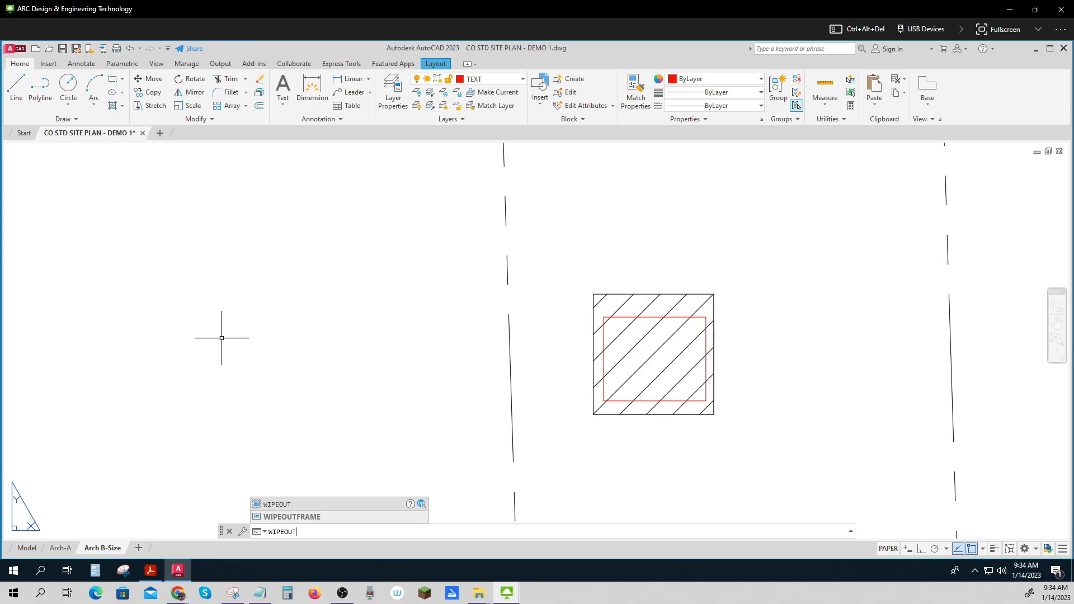
key("Enter")
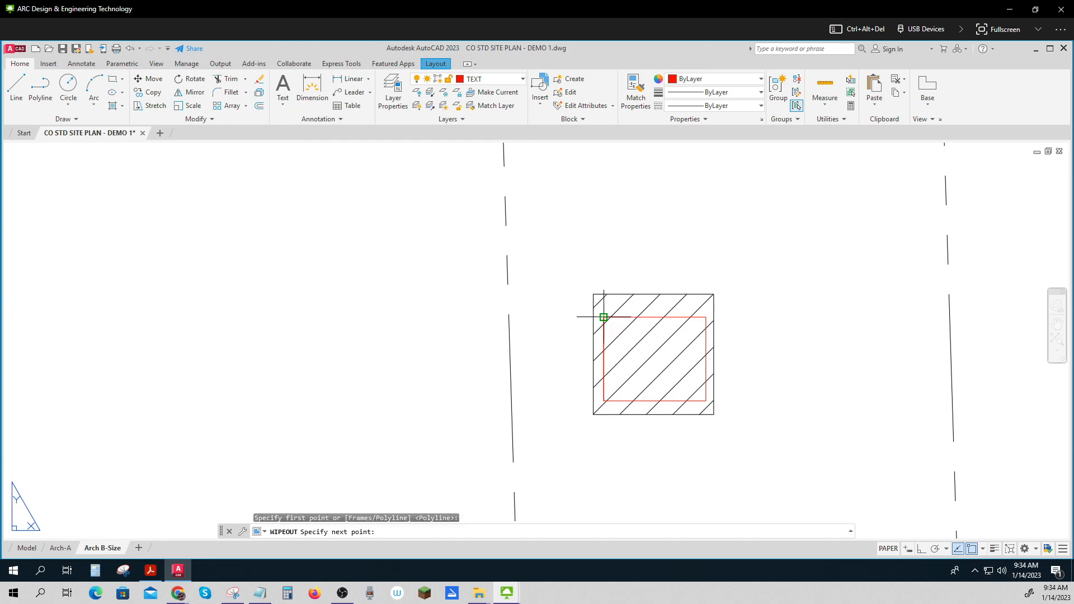
Mask the hatch under the inner rectangle with a wipeout picked at its corners, leaving a hatched border
left_click(706, 316)
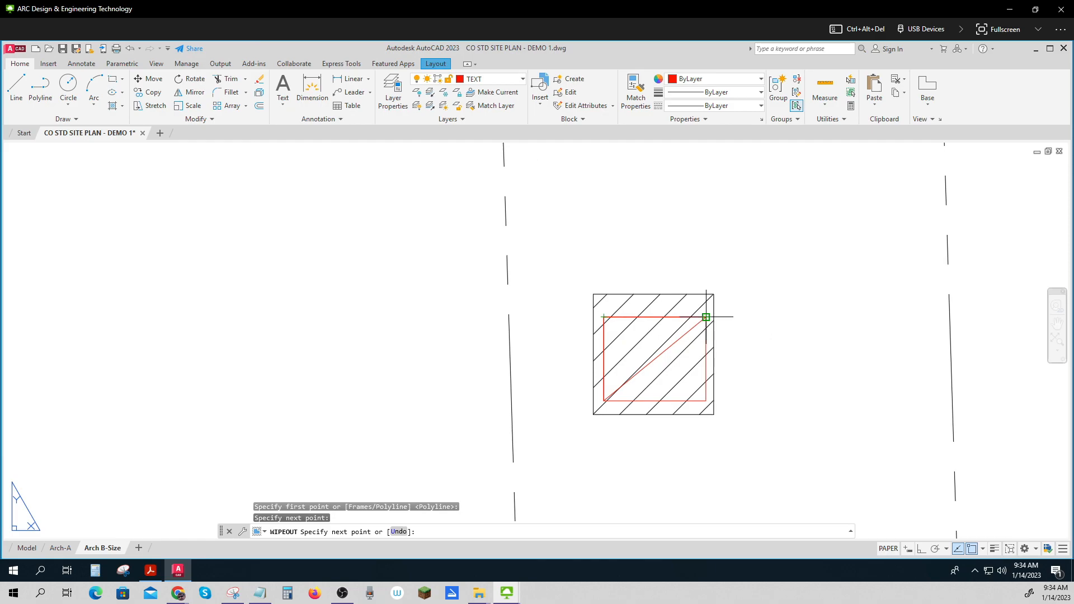
left_click(706, 401)
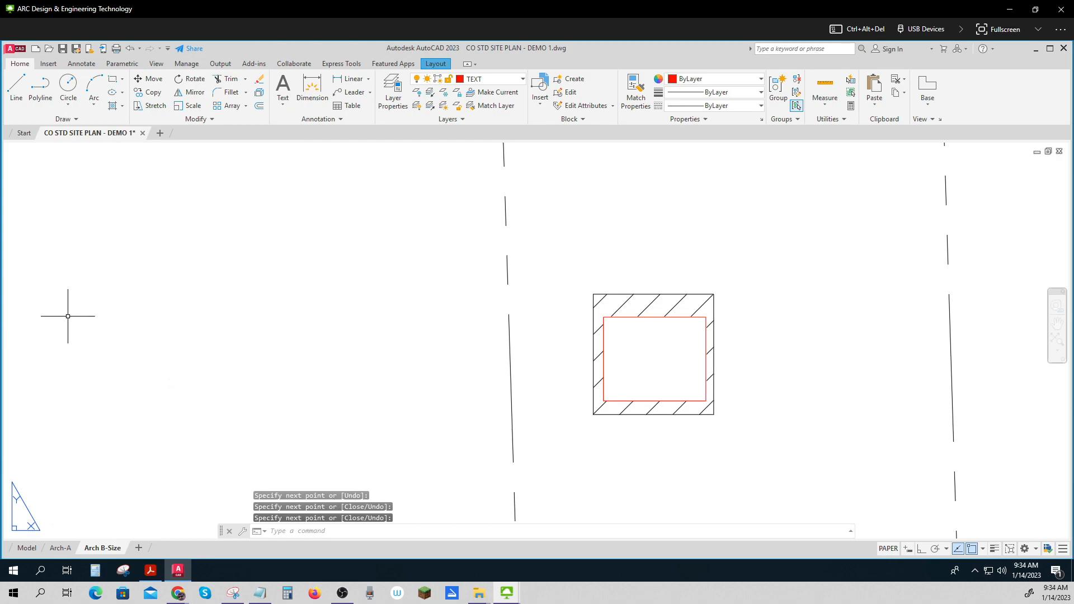
key("Escape")
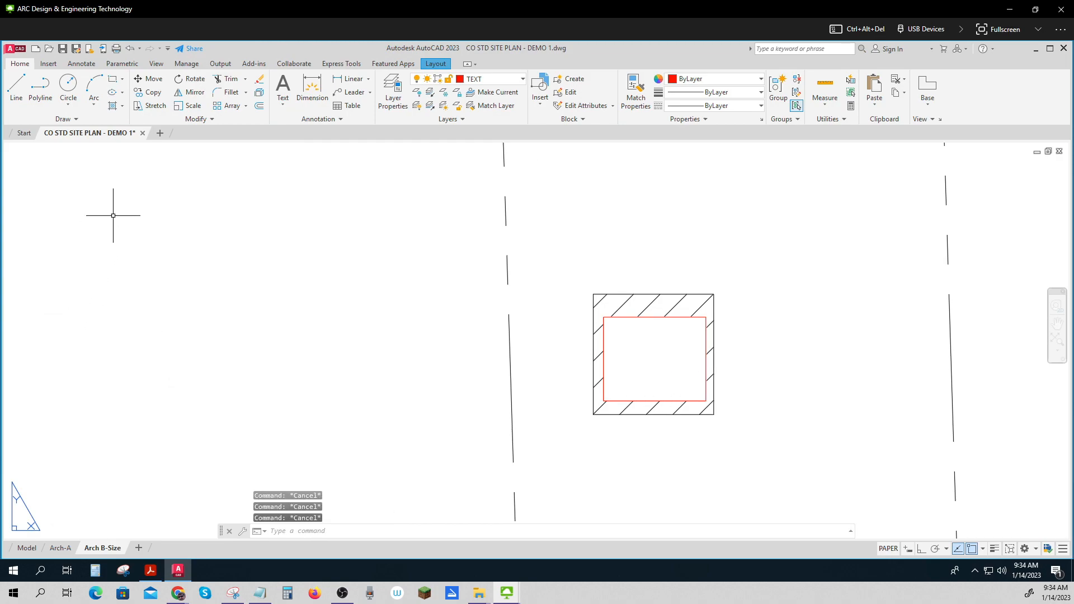
mouse_move(170, 203)
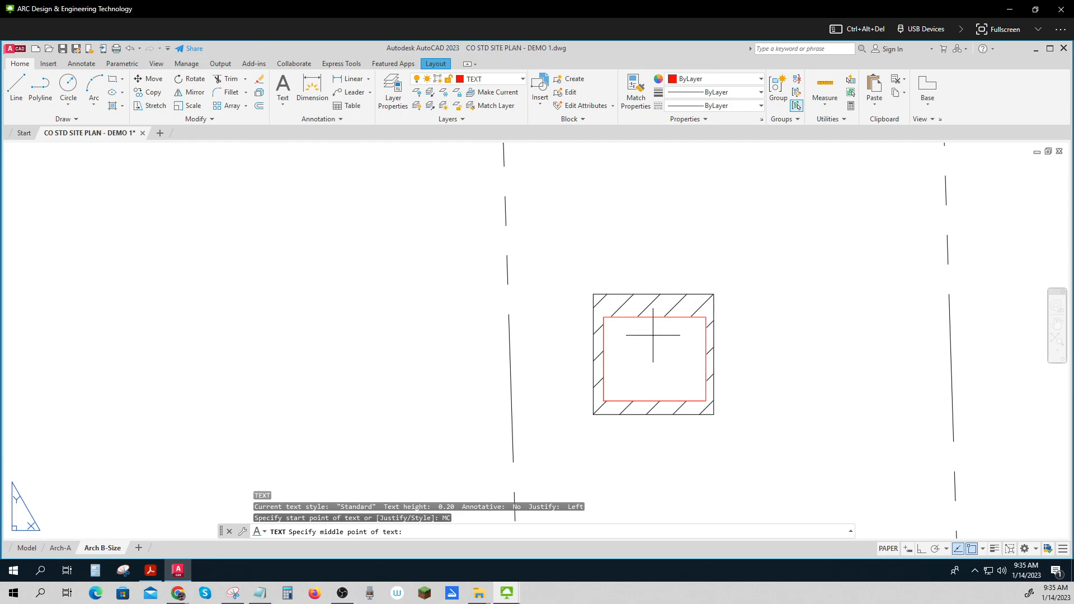
Add middle-centred text BUILDING / PAD at height .09 in the cleared pad centre
left_click(652, 335)
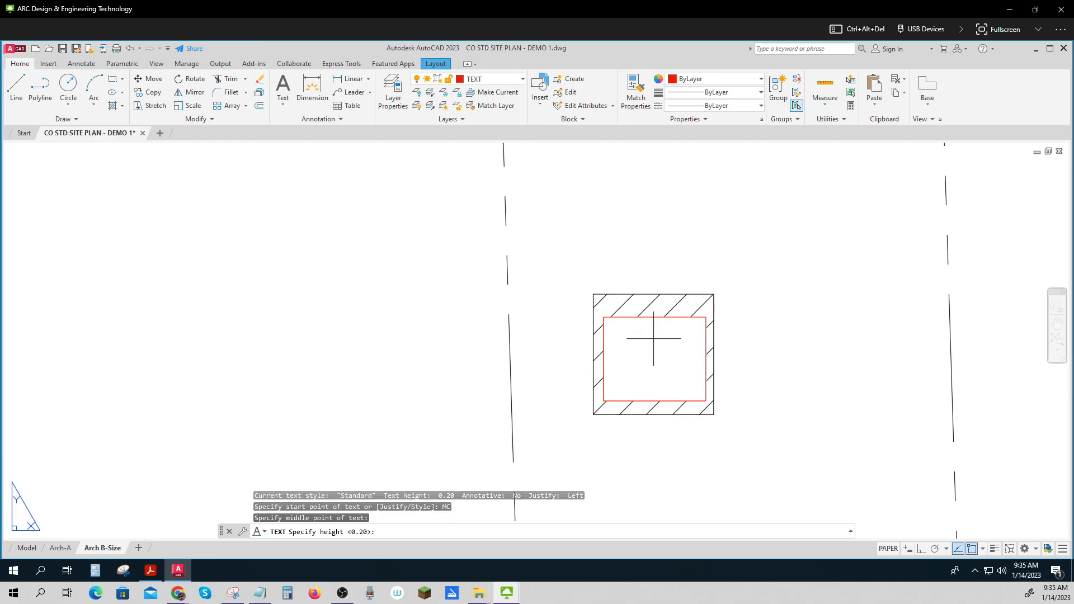
type(".09")
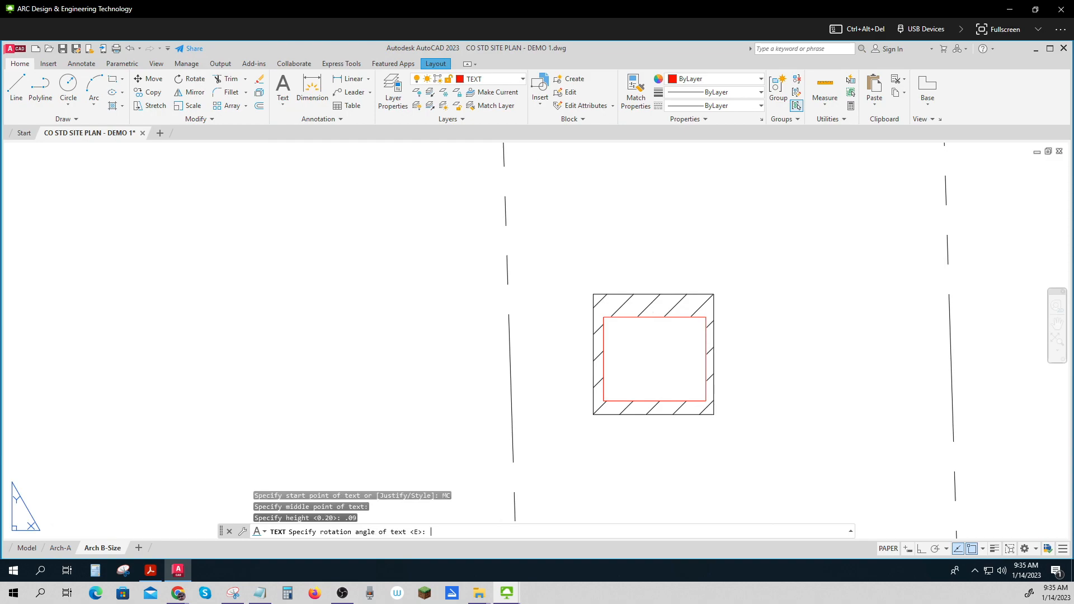
type("BUILDING")
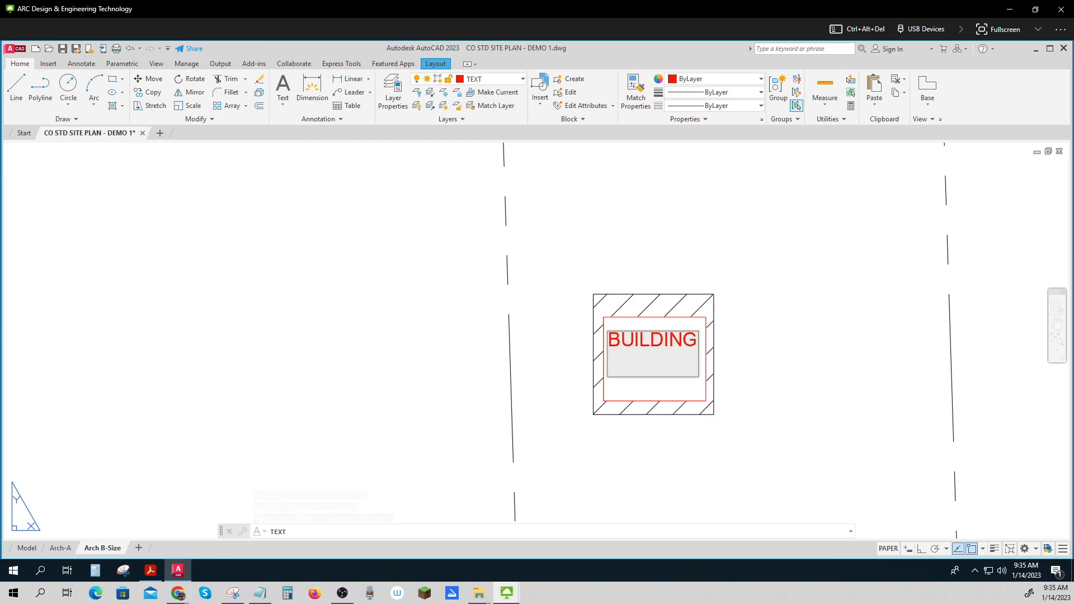
type("PAD")
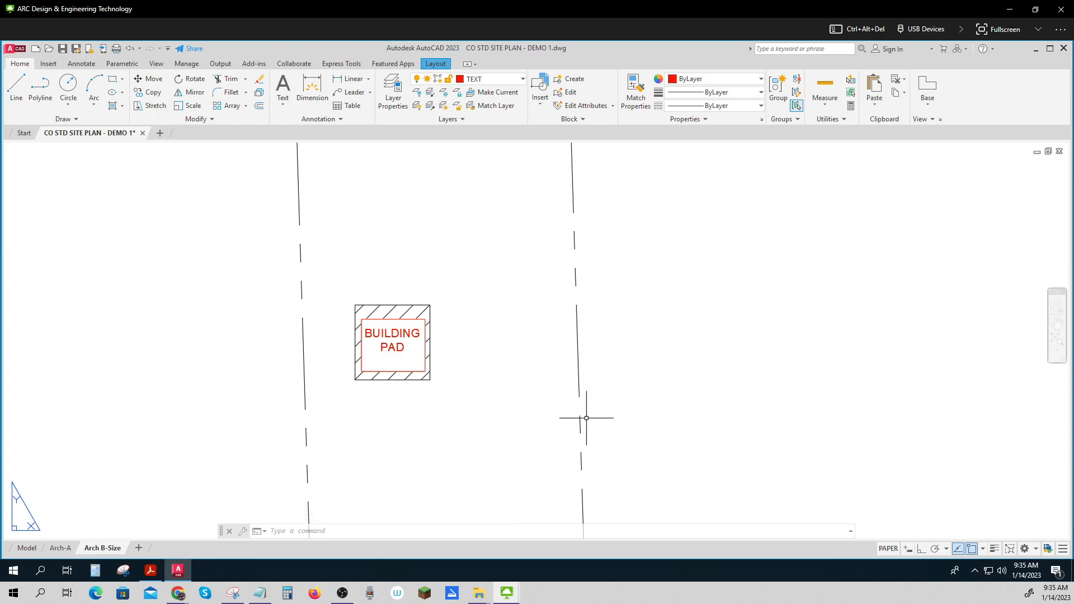
mouse_move(554, 443)
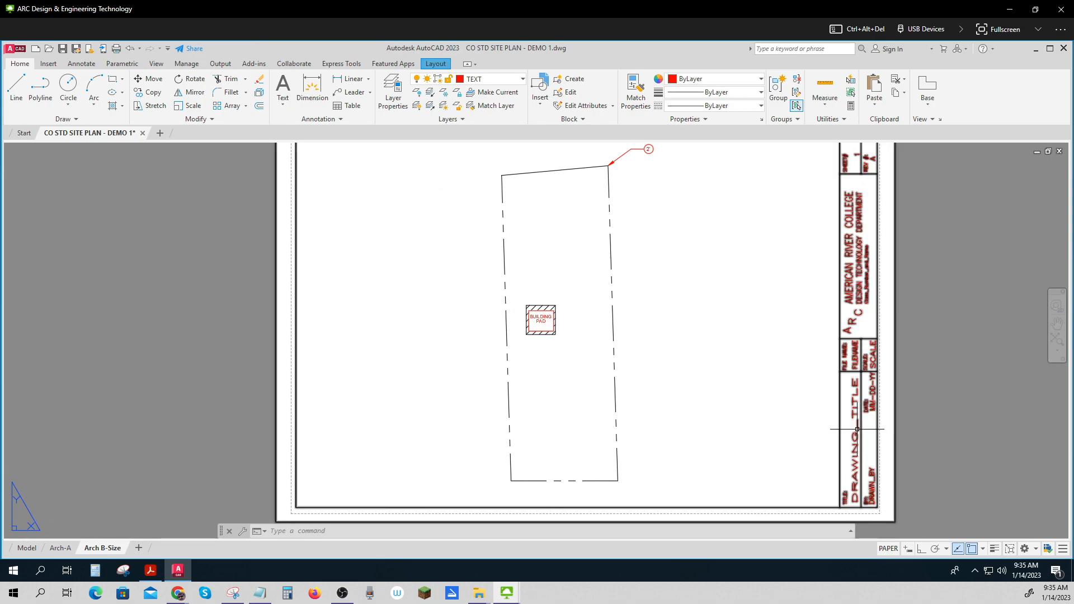
mouse_move(860, 429)
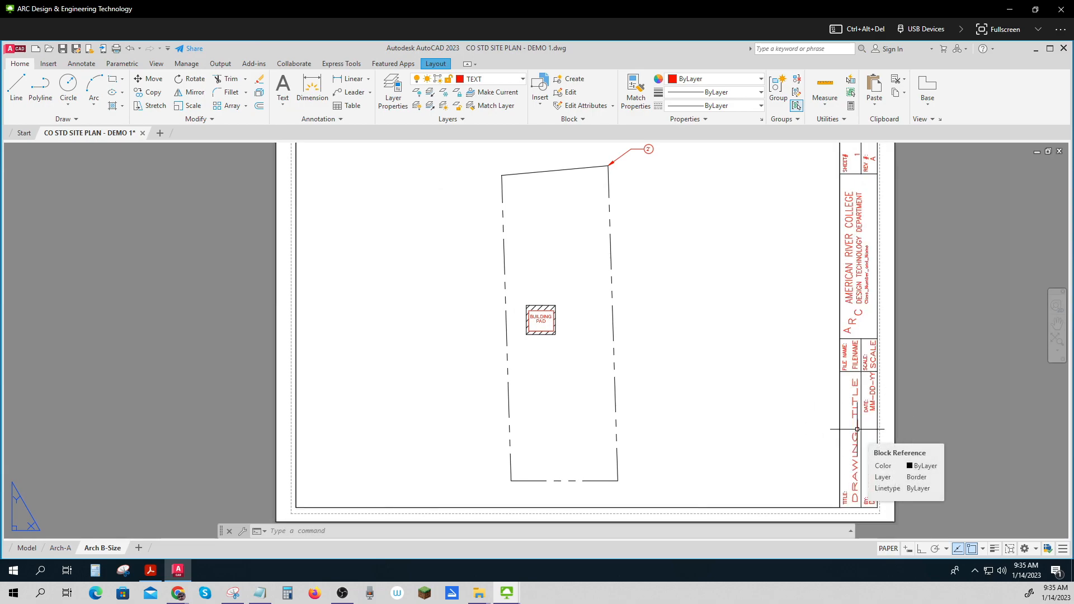
Rename the Arch B-Size layout tab to CO STDF SITE PLAN
right_click(101, 547)
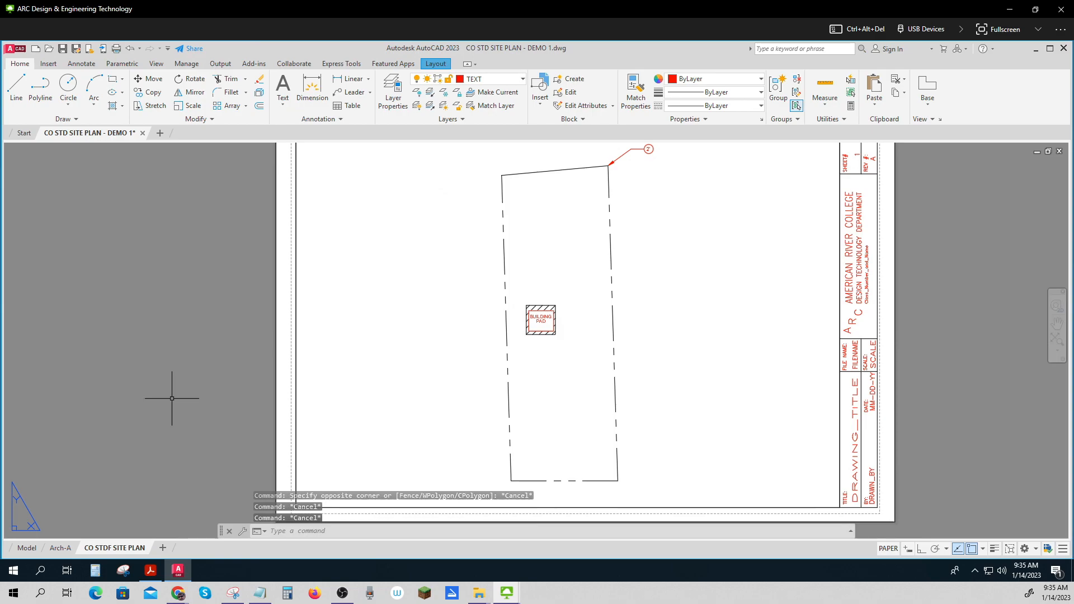
mouse_move(904, 359)
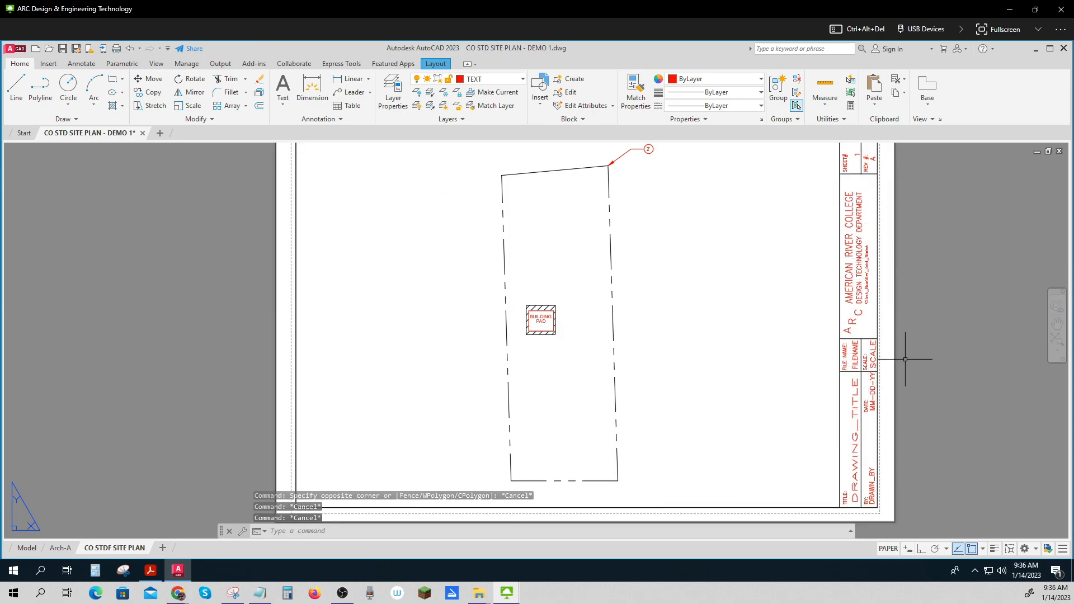